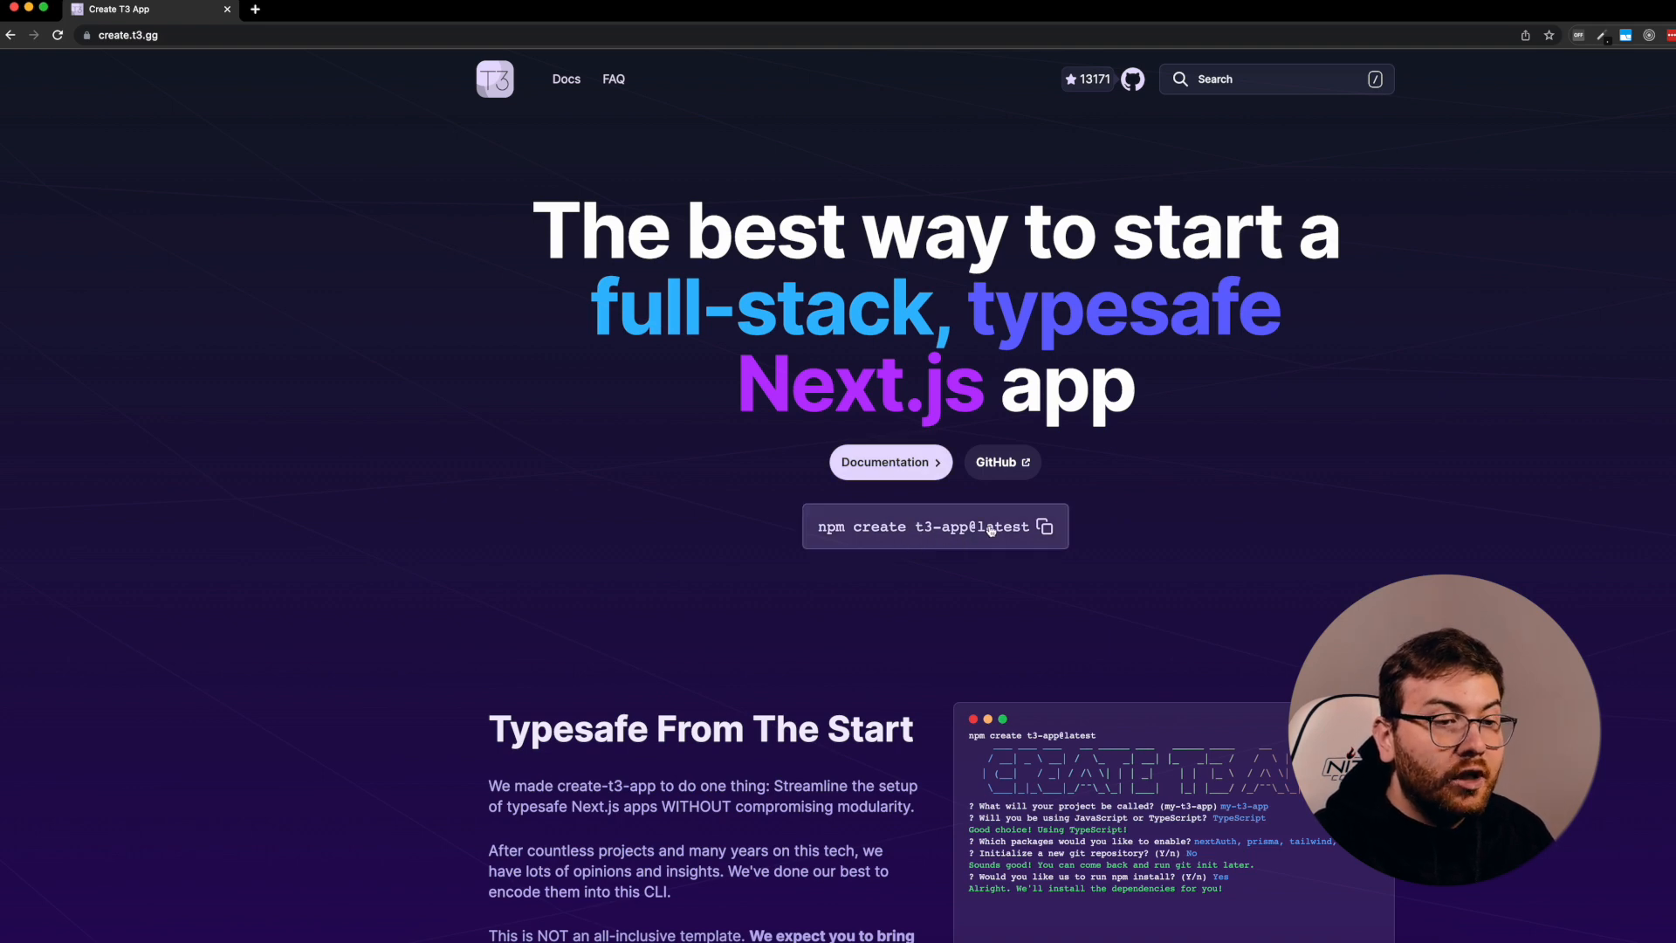
Run npm create t3-app@latest and name the project typing-trainer
left_click(1044, 526)
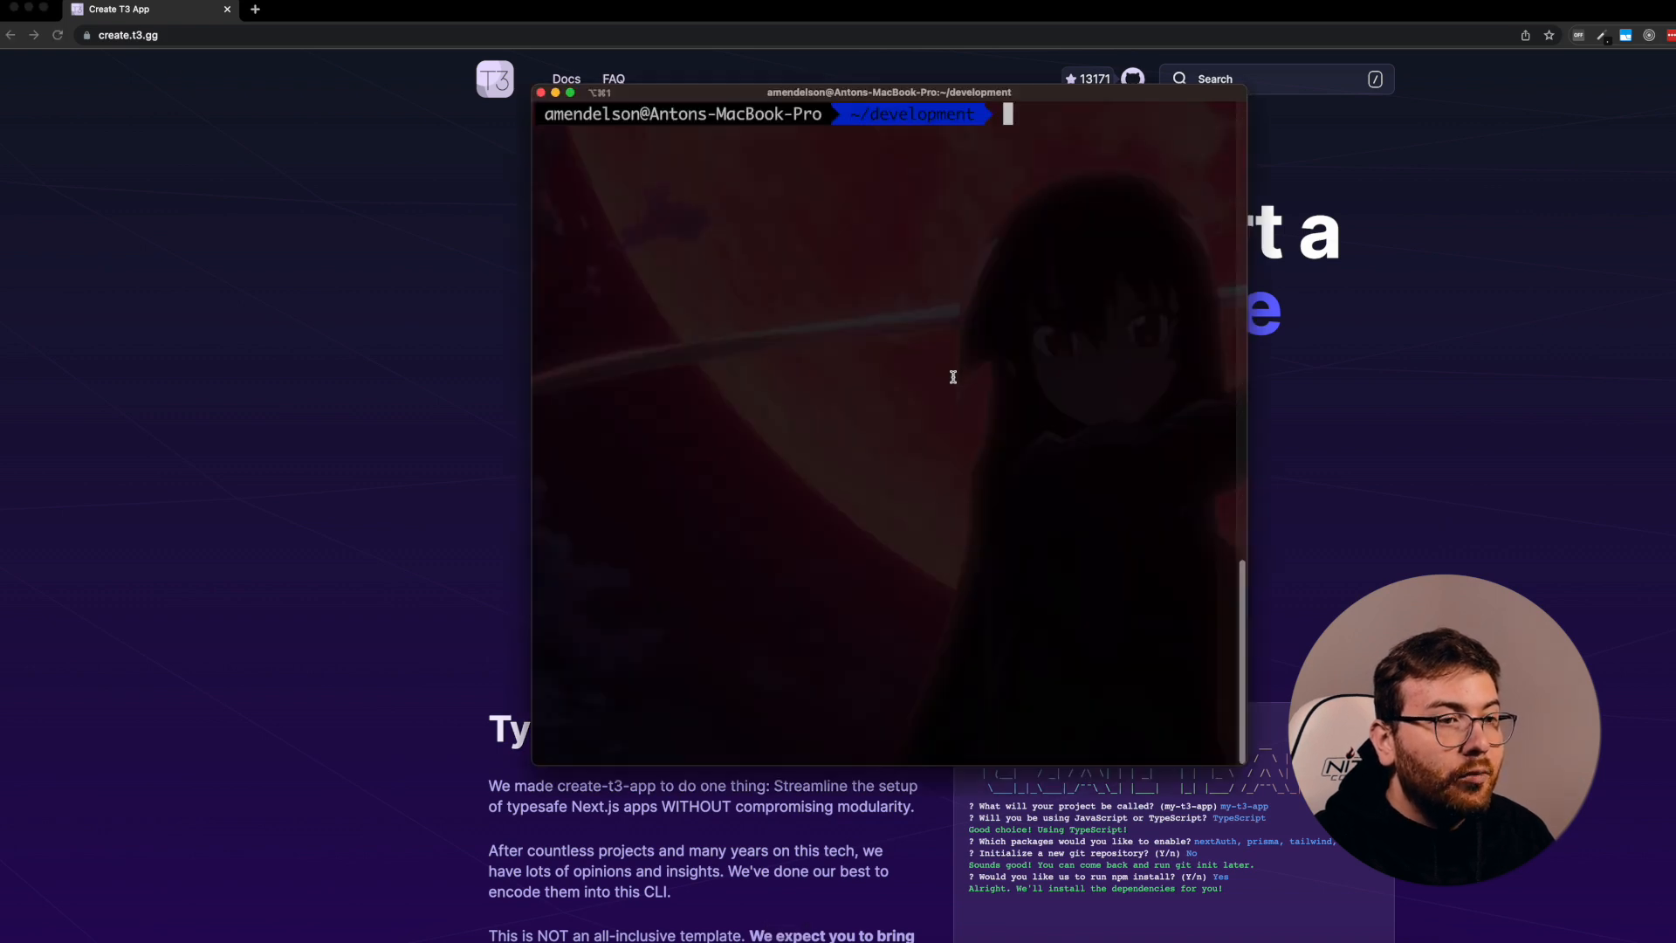
type("npm create t3-app@latest")
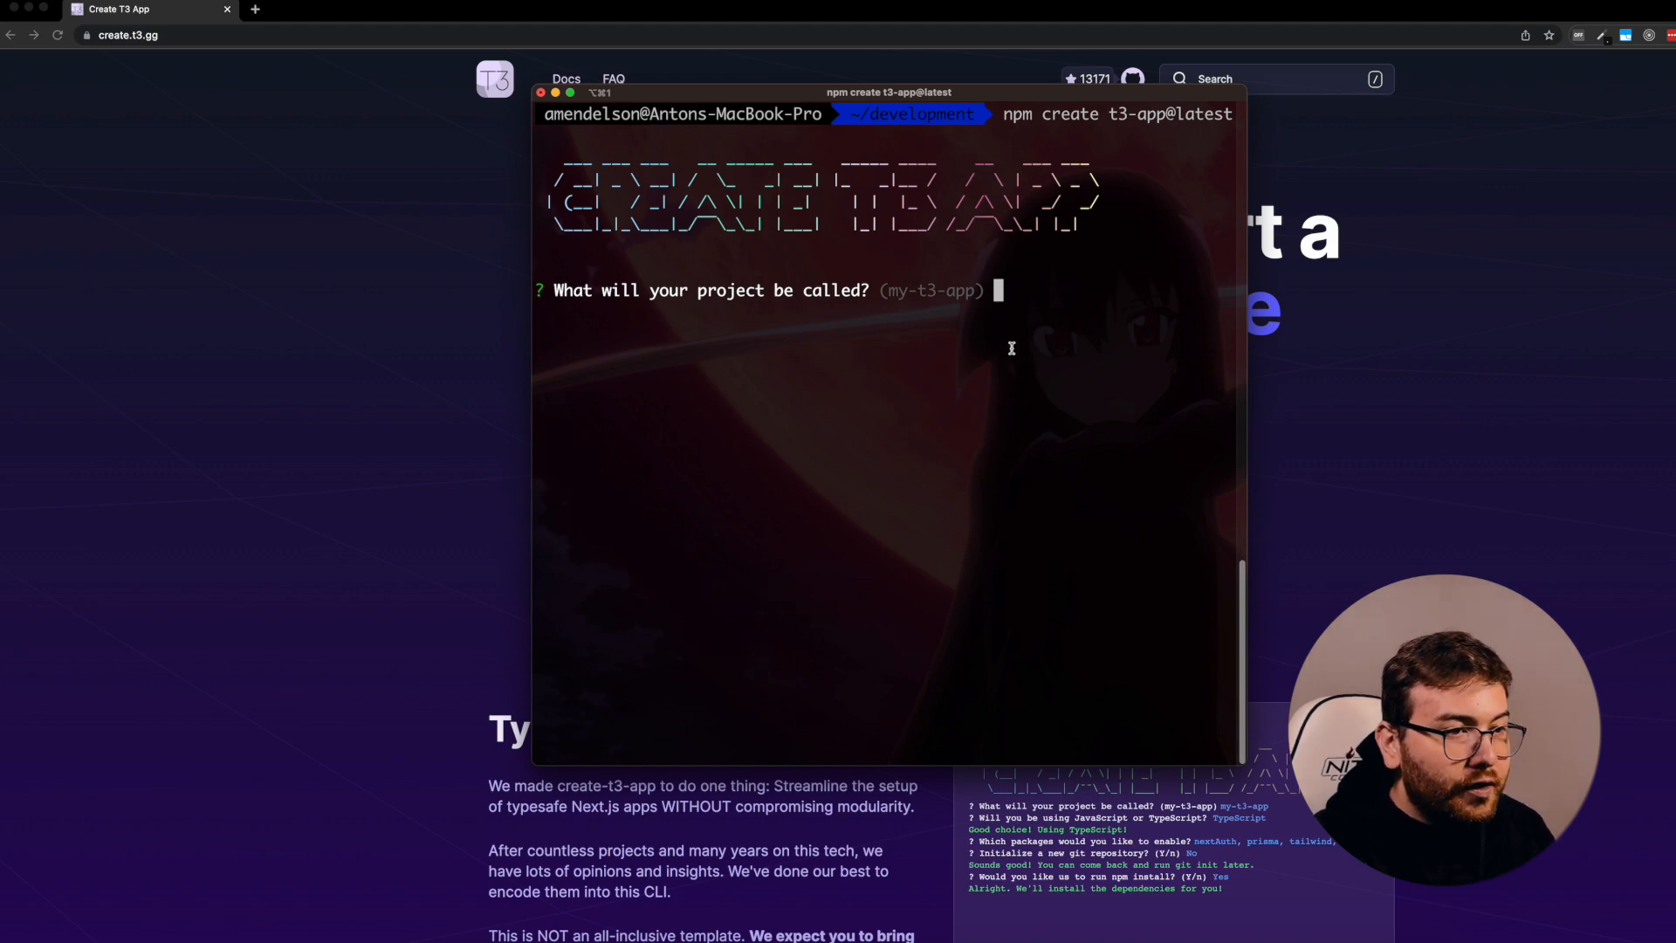
type("tyoe-")
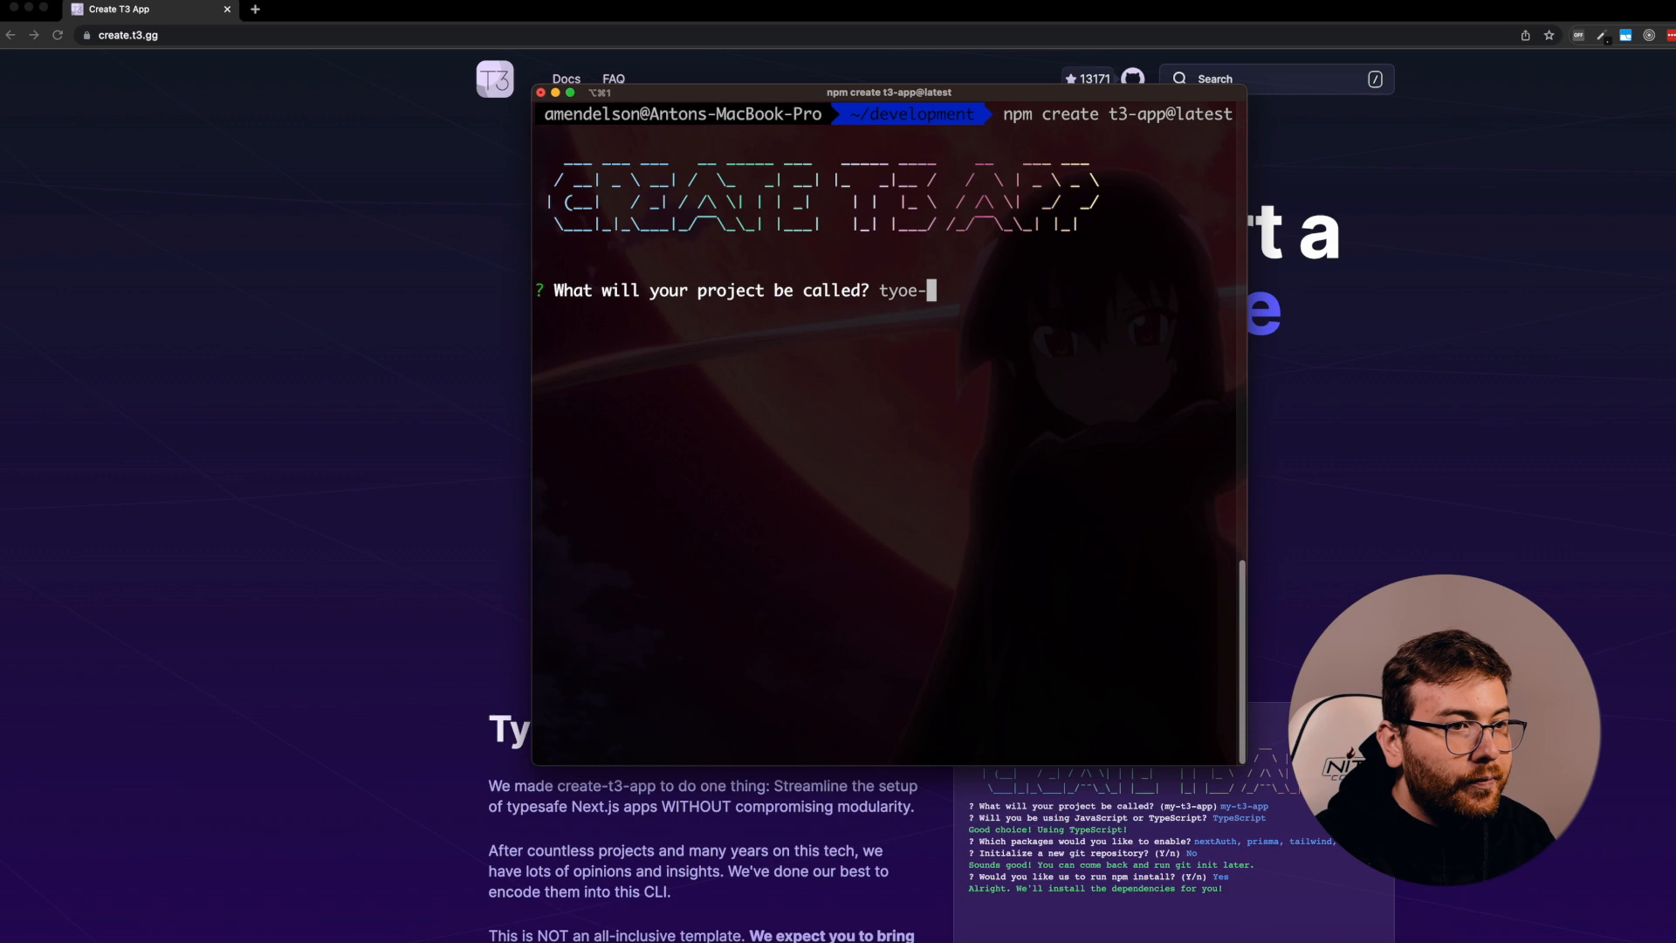
type("type-pr")
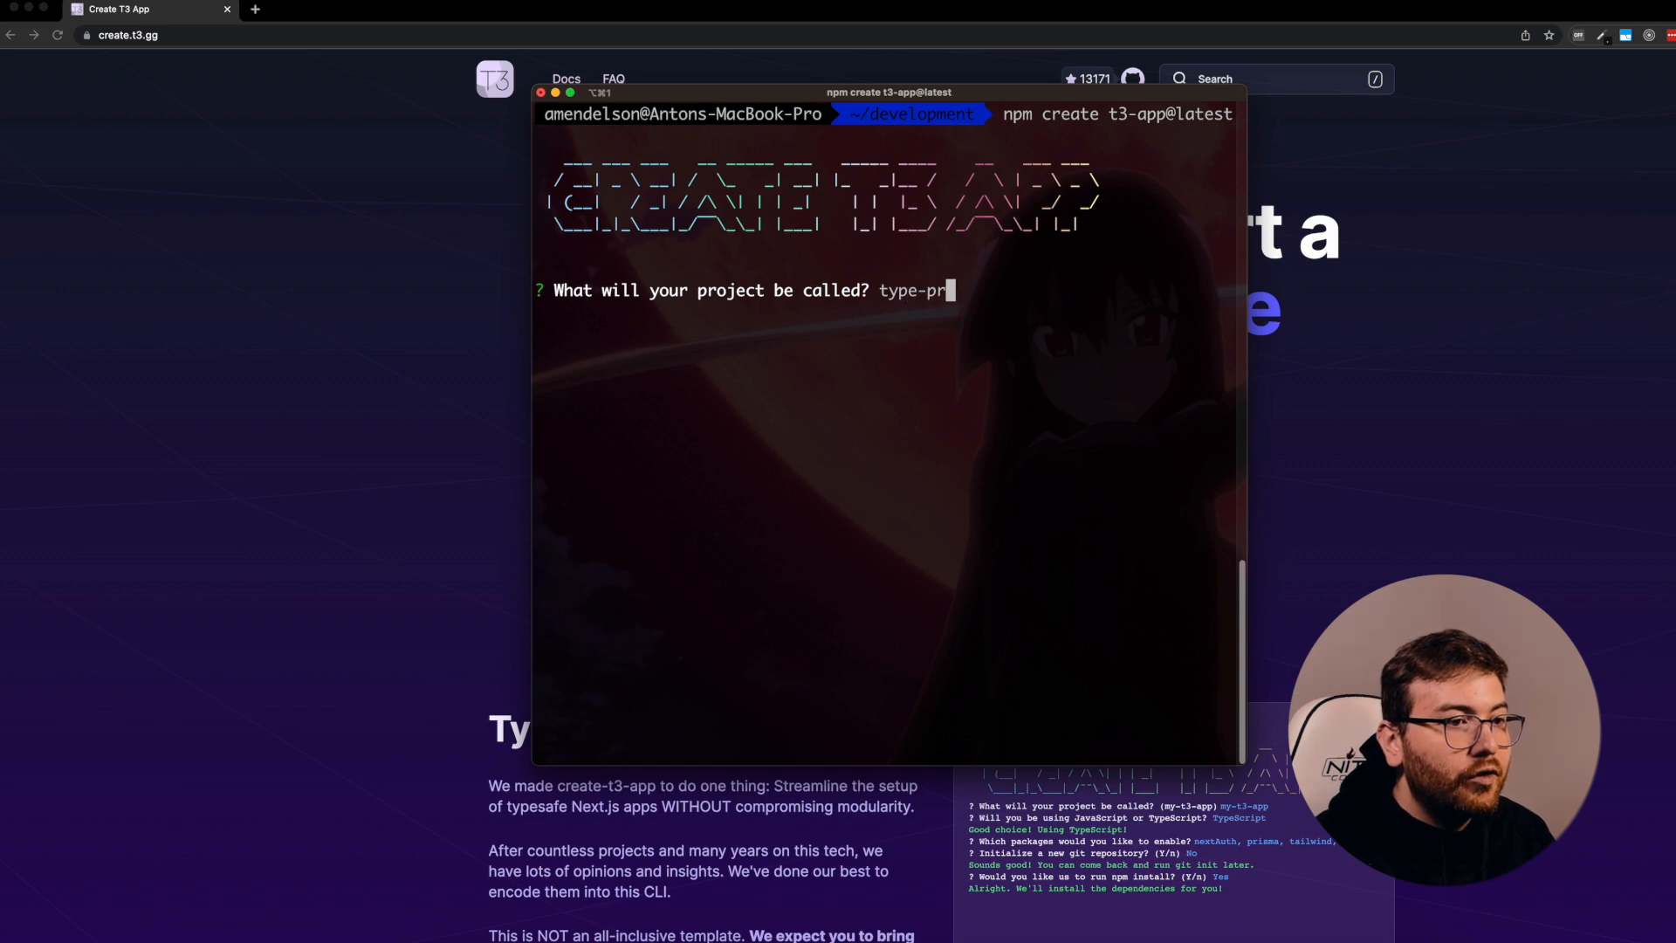
type("oject")
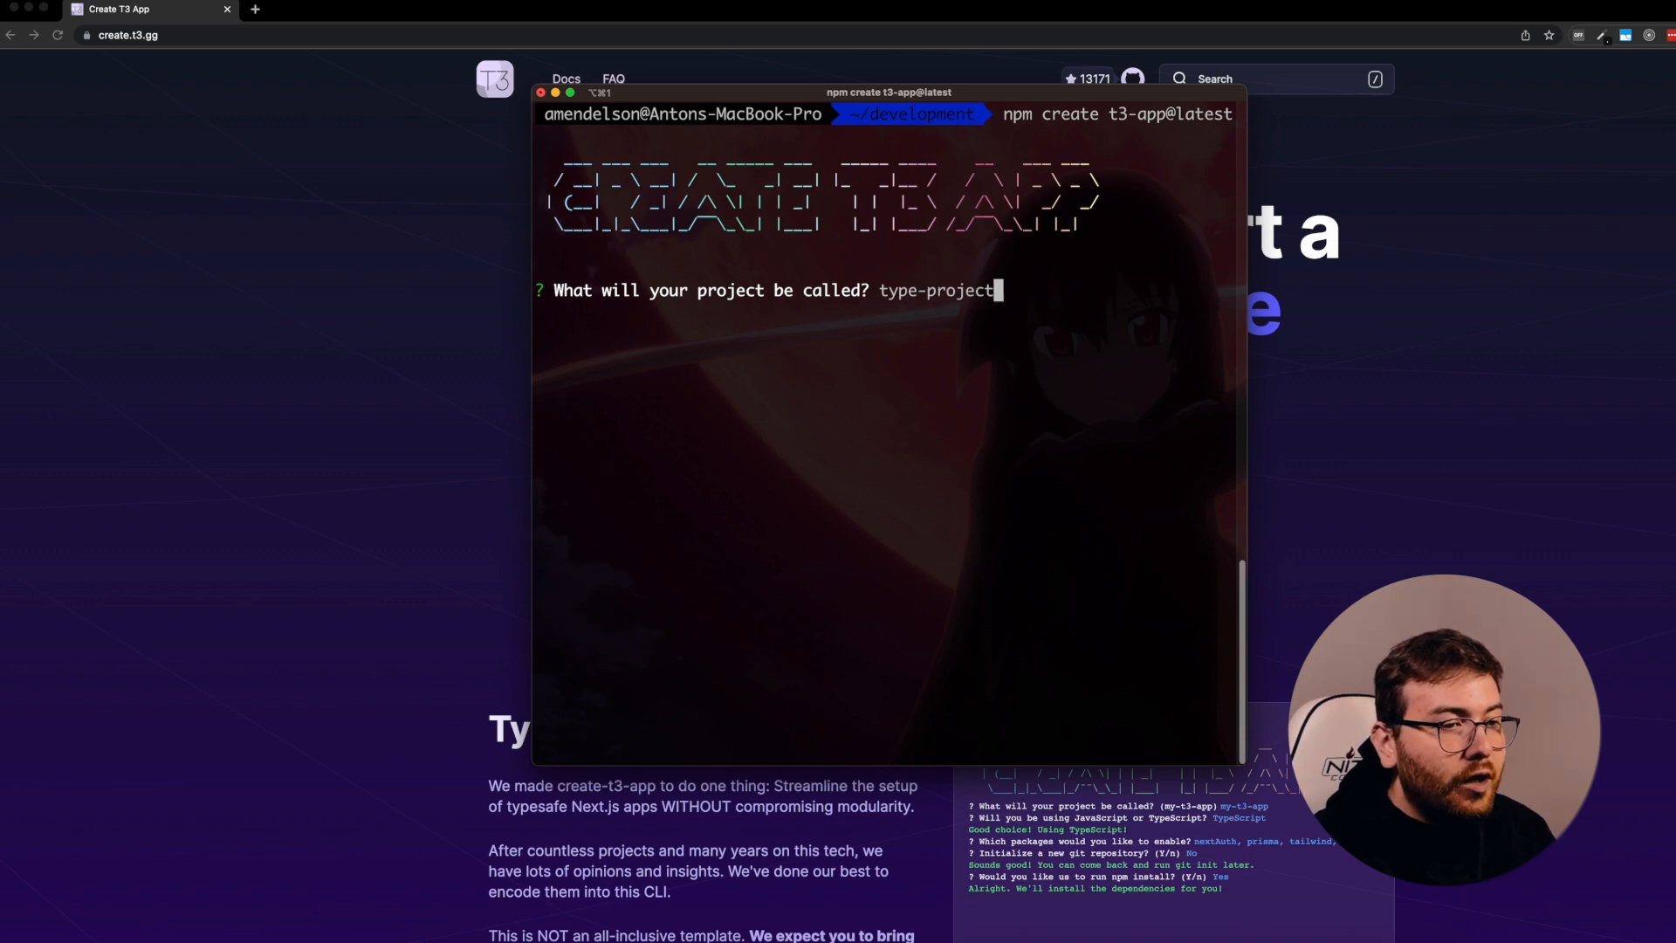
key("Backspace")
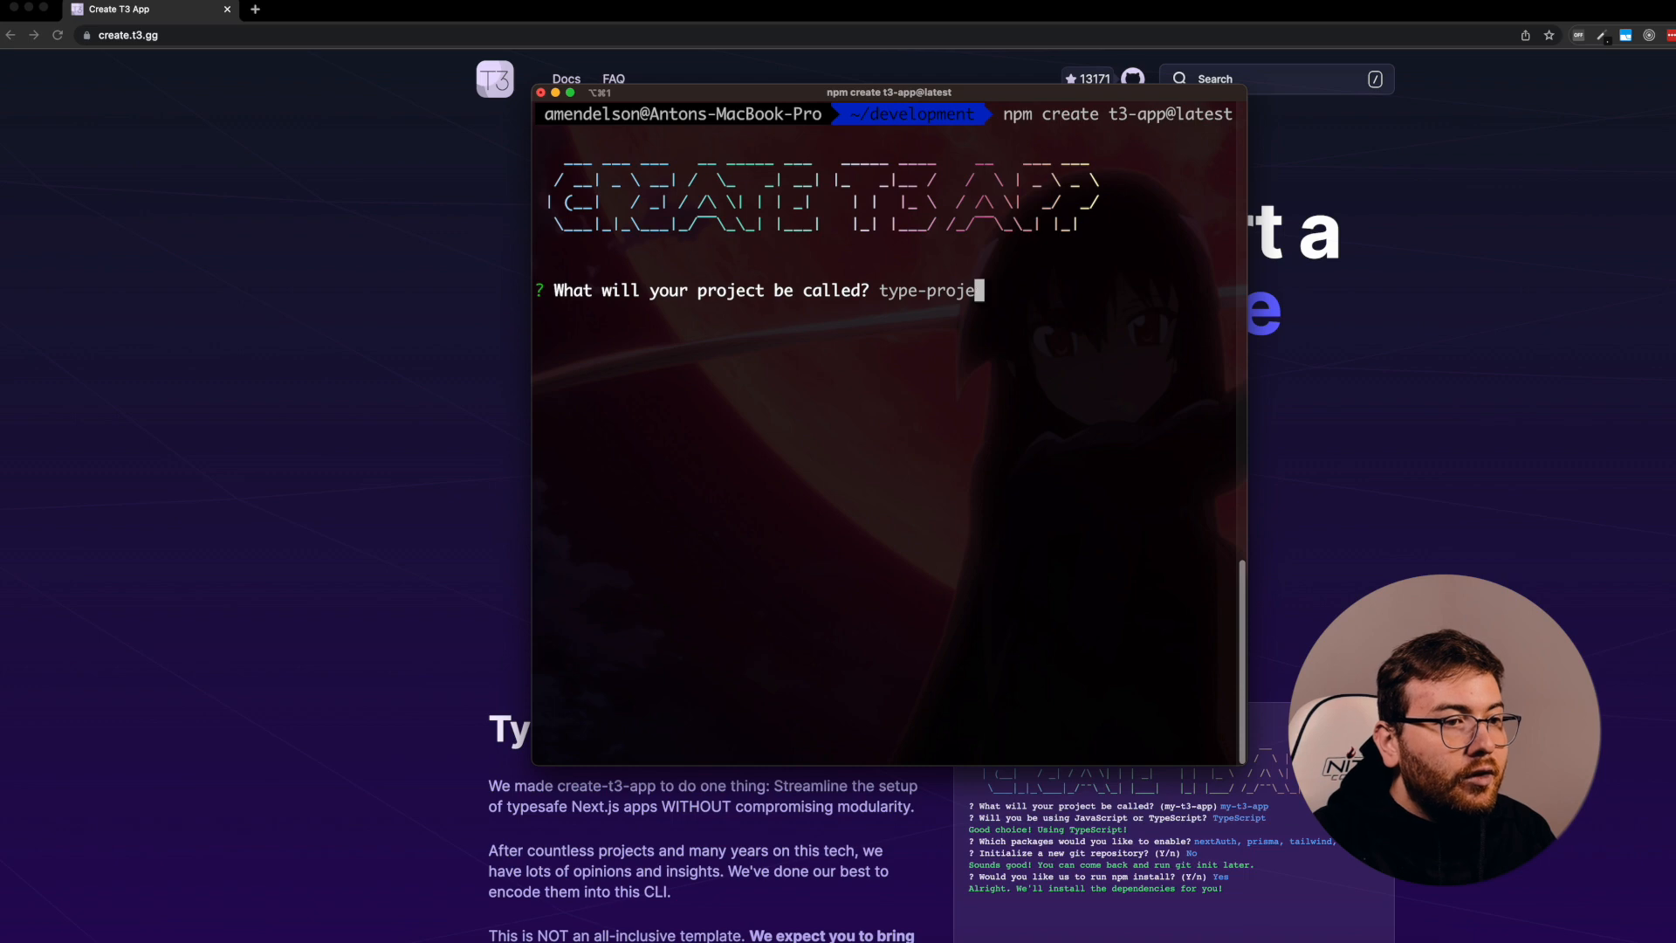
type("typing-")
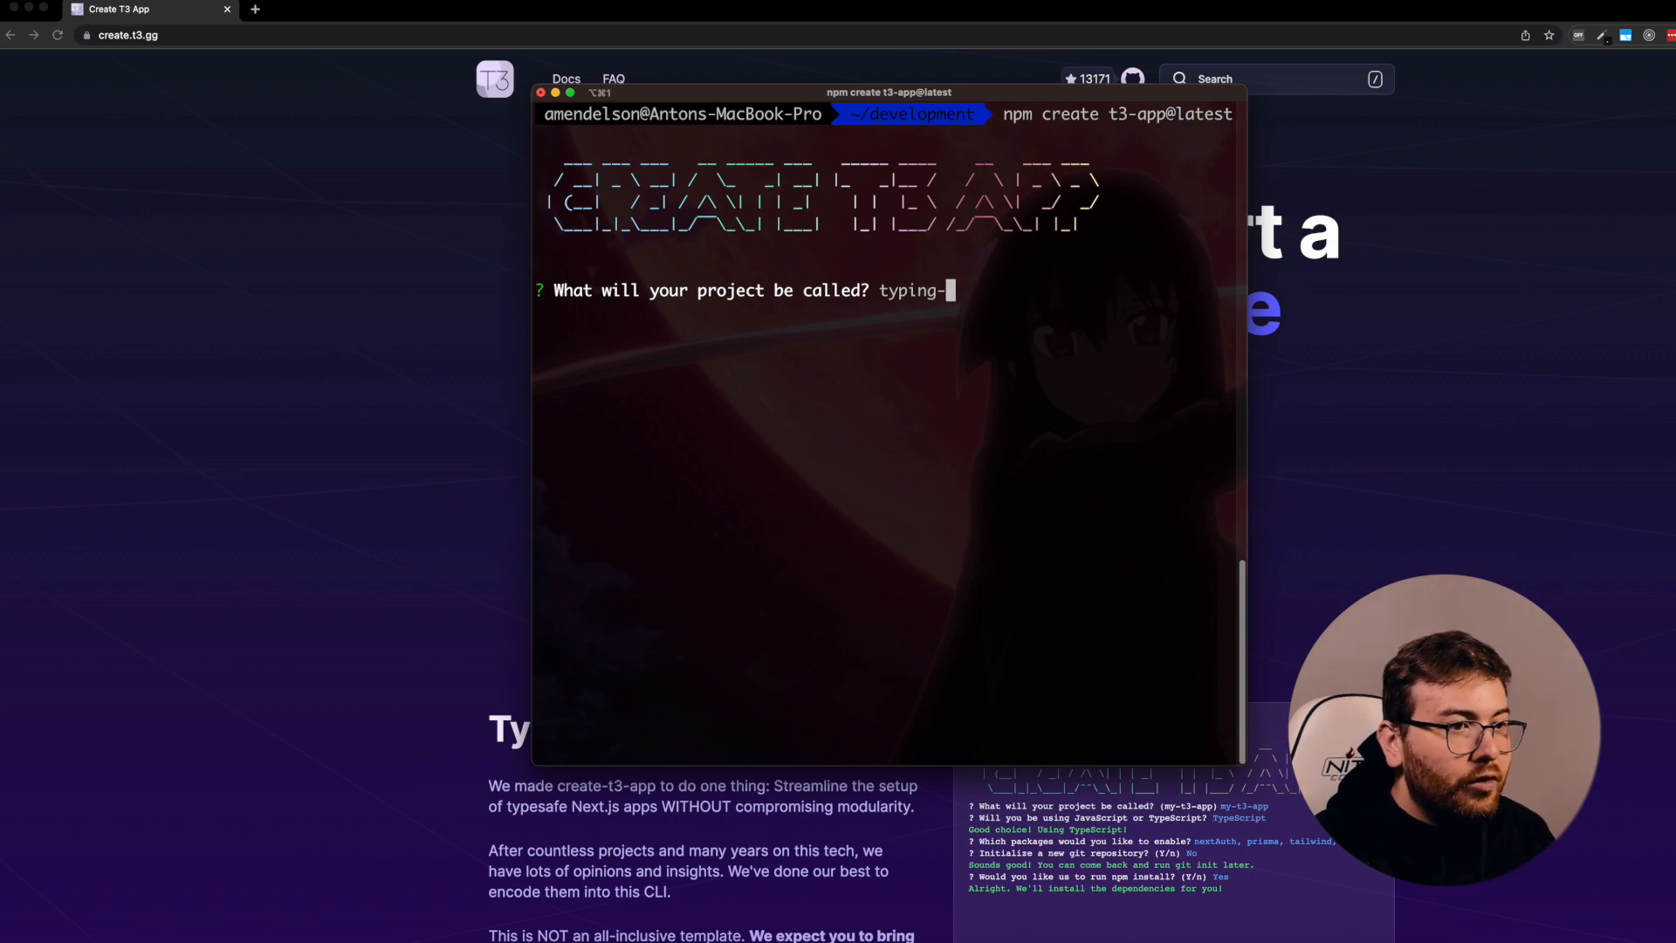
key("Return")
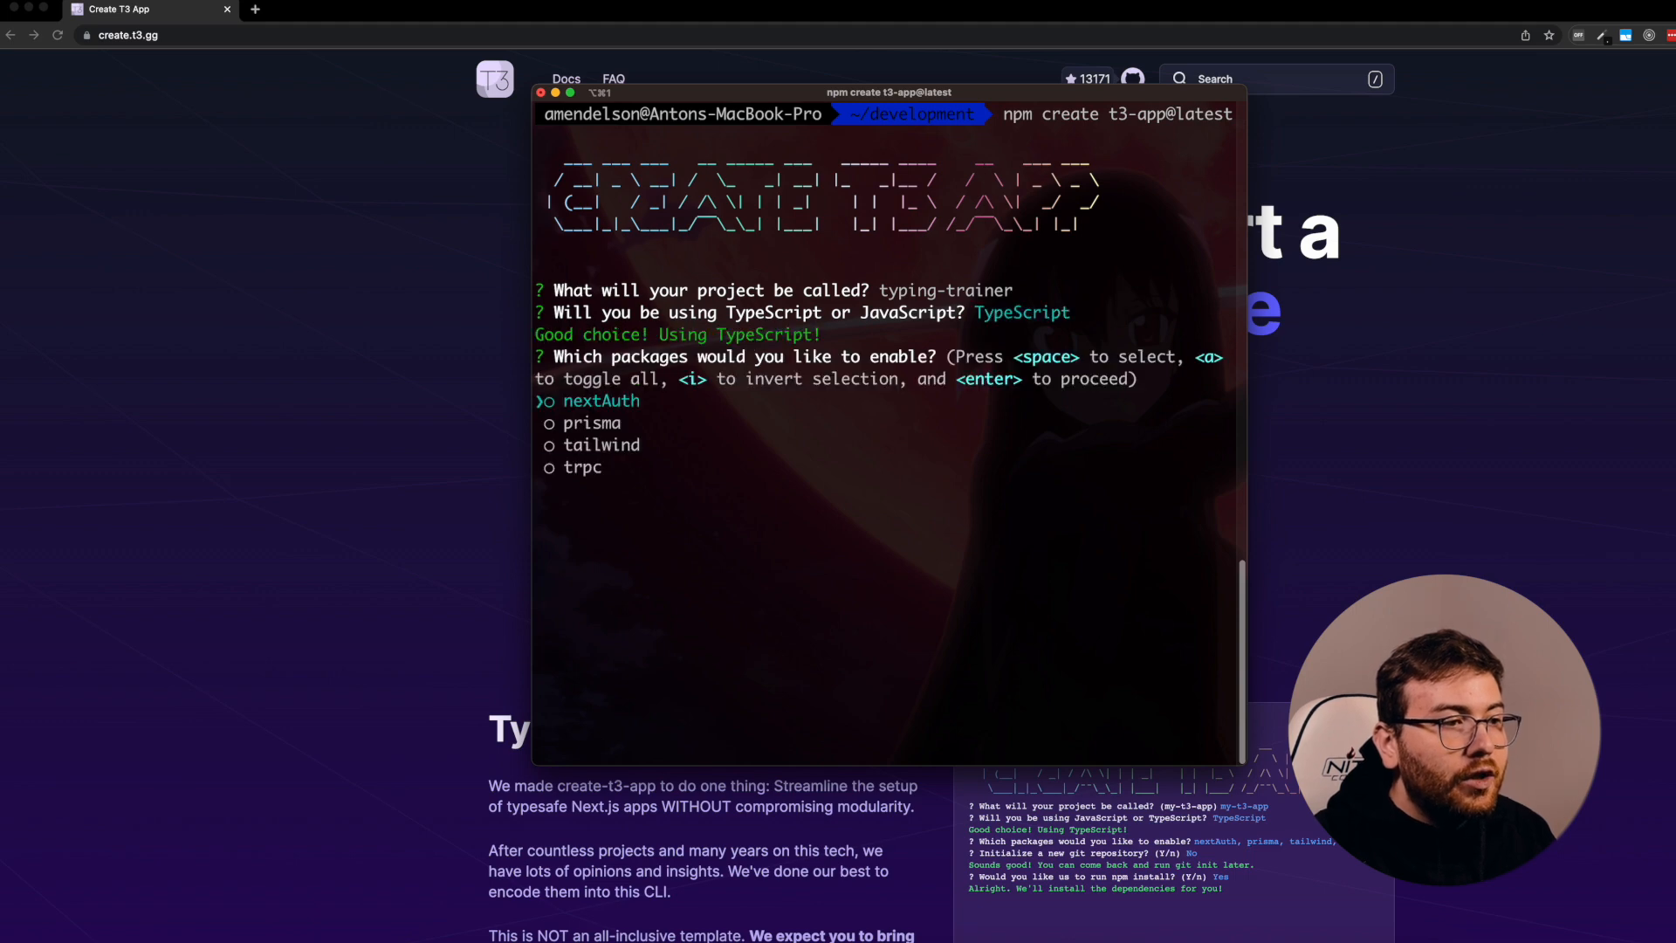
Enable nextAuth, prisma, tailwind and trpc, and accept git init and npm install
key("space")
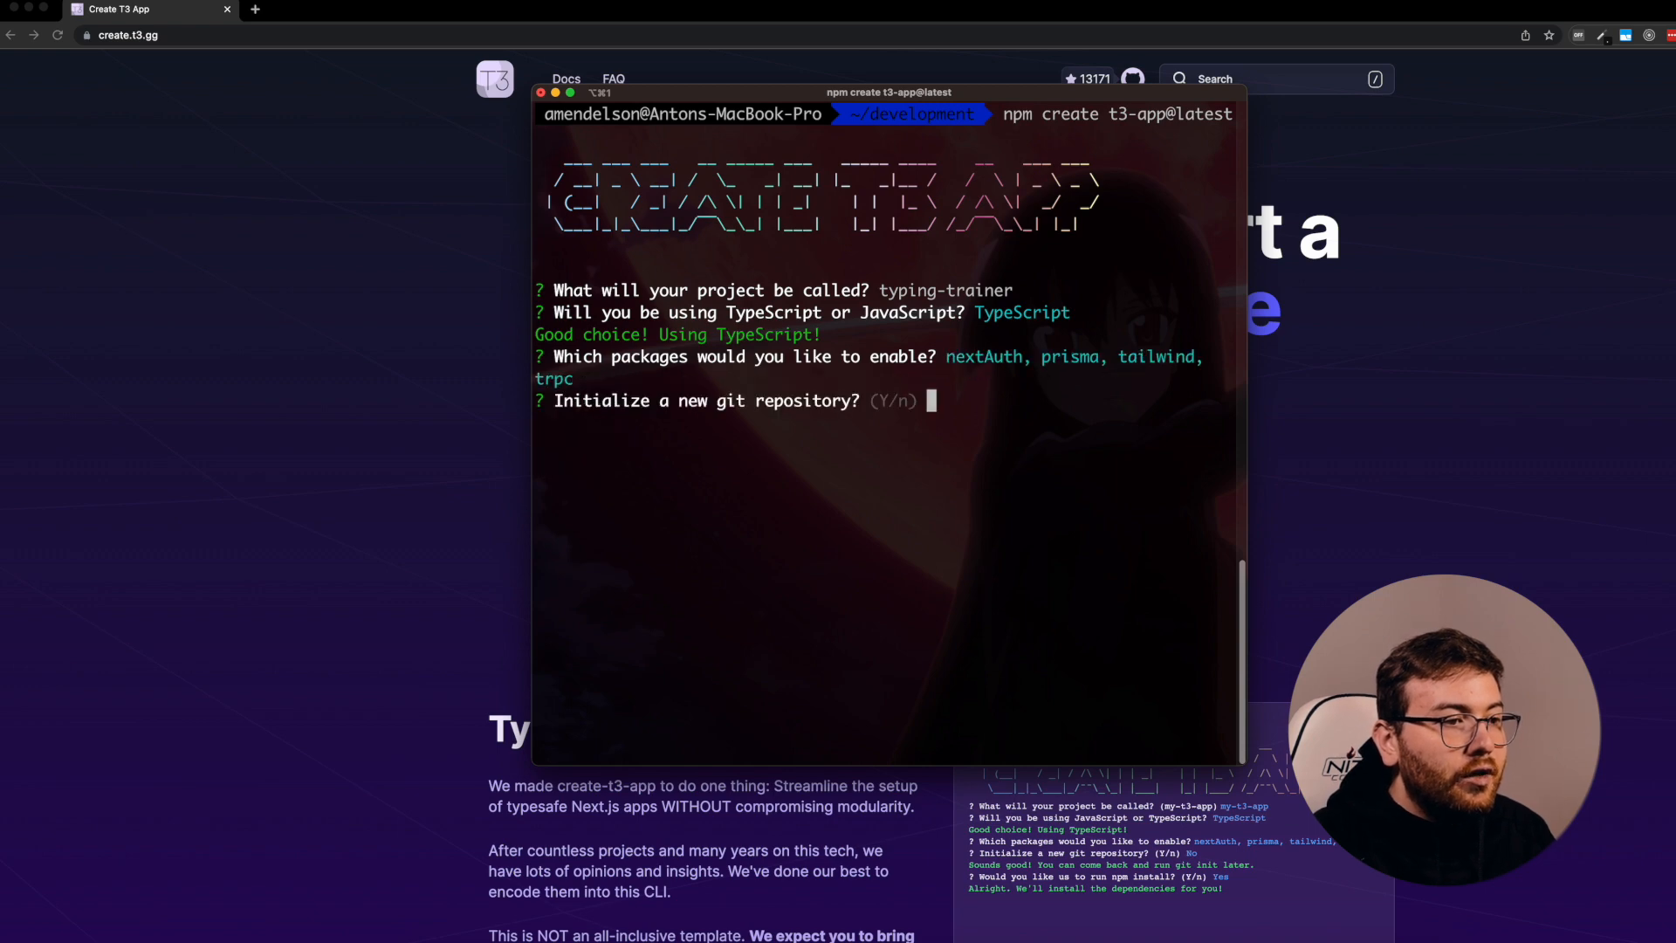
key("Return")
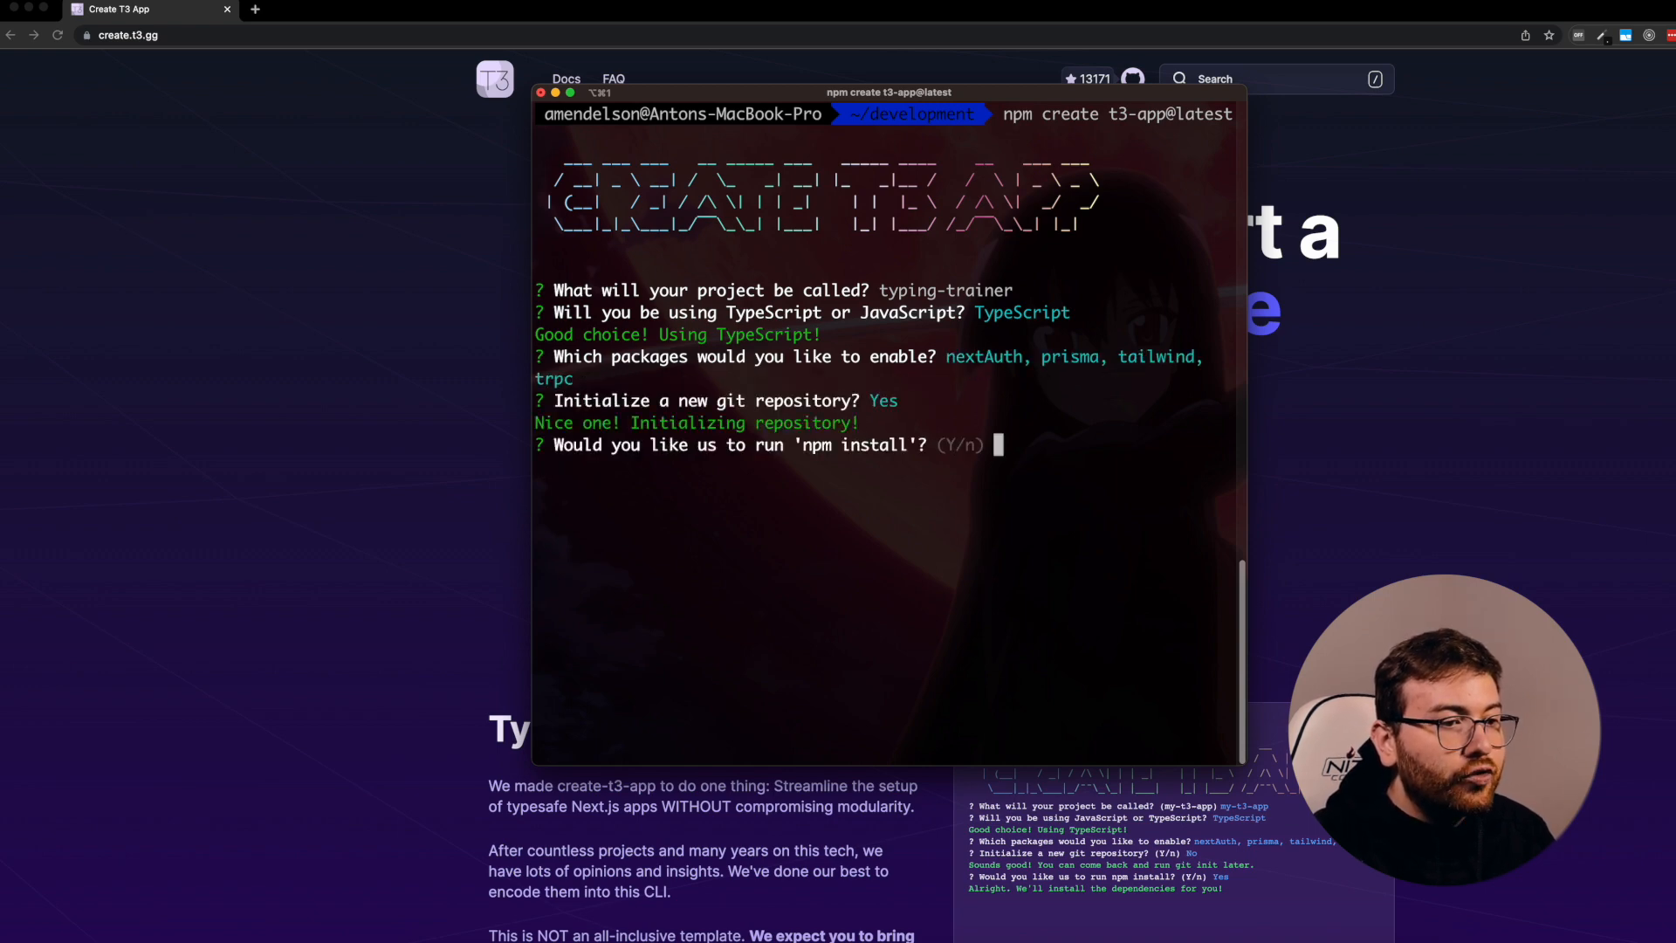
key("Return")
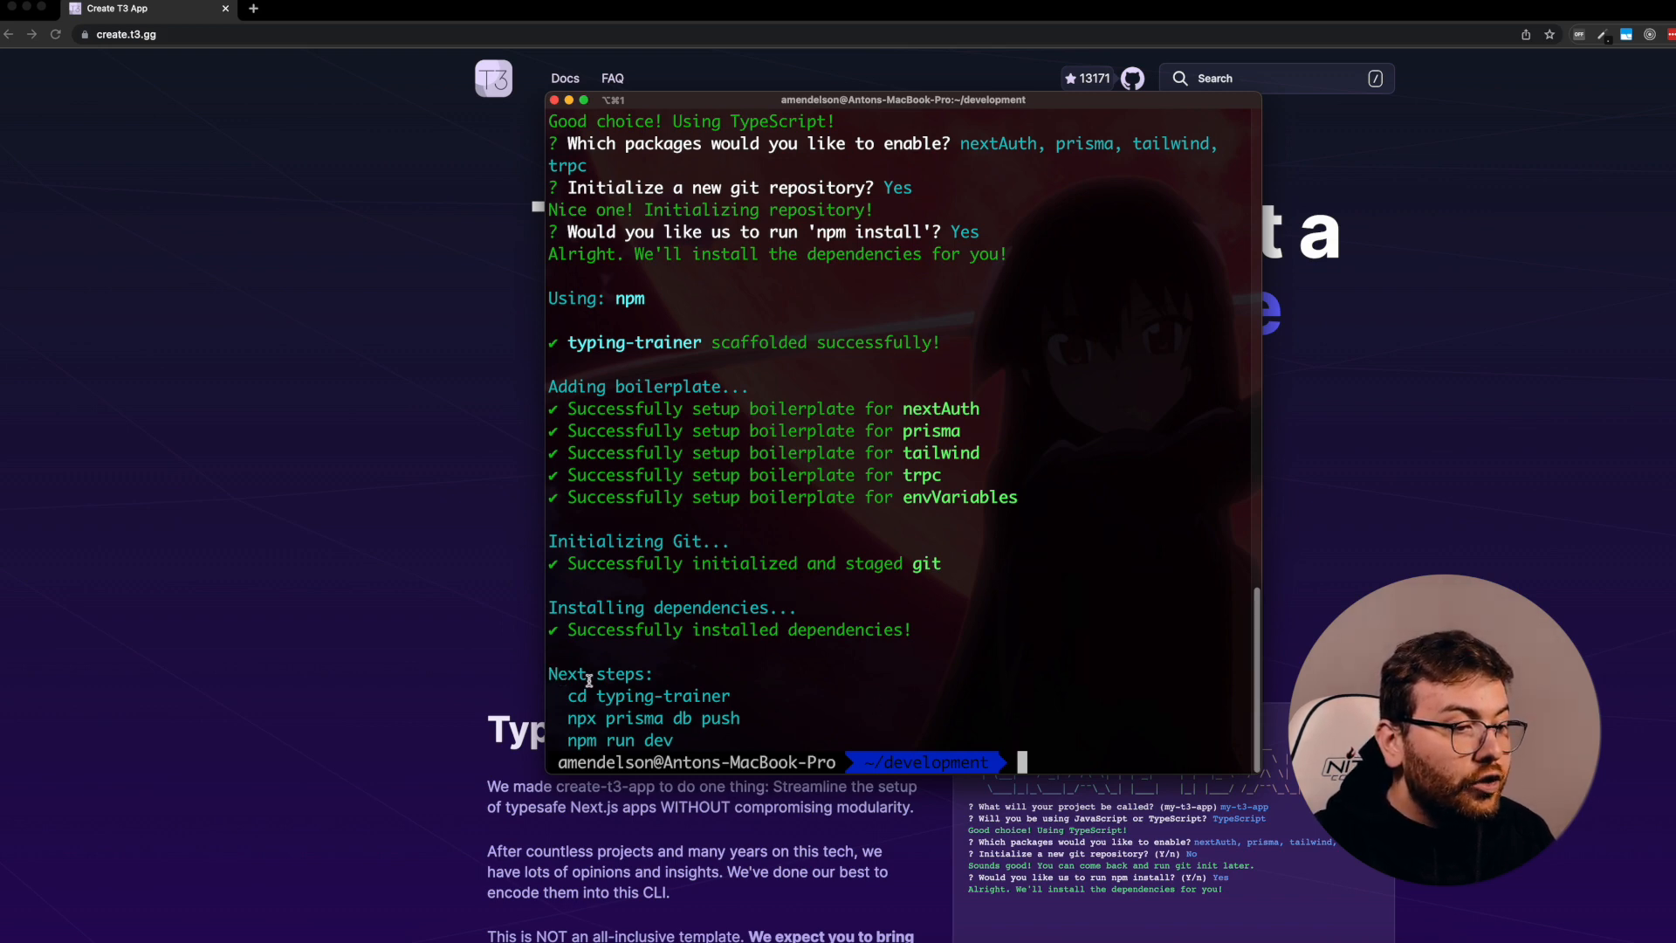
Change into the typing-trainer project folder
type("cd ty")
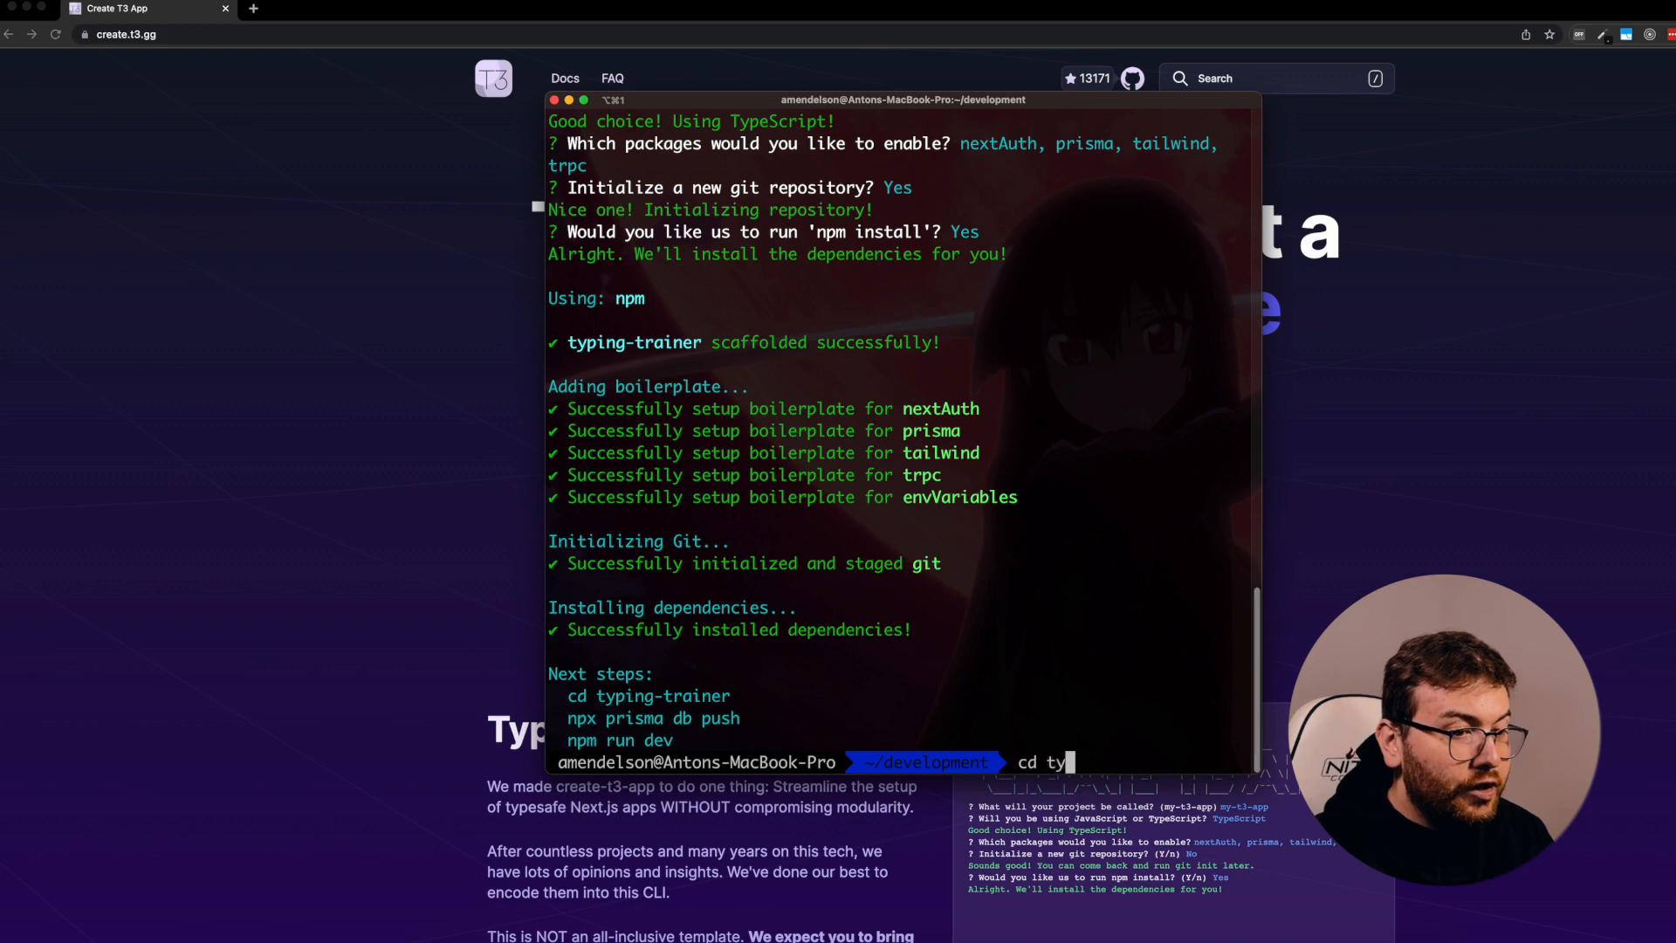
type("pin")
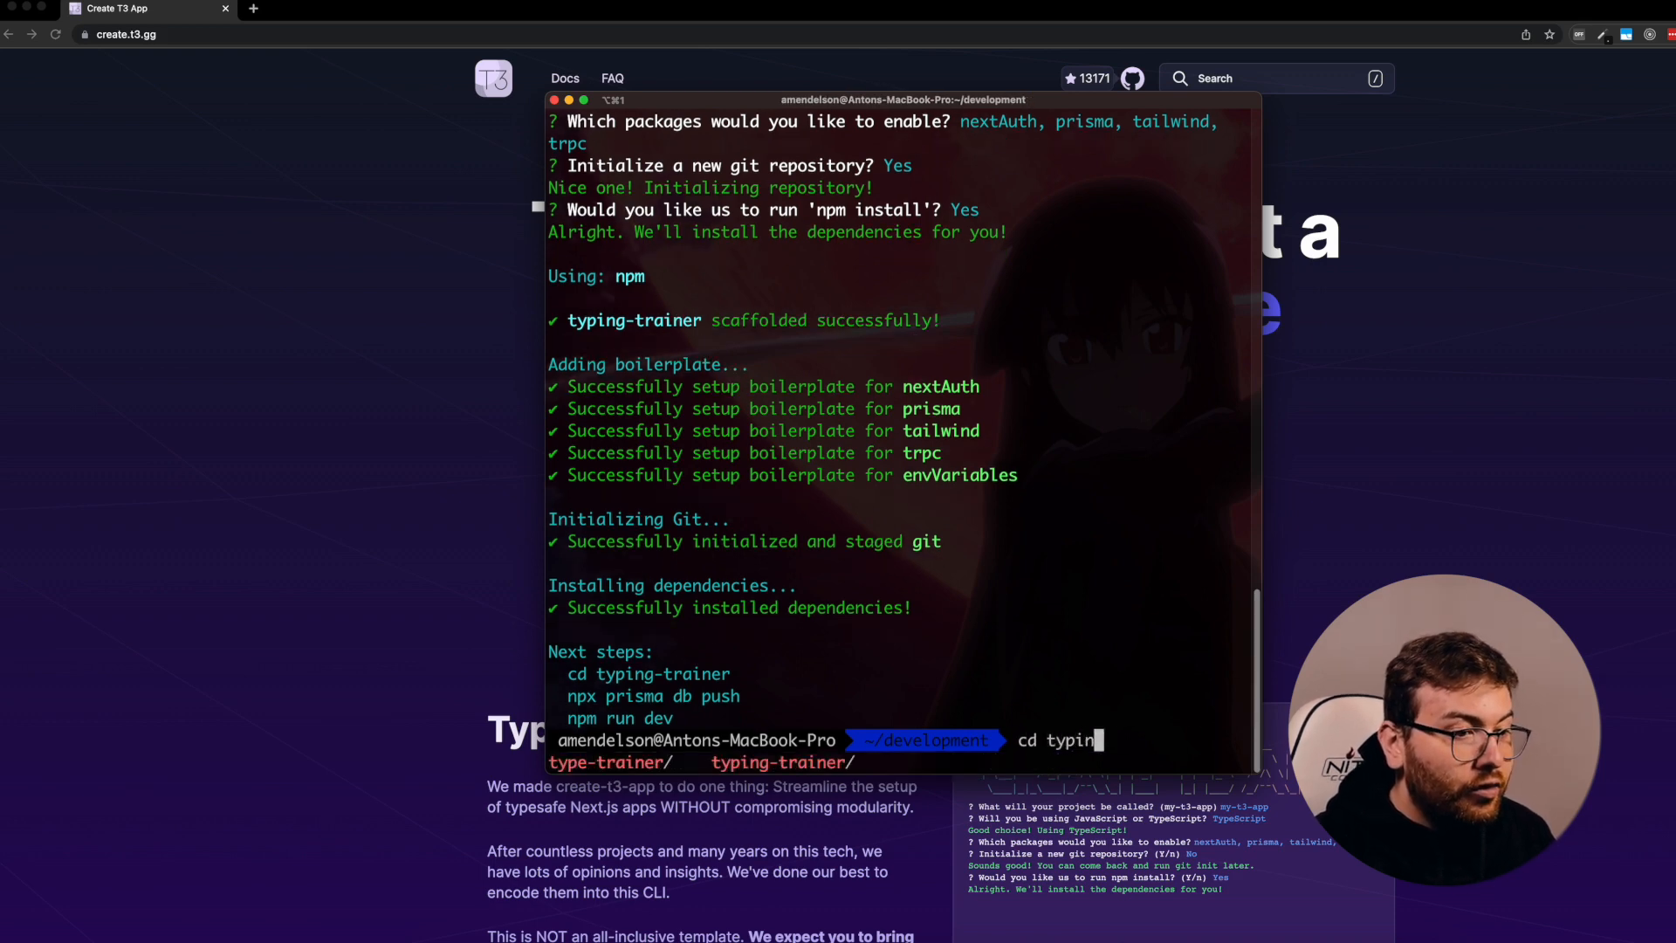
key("Return")
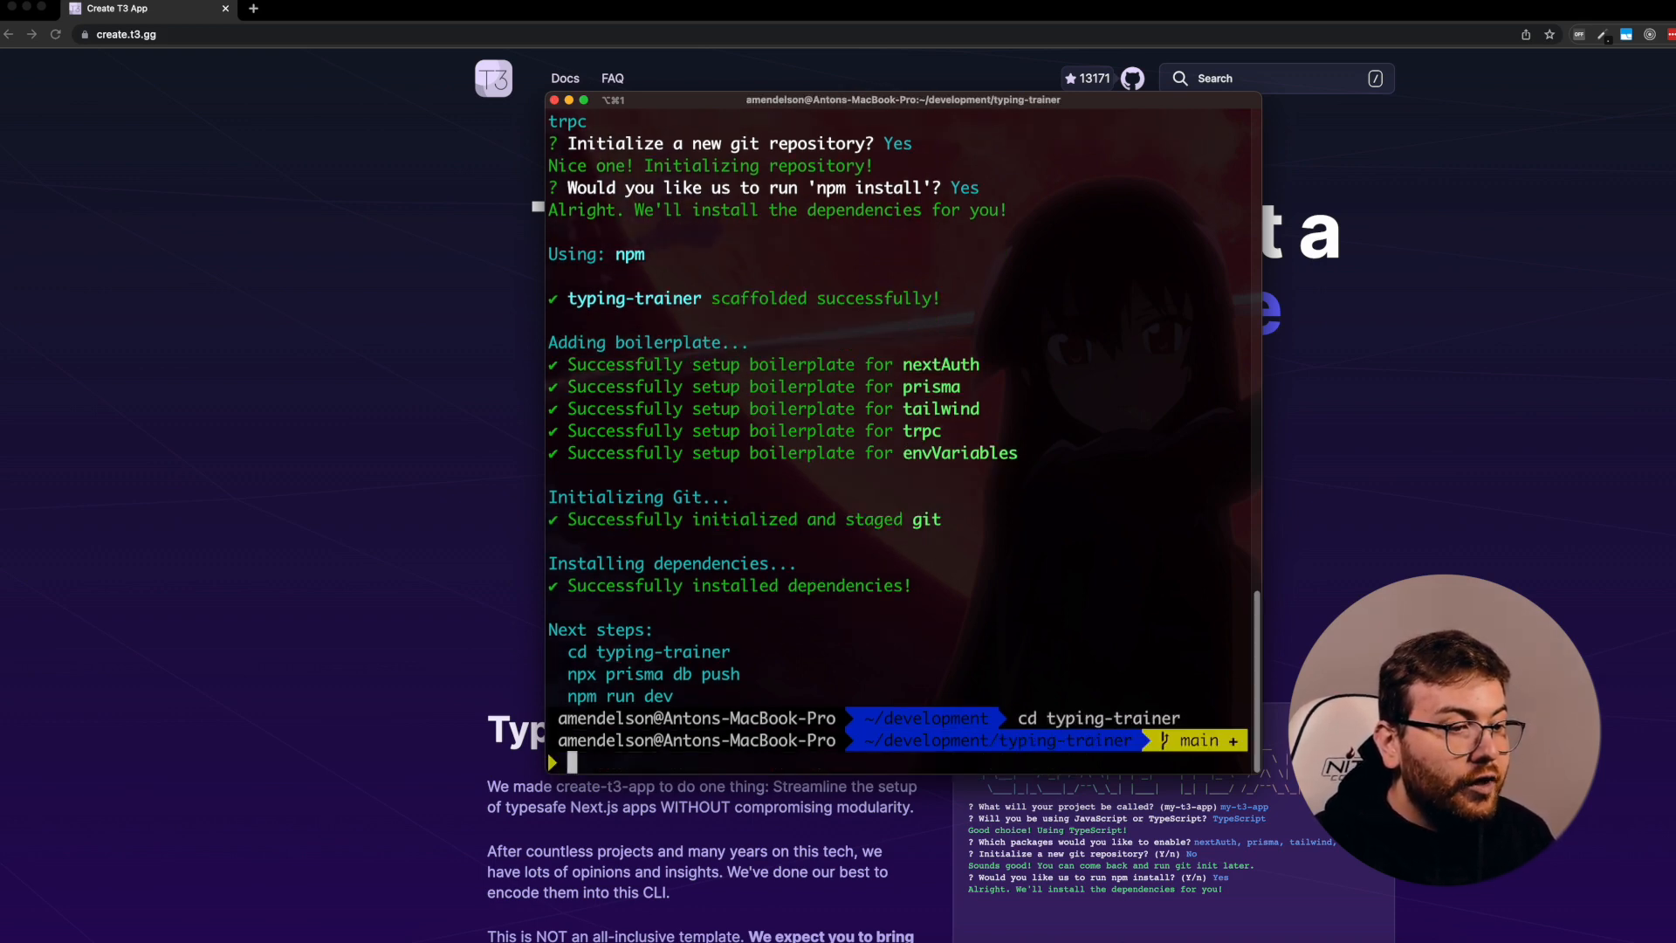
Create the SQLite database from the Prisma schema with npx prisma db push
type("m")
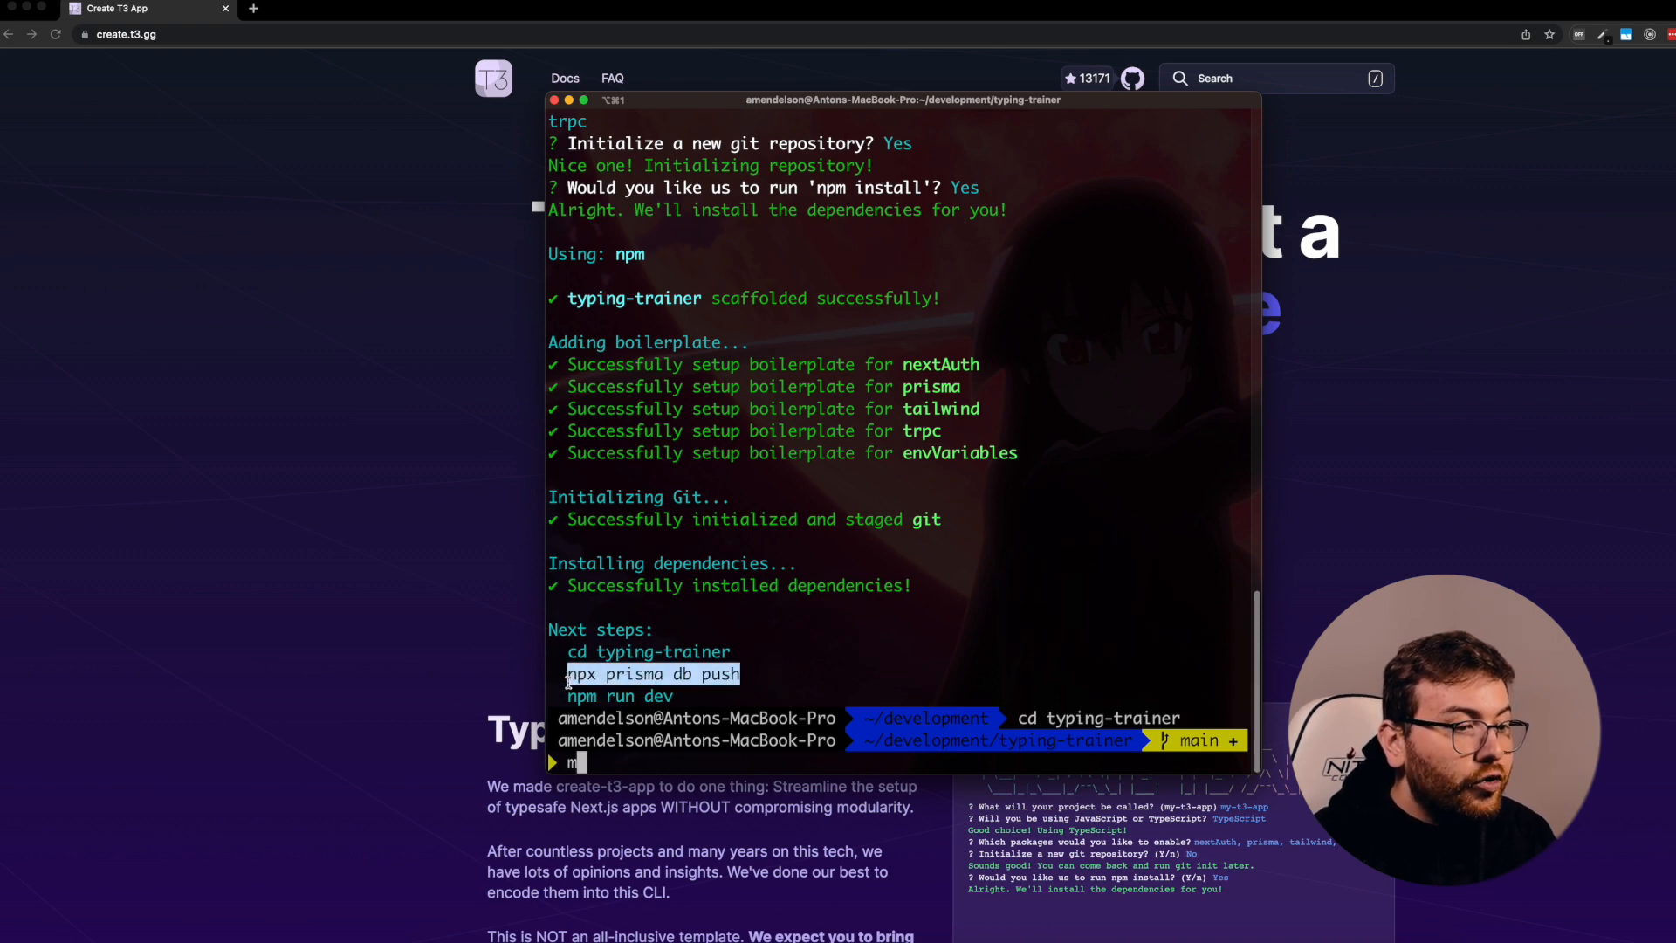
type("npx prisma db push")
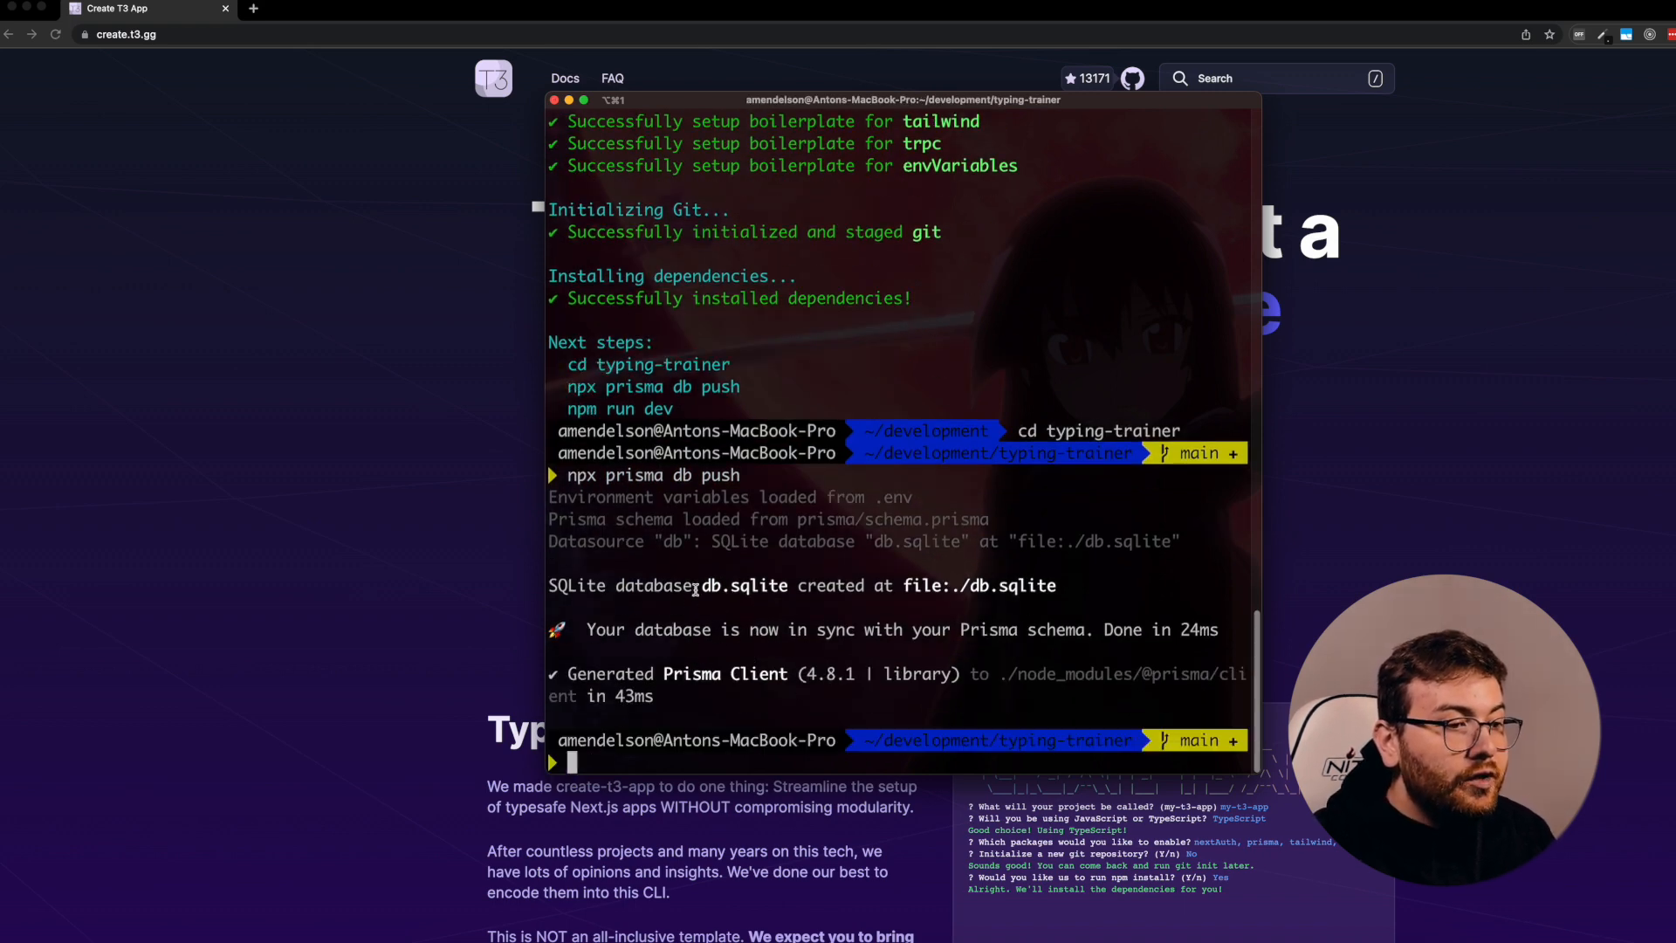
double_click(744, 584)
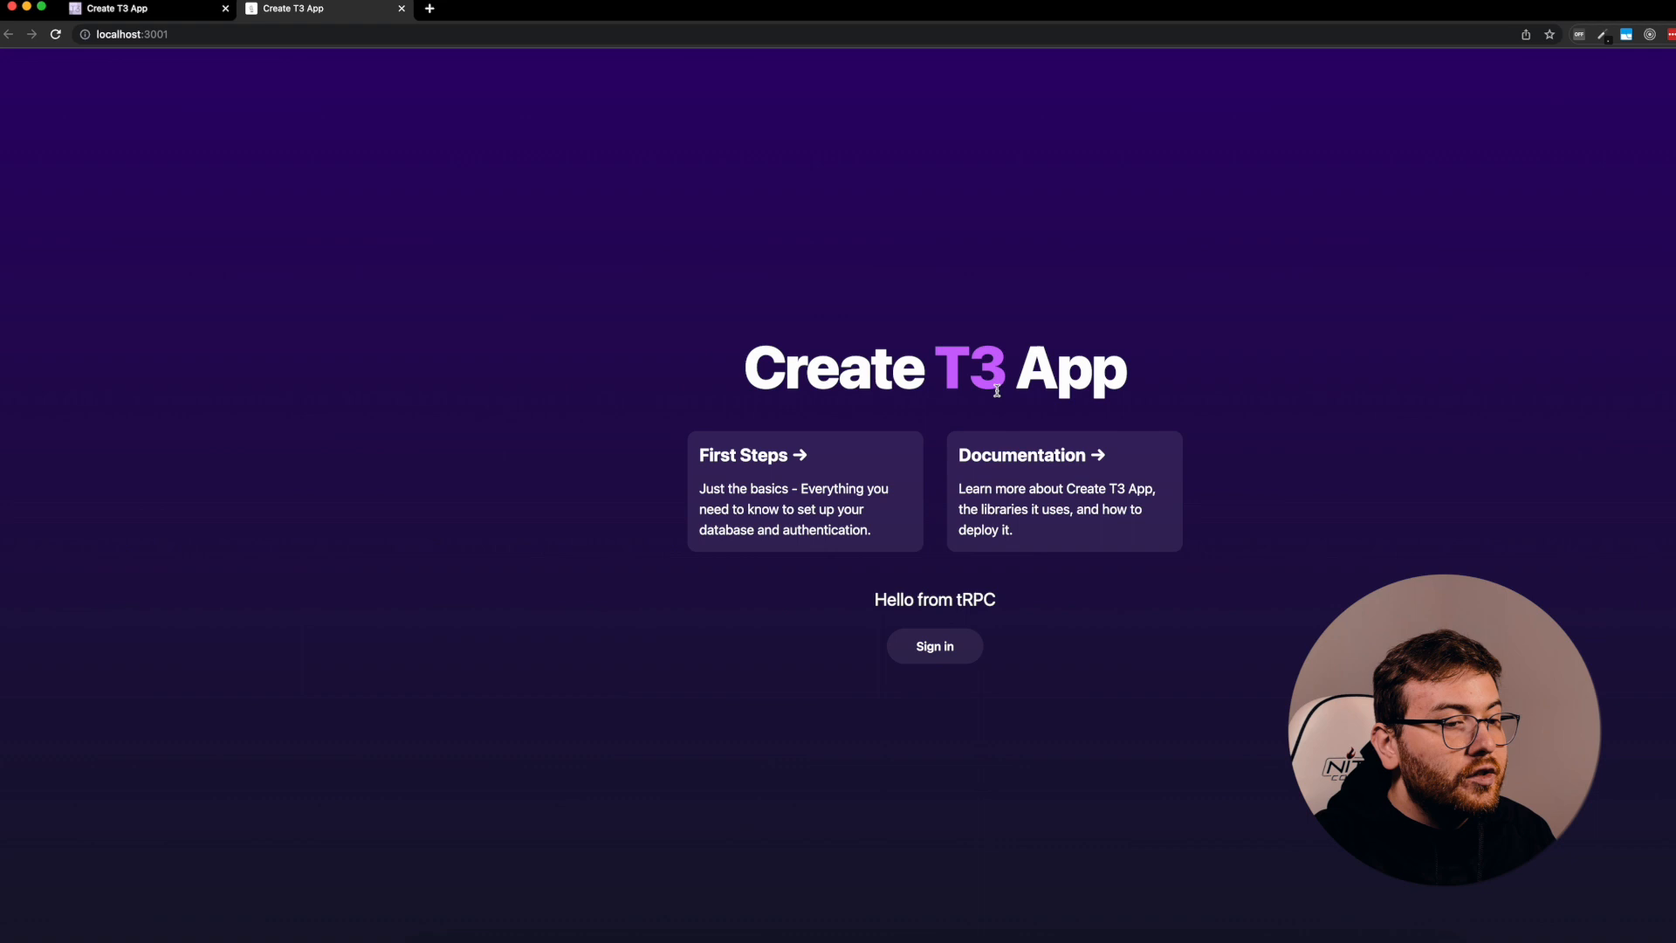
mouse_move(926, 417)
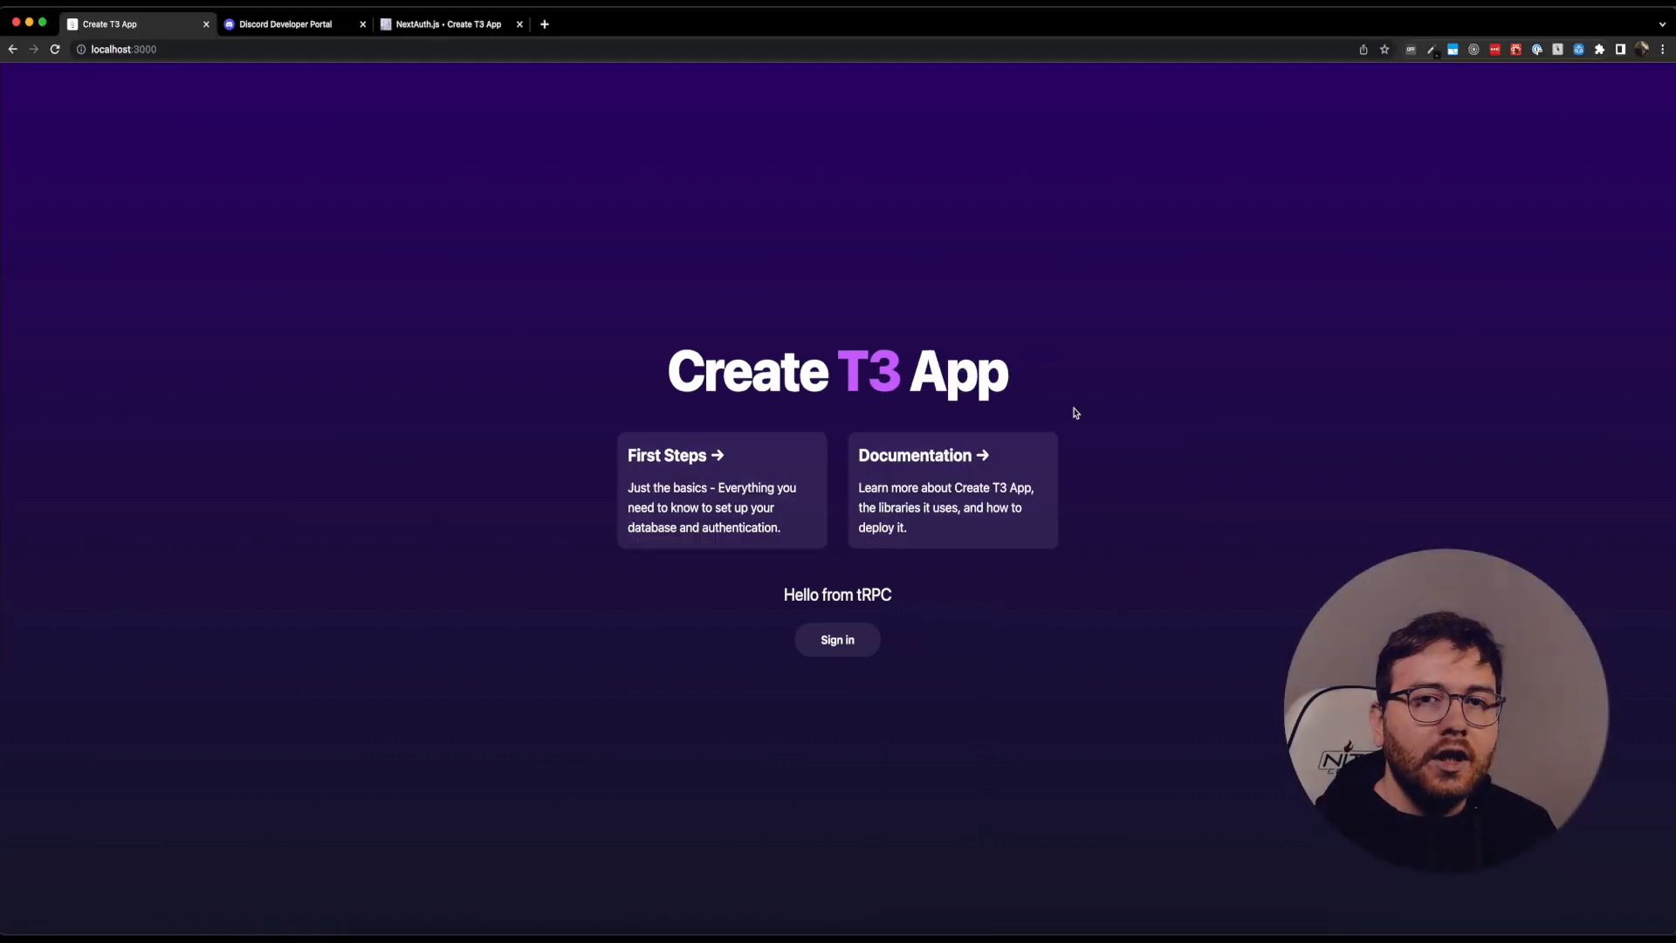
mouse_move(1101, 381)
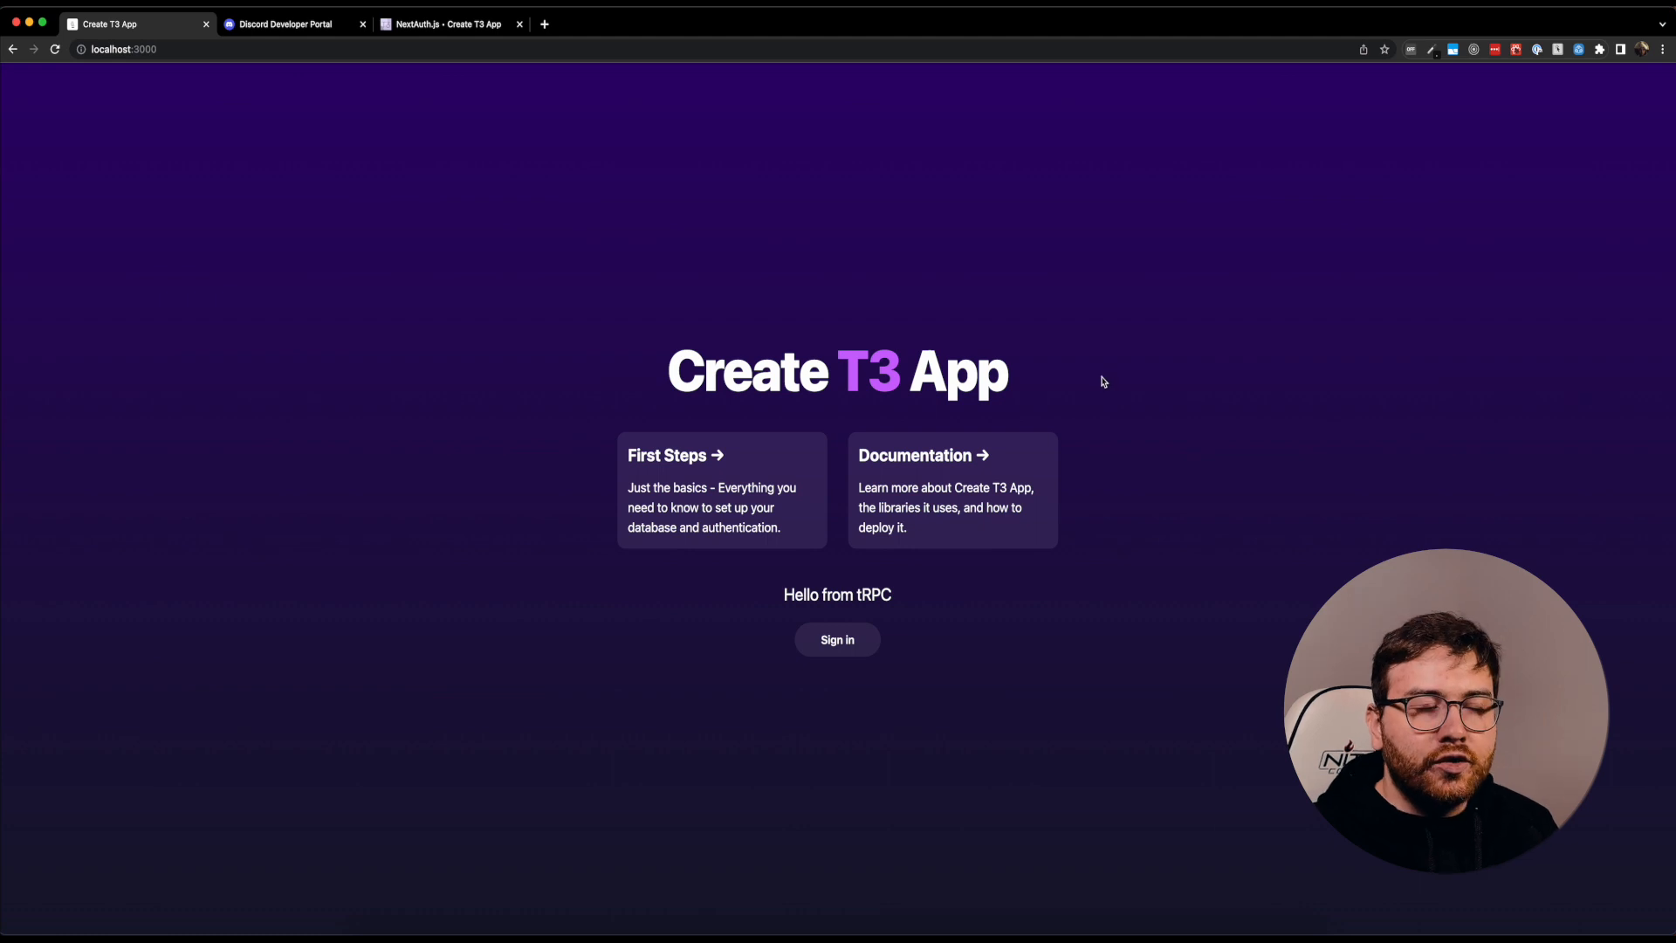
mouse_move(837, 662)
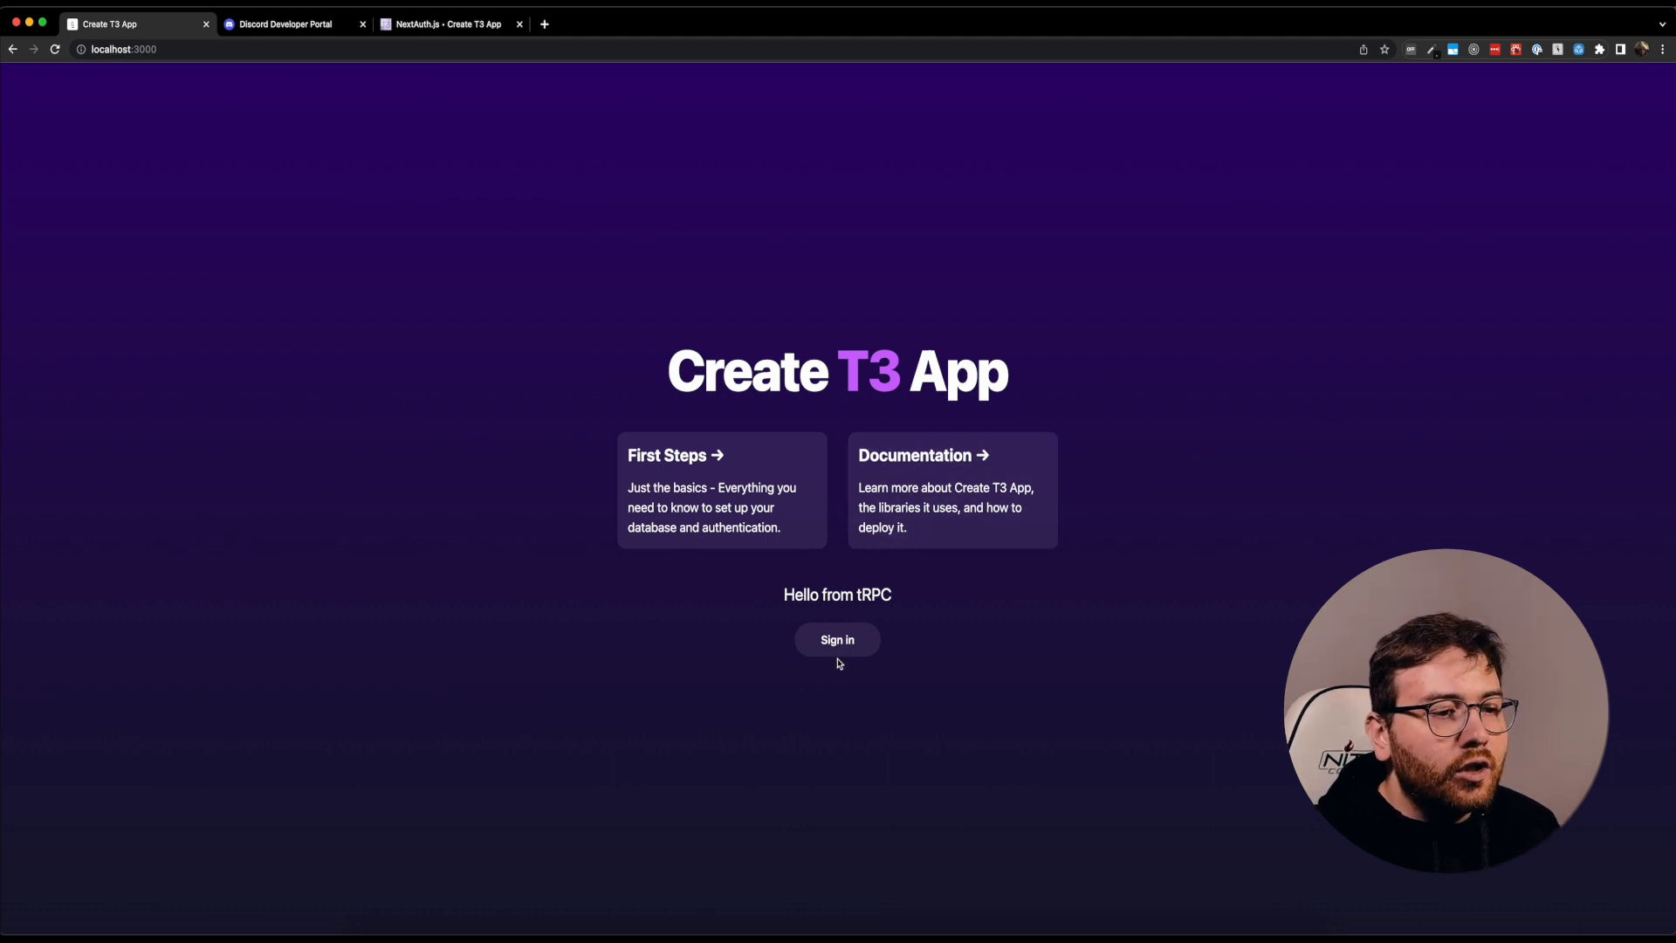
mouse_move(887, 576)
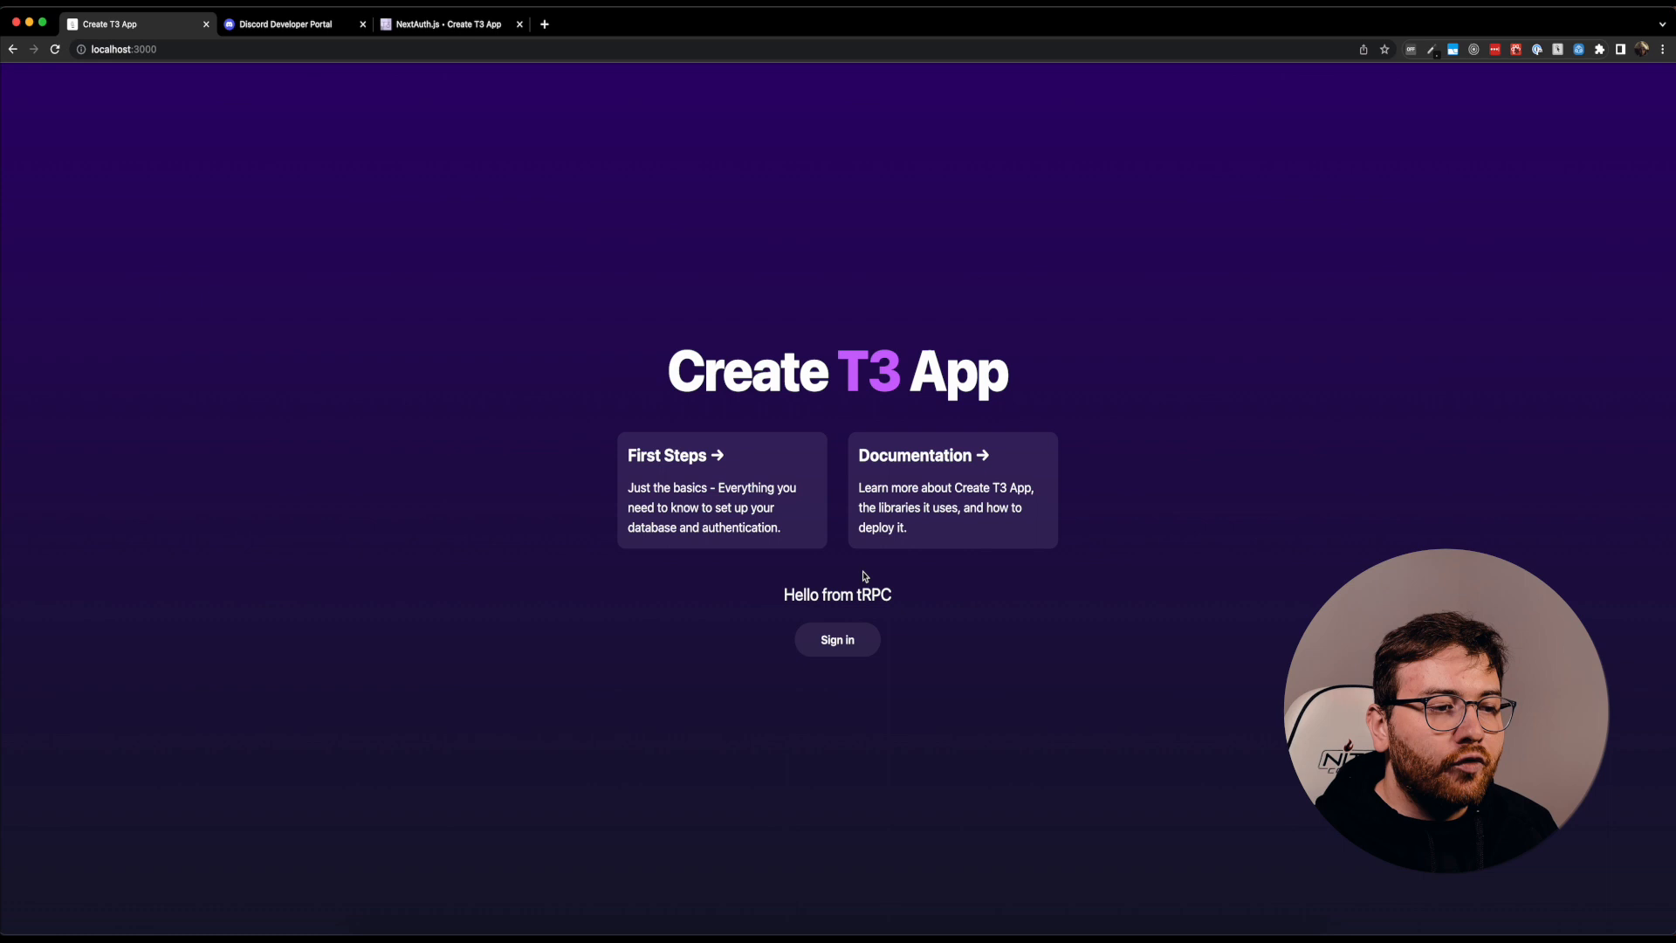
mouse_move(863, 589)
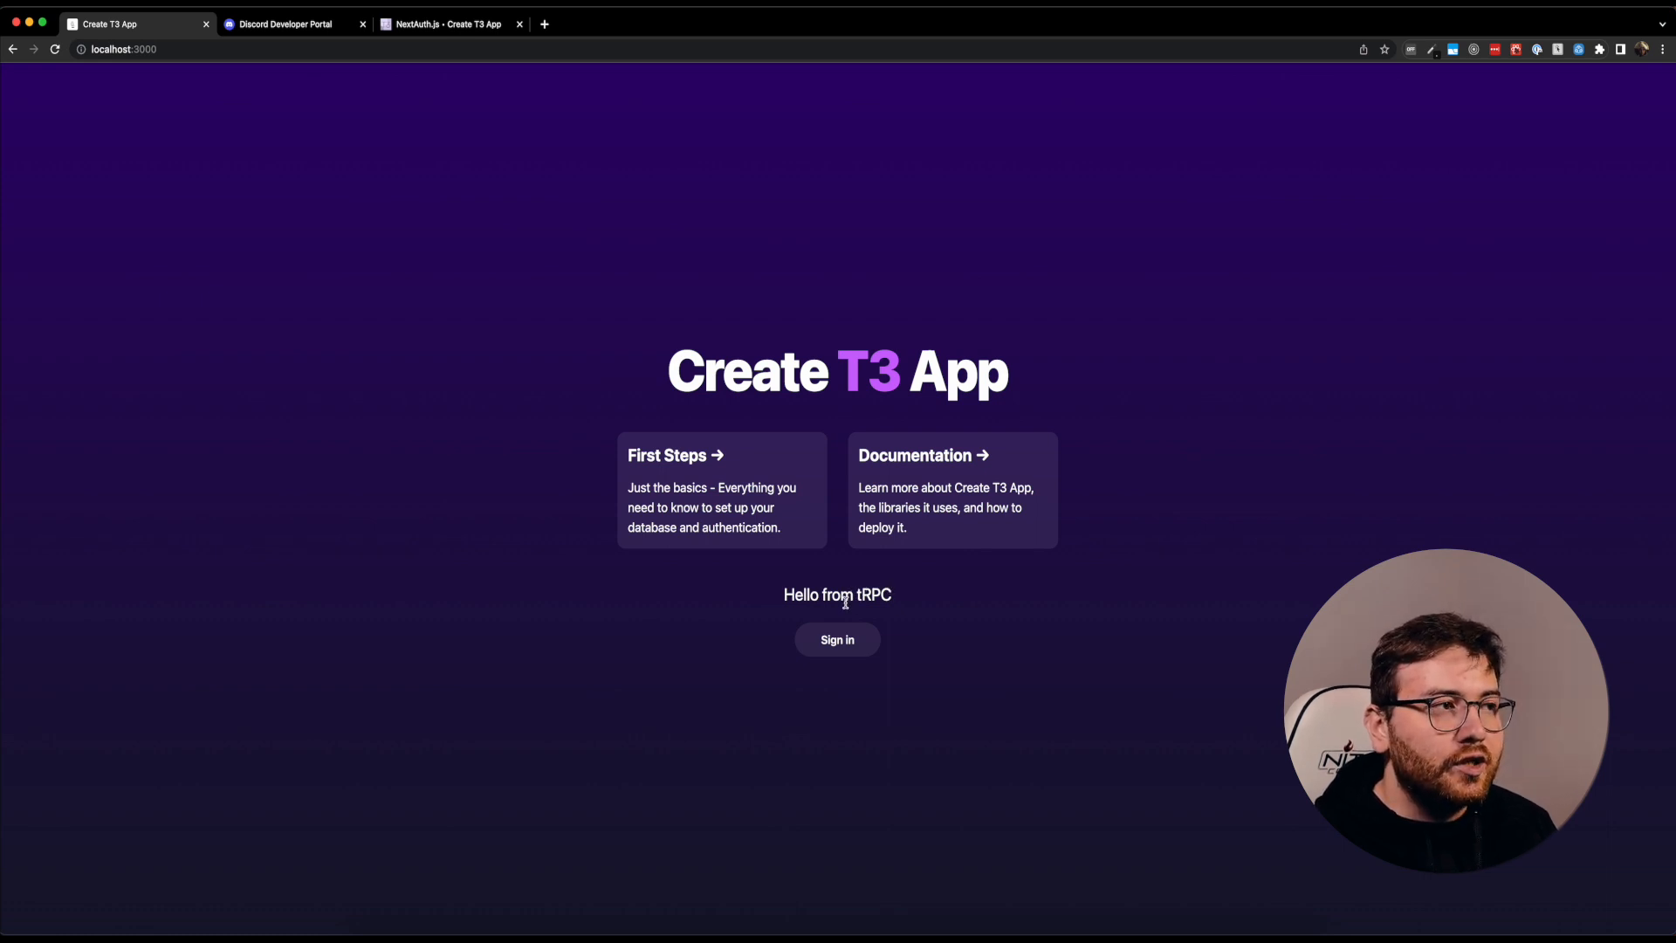
mouse_move(744, 777)
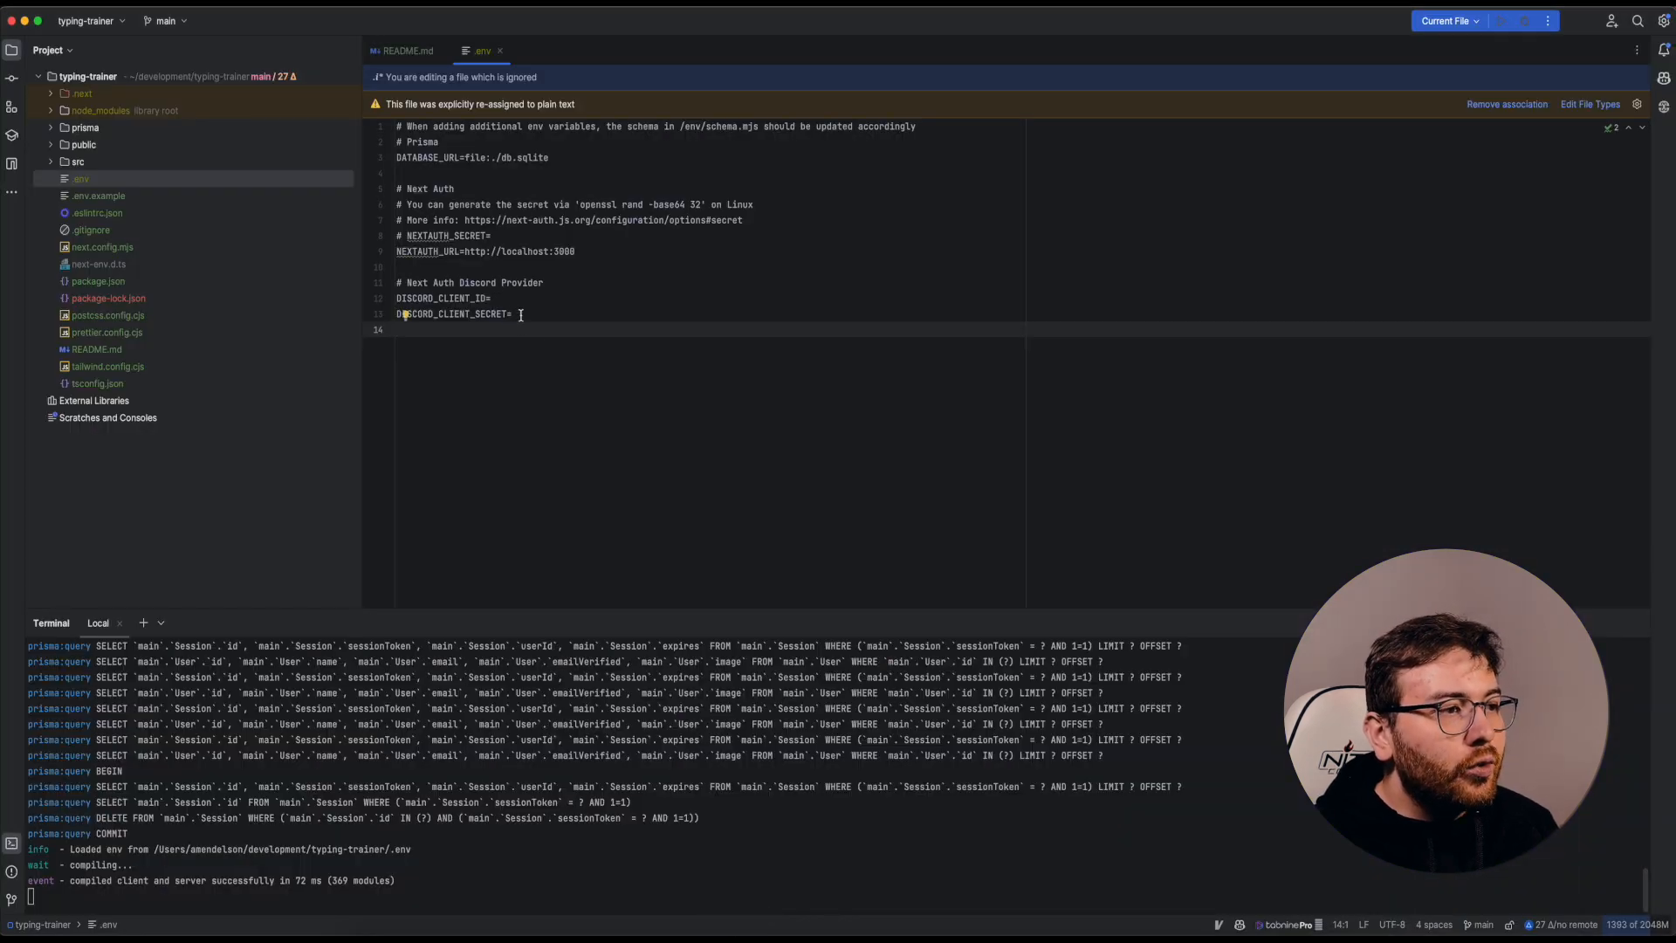
Switch from the local Create T3 App page to the Discord Developer Portal tab
left_click_drag(401, 296, 514, 313)
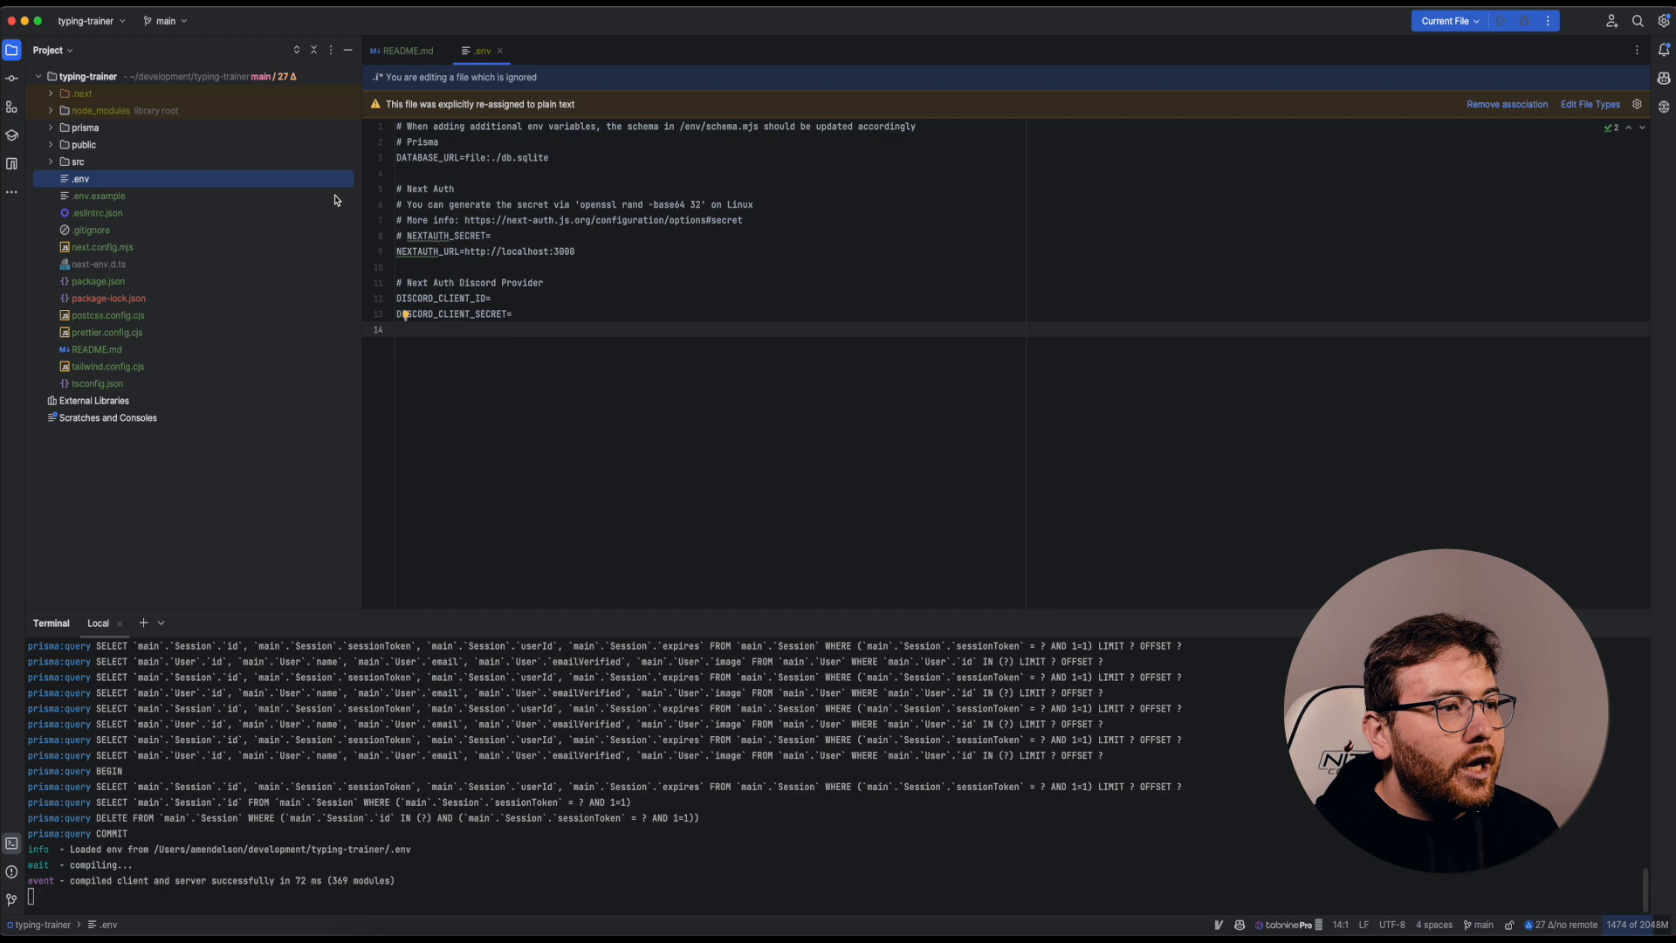
mouse_move(553, 286)
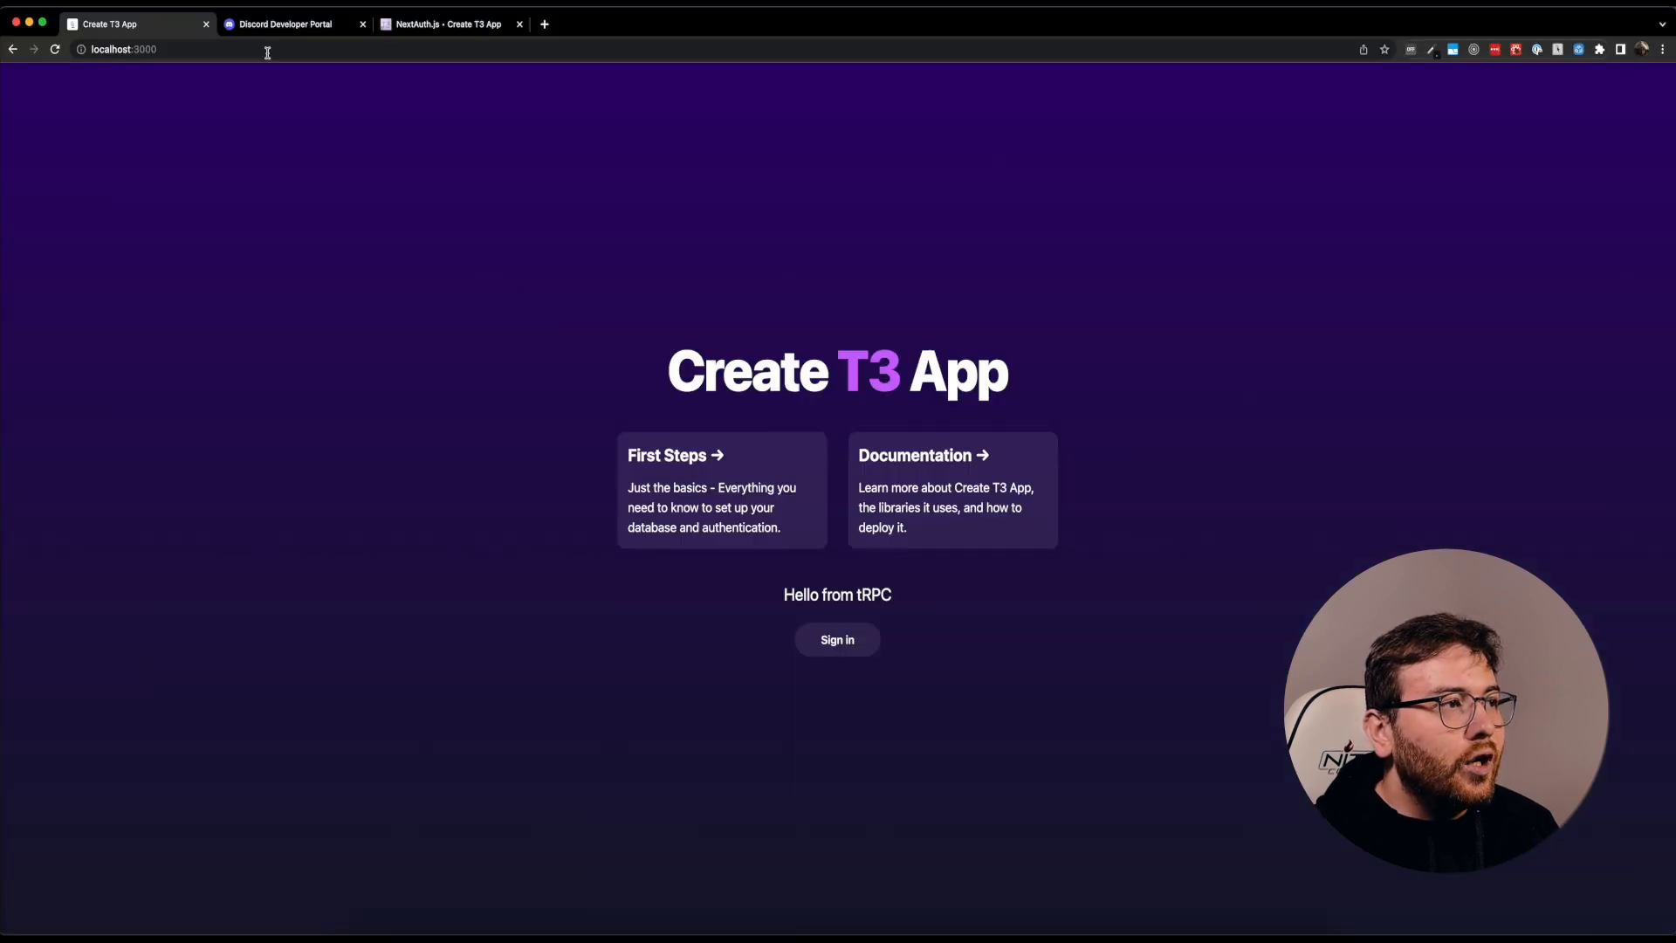
left_click(289, 23)
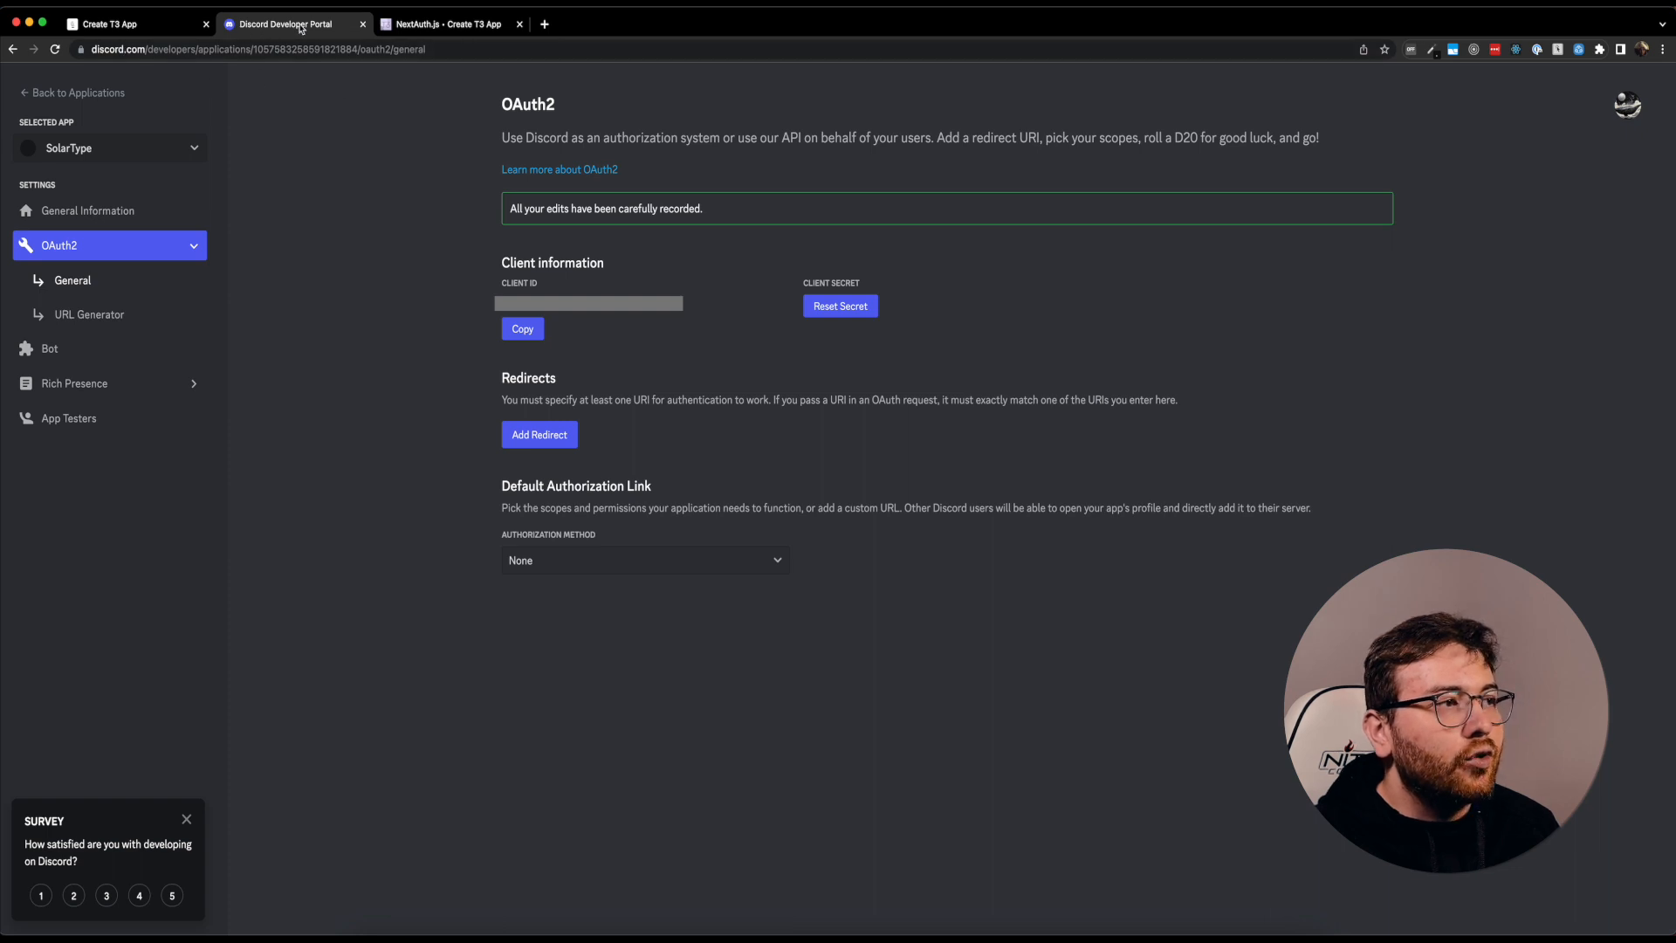
mouse_move(144, 129)
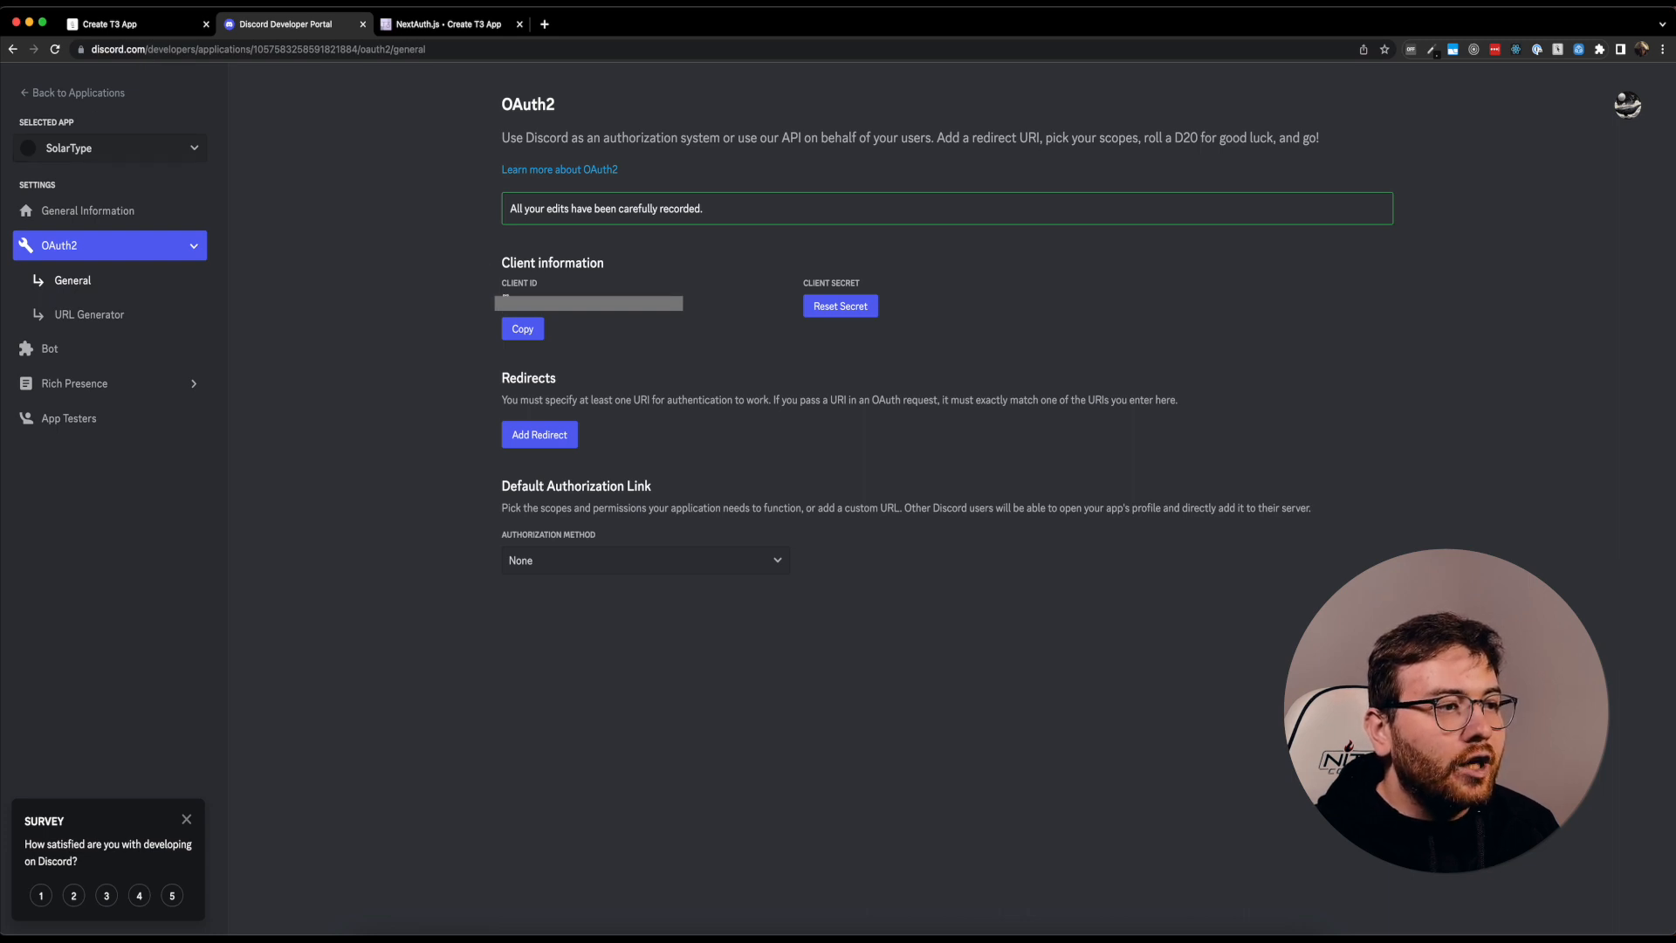
mouse_move(736, 318)
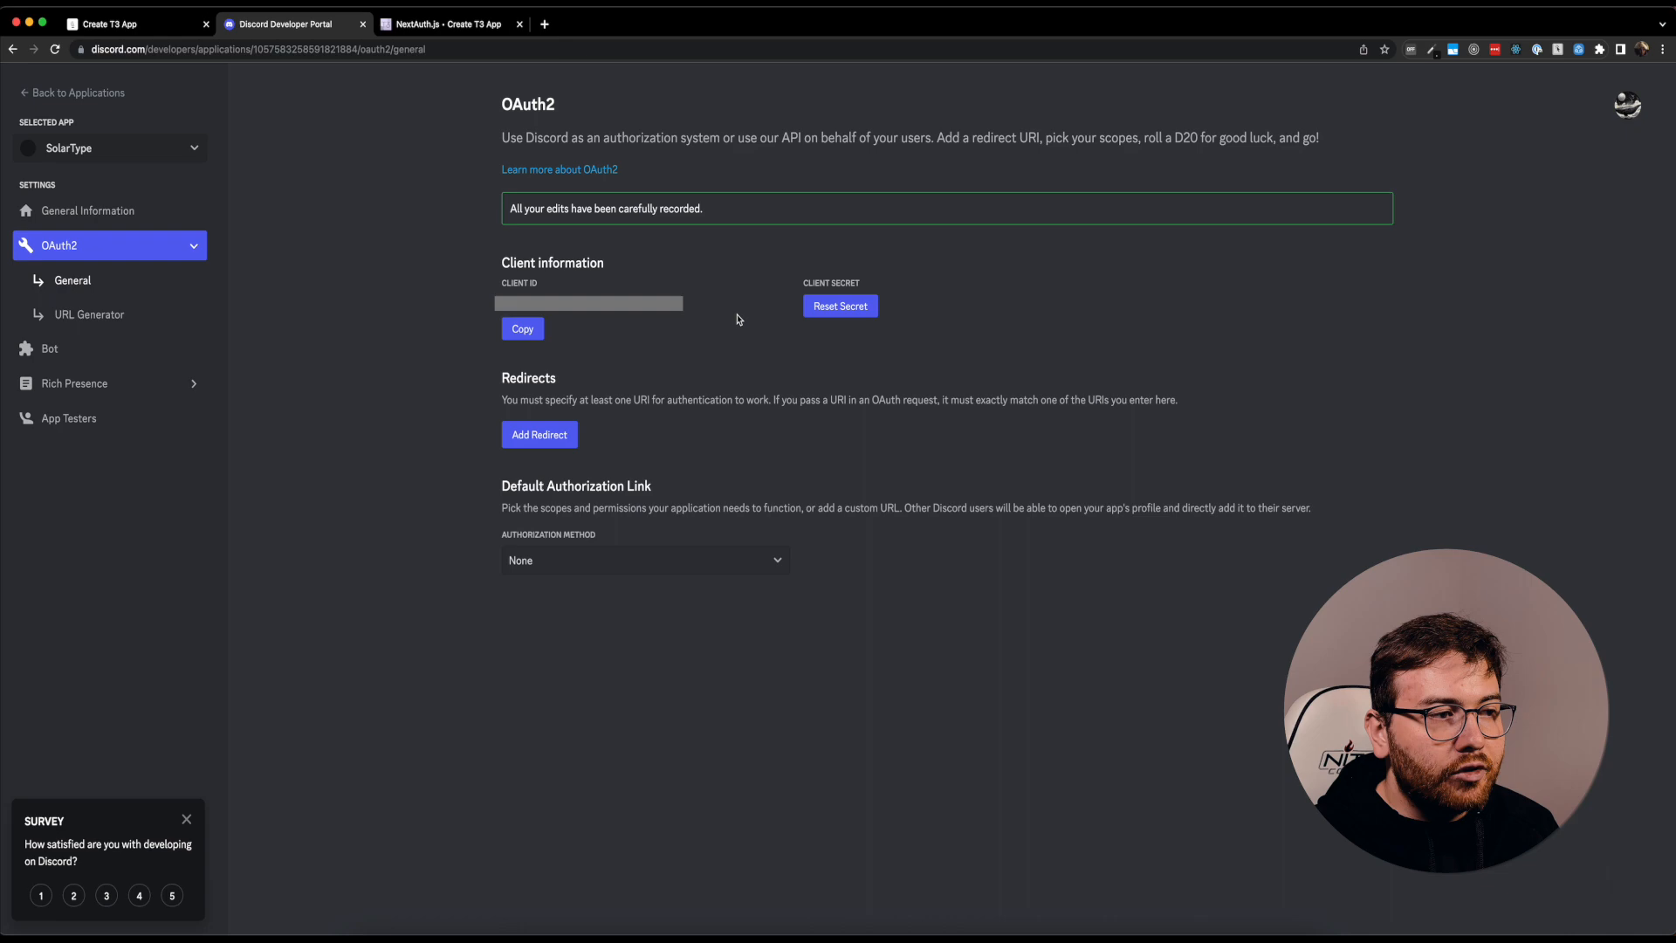
mouse_move(578, 324)
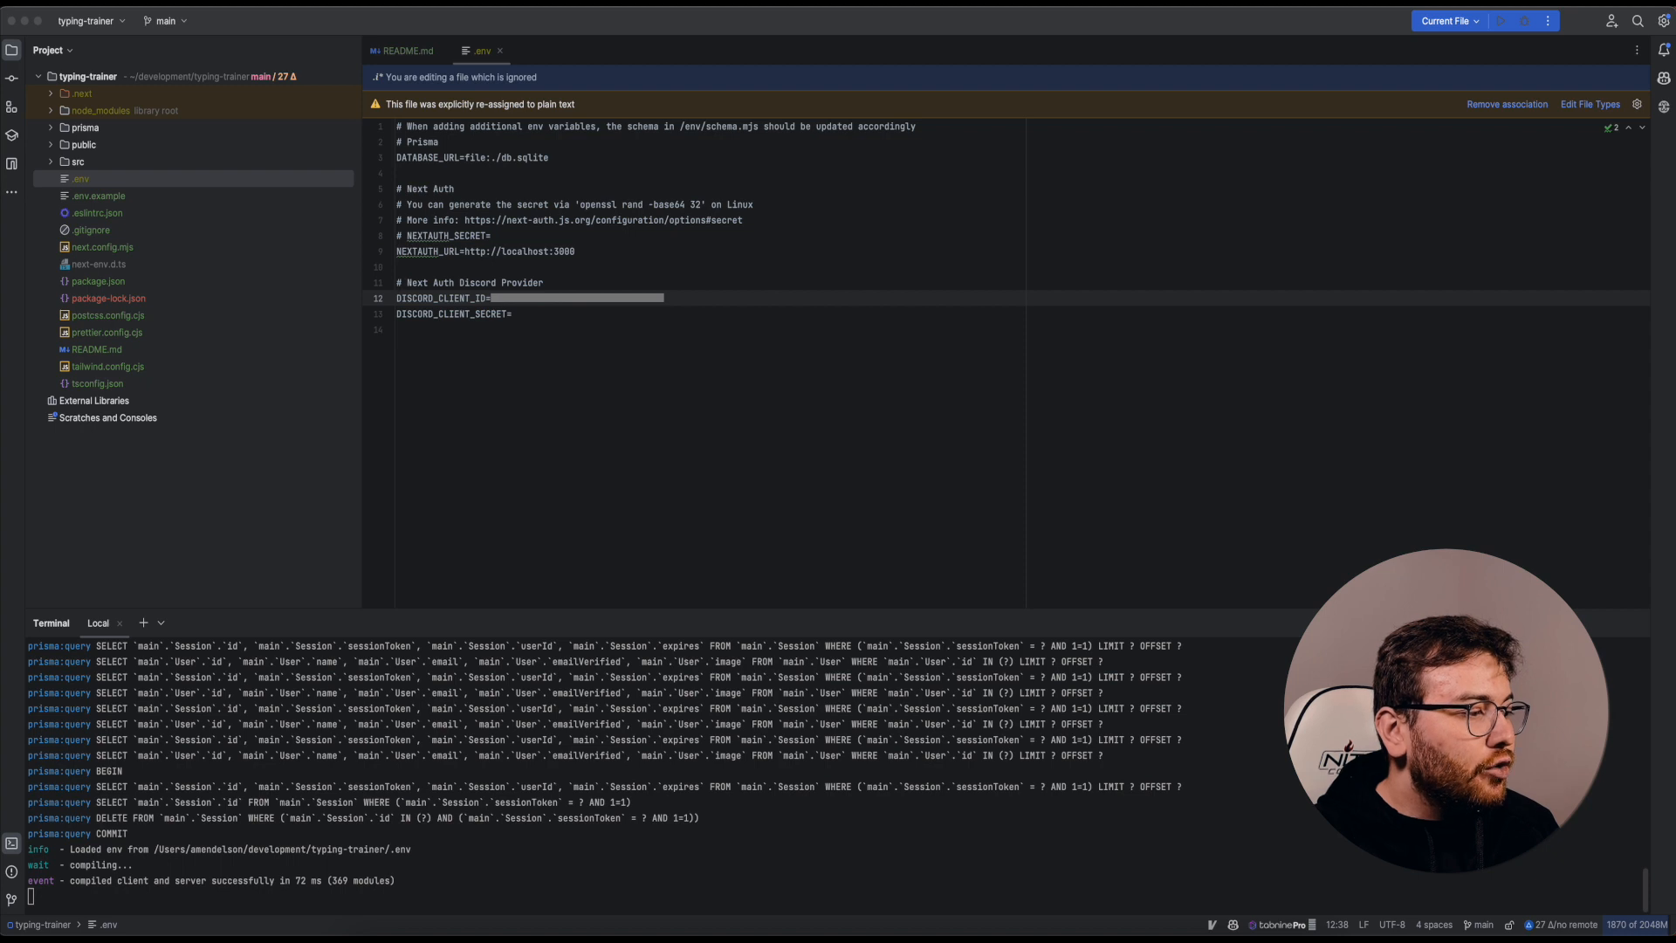
Back in the SolarType OAuth2 settings, add a new empty redirect entry
left_click(534, 313)
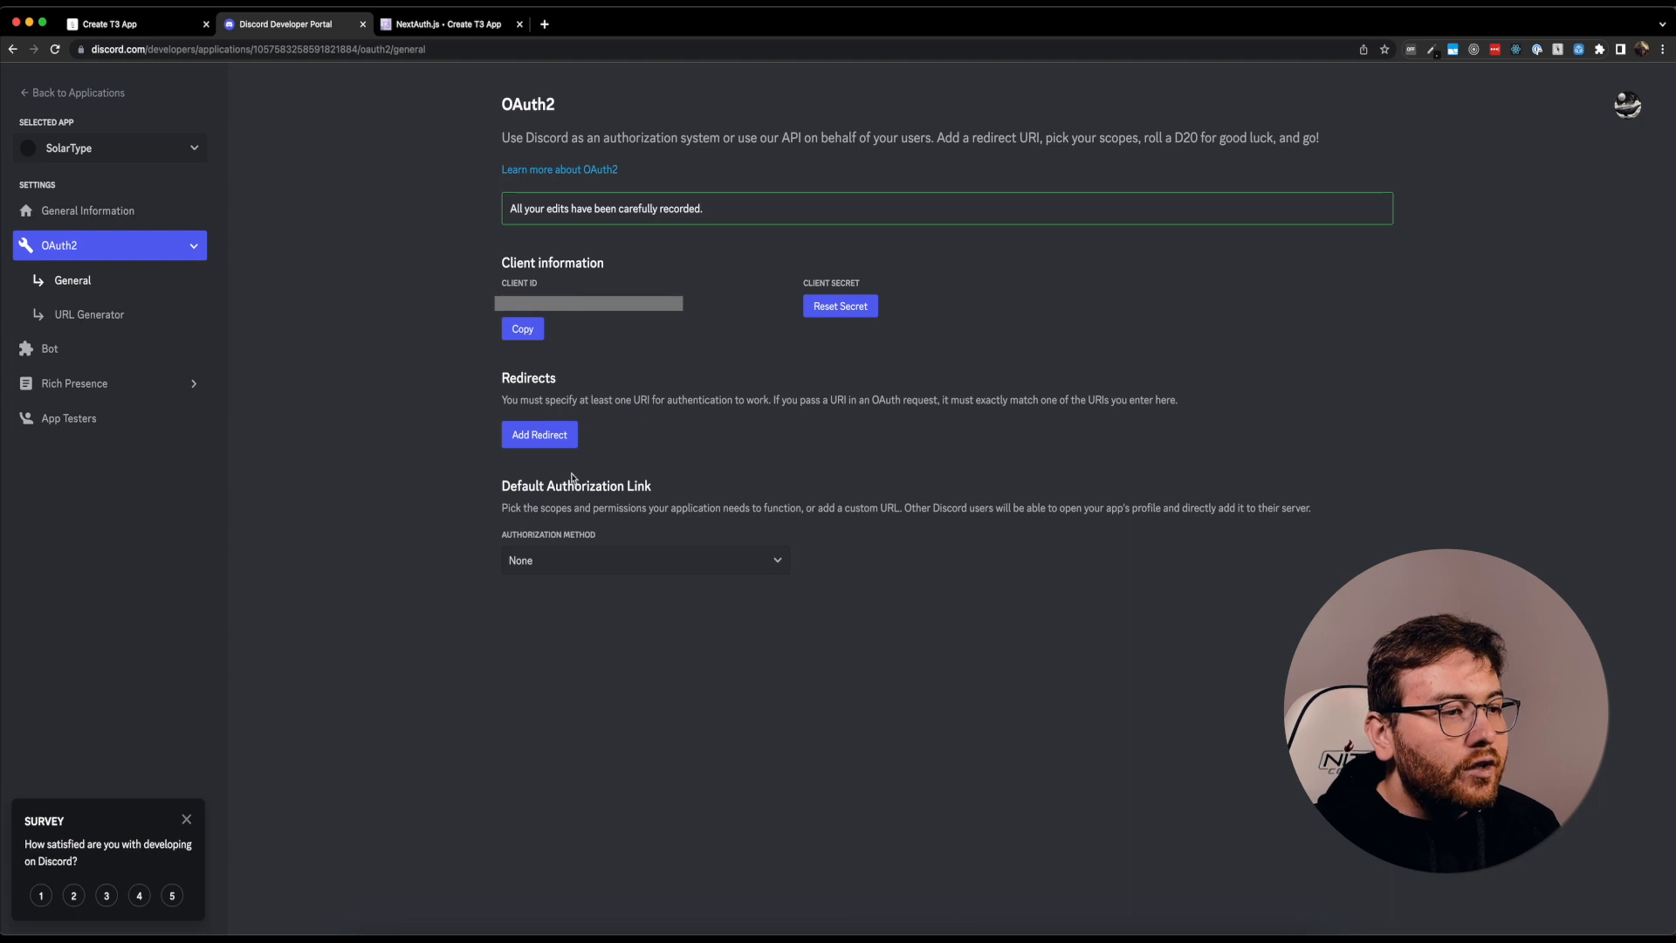
left_click(538, 433)
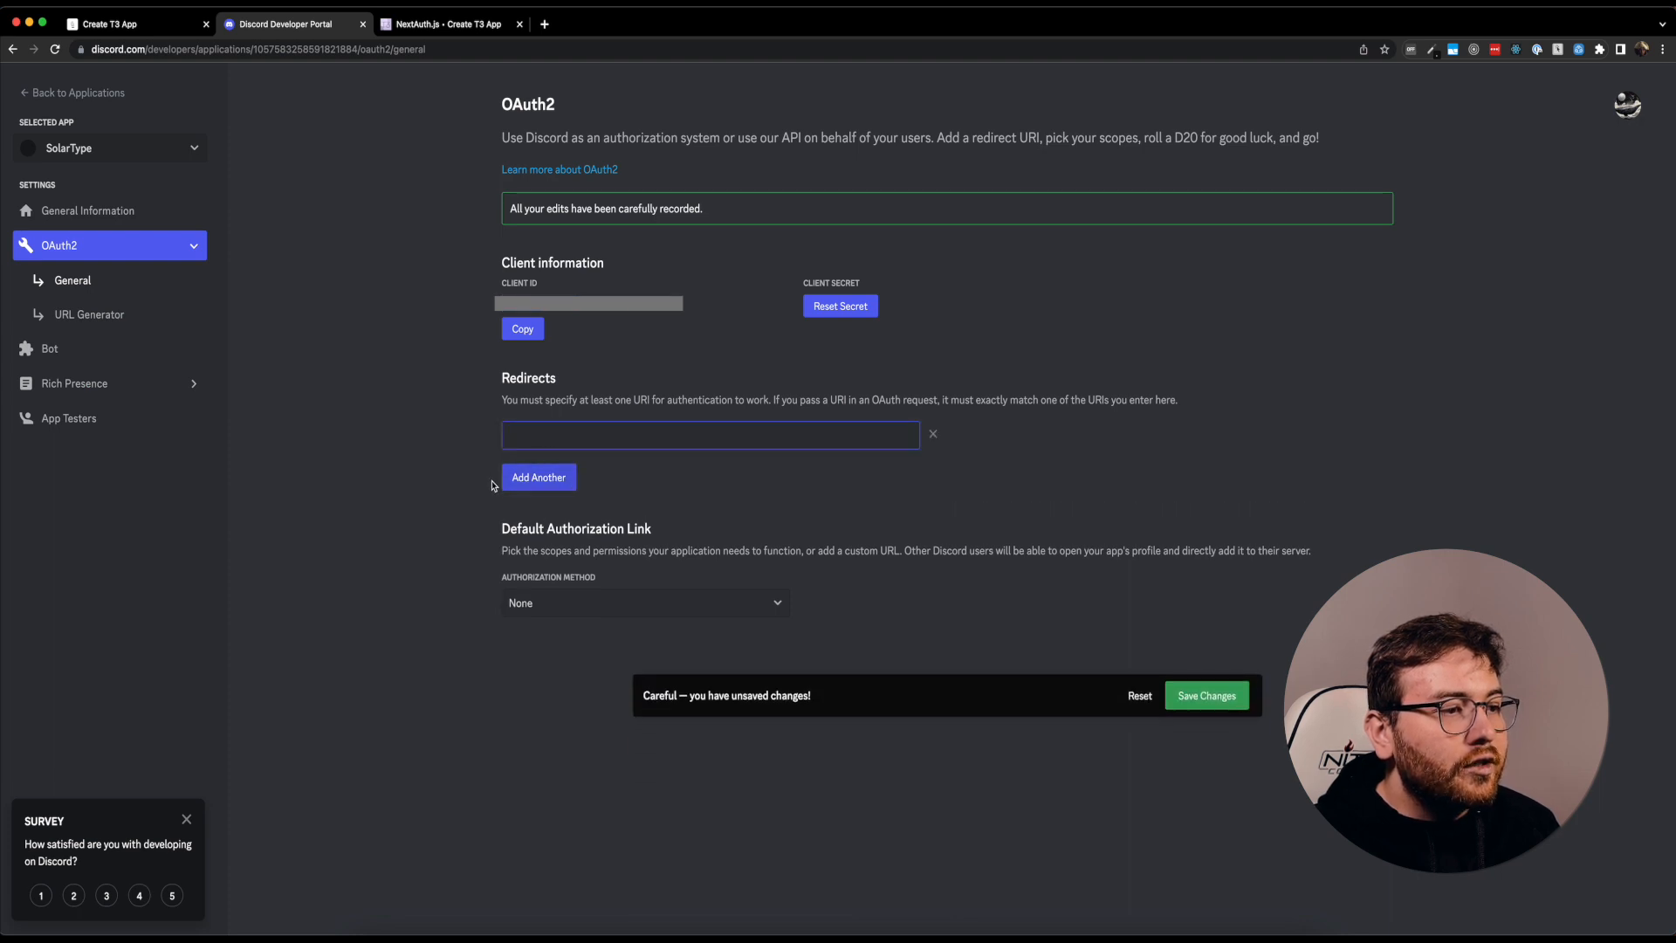
mouse_move(456, 107)
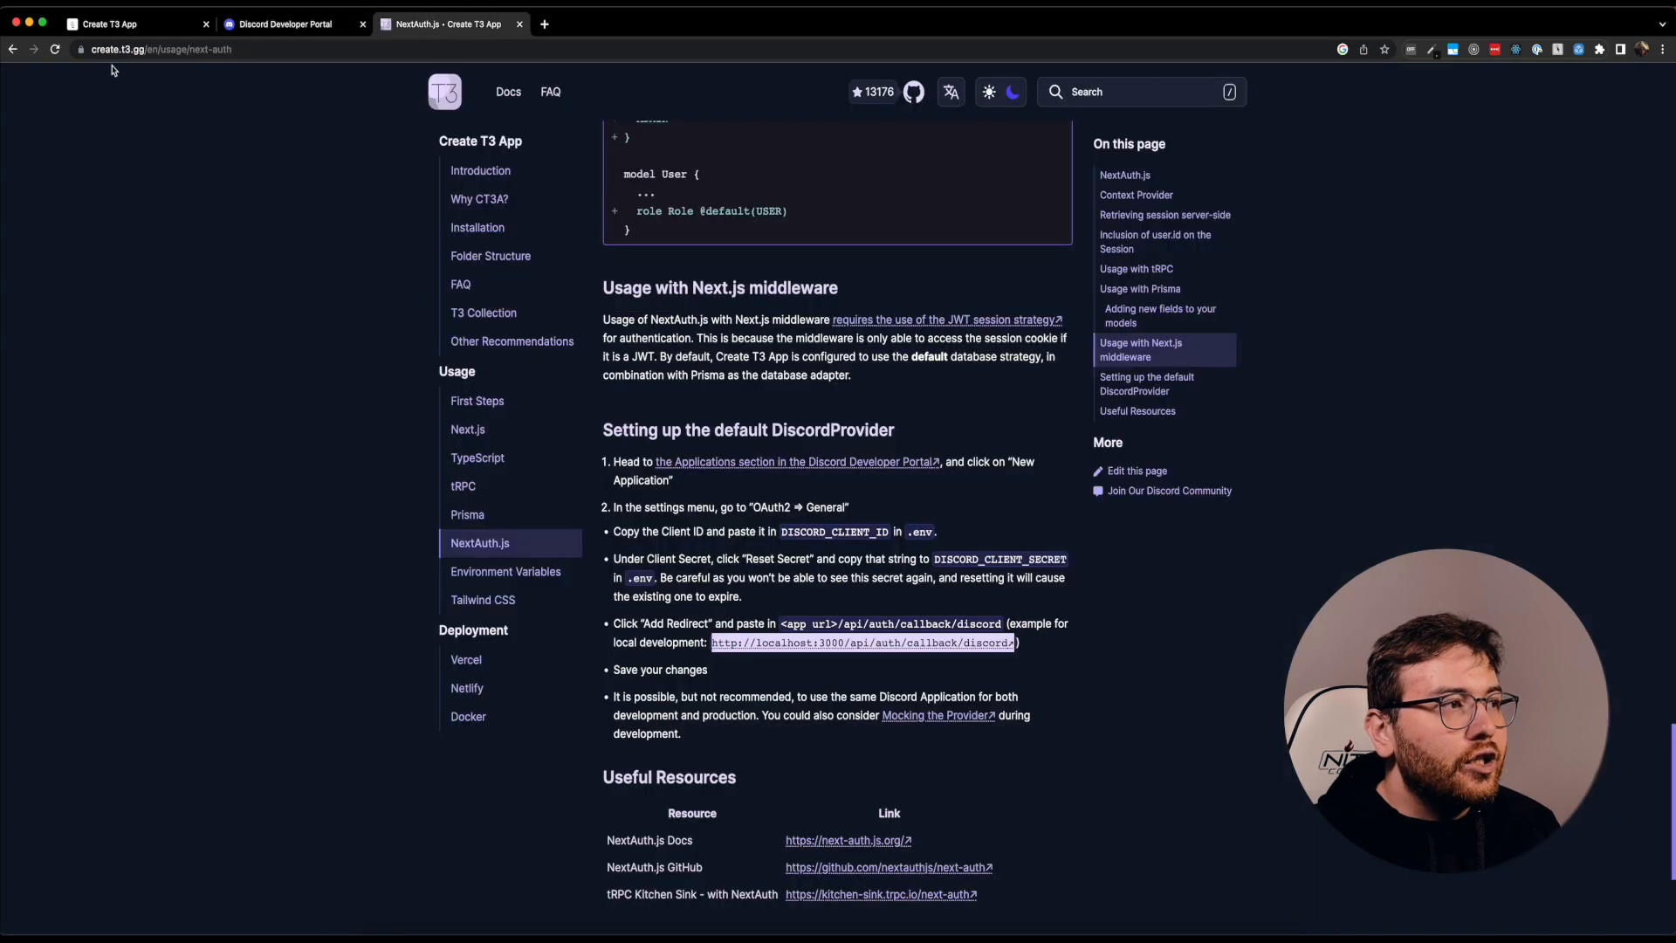
mouse_move(774, 672)
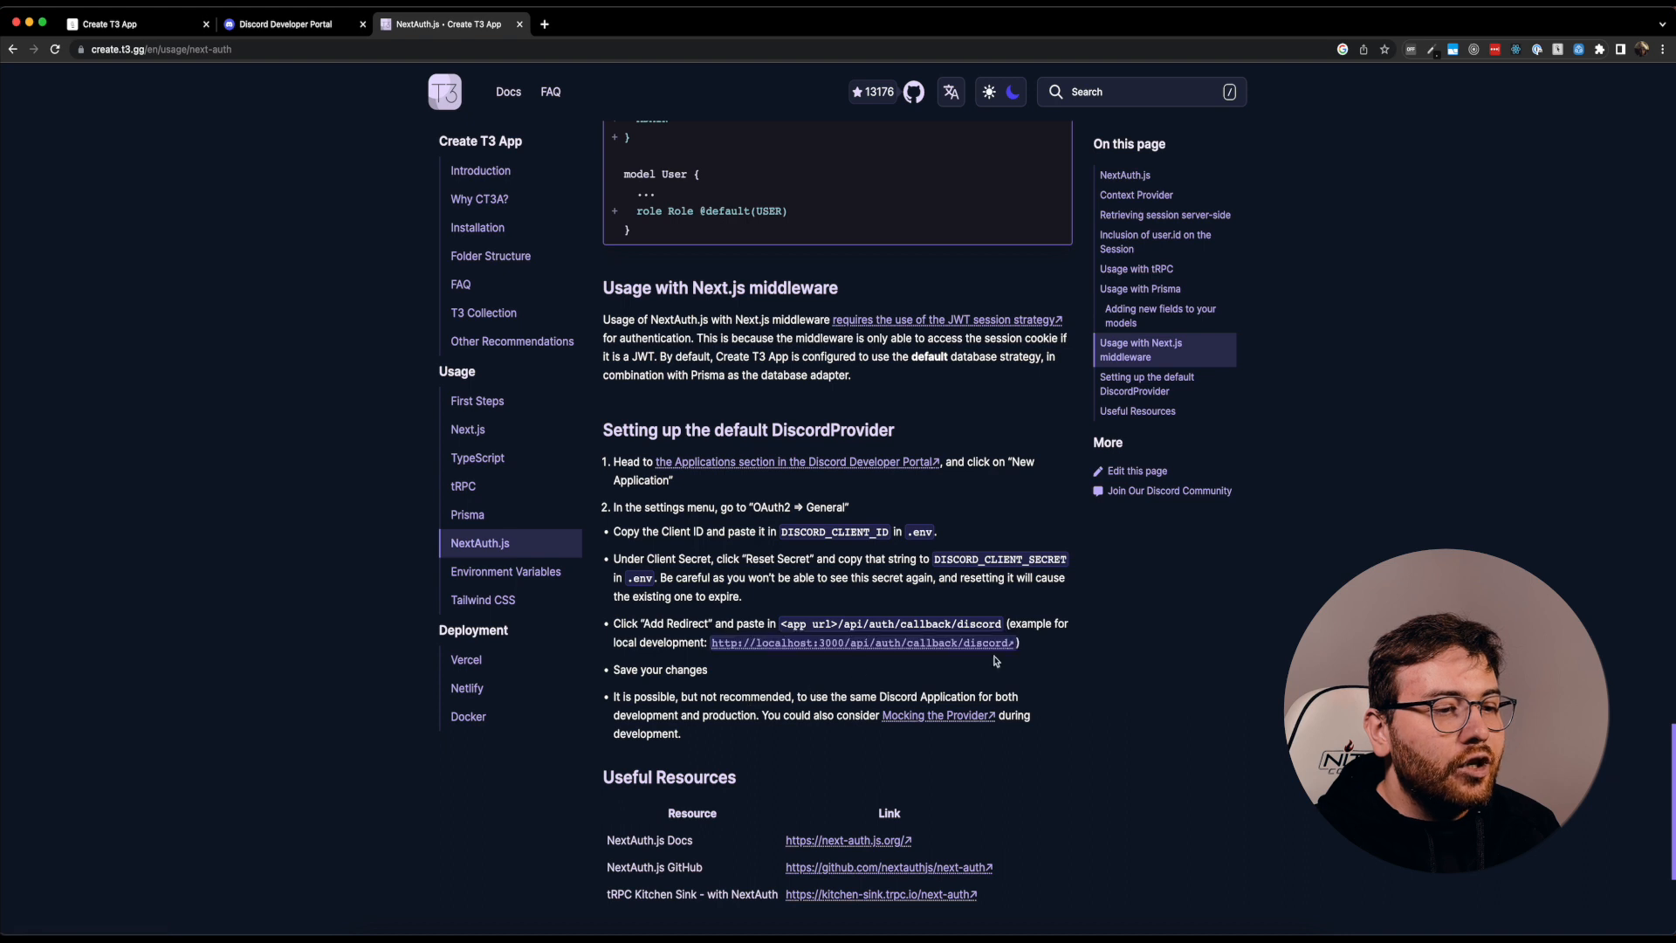
mouse_move(860, 642)
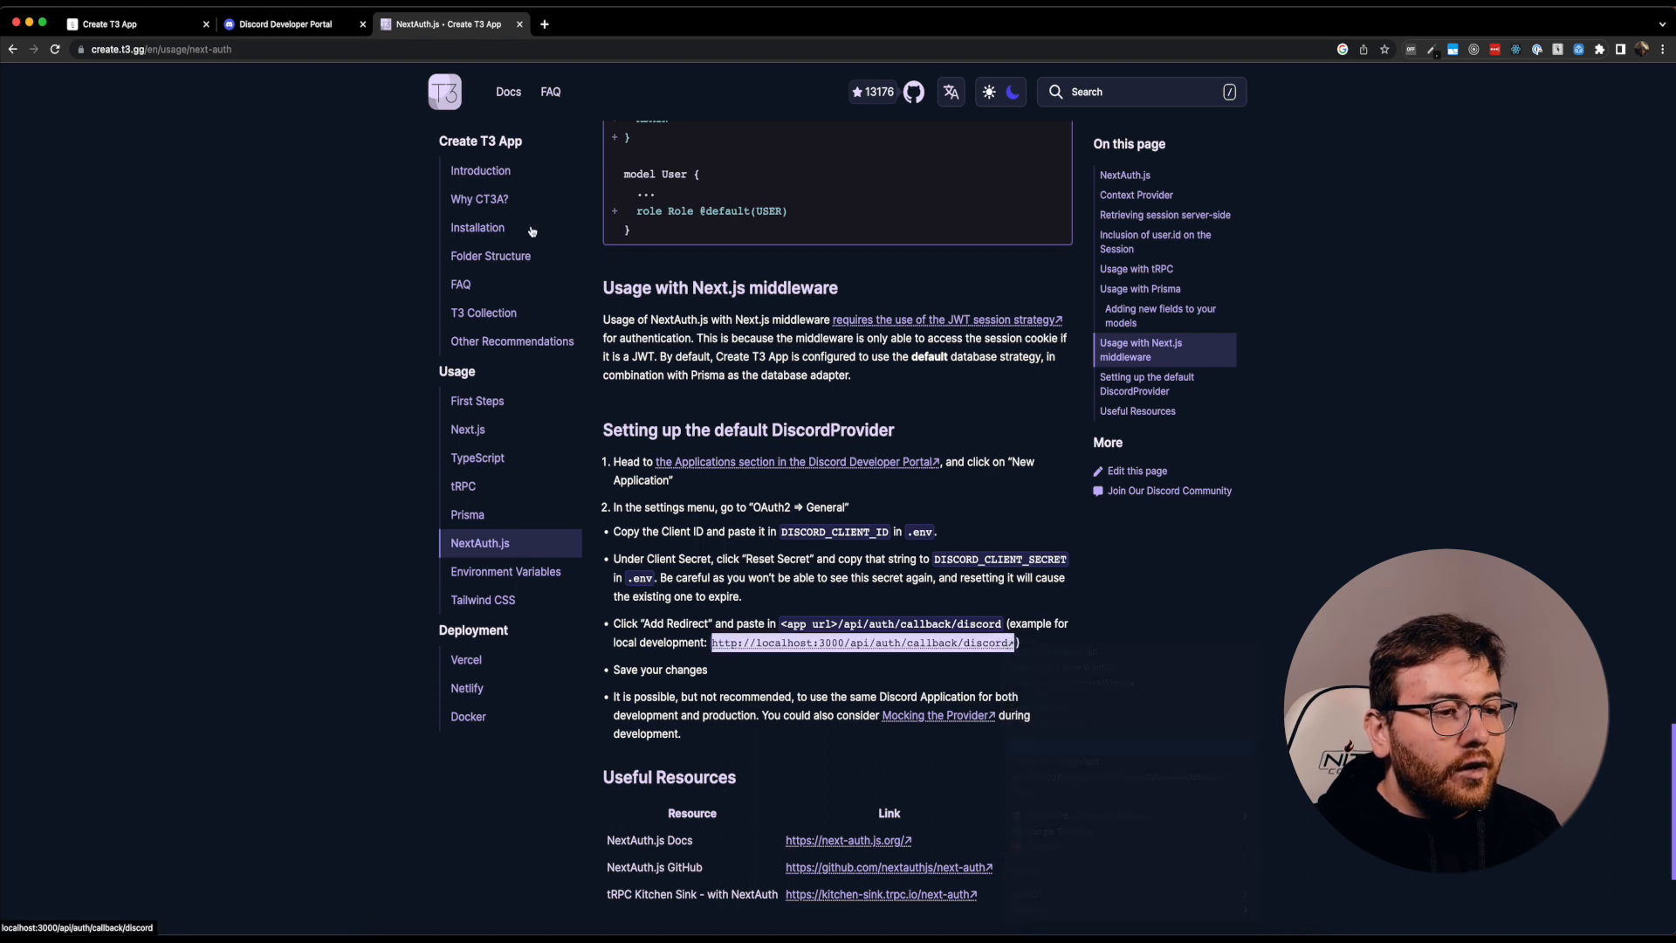
Enter the localhost:3000 Discord callback redirect, remove the extra 3001 entry, and rerun npm run dev
left_click(283, 23)
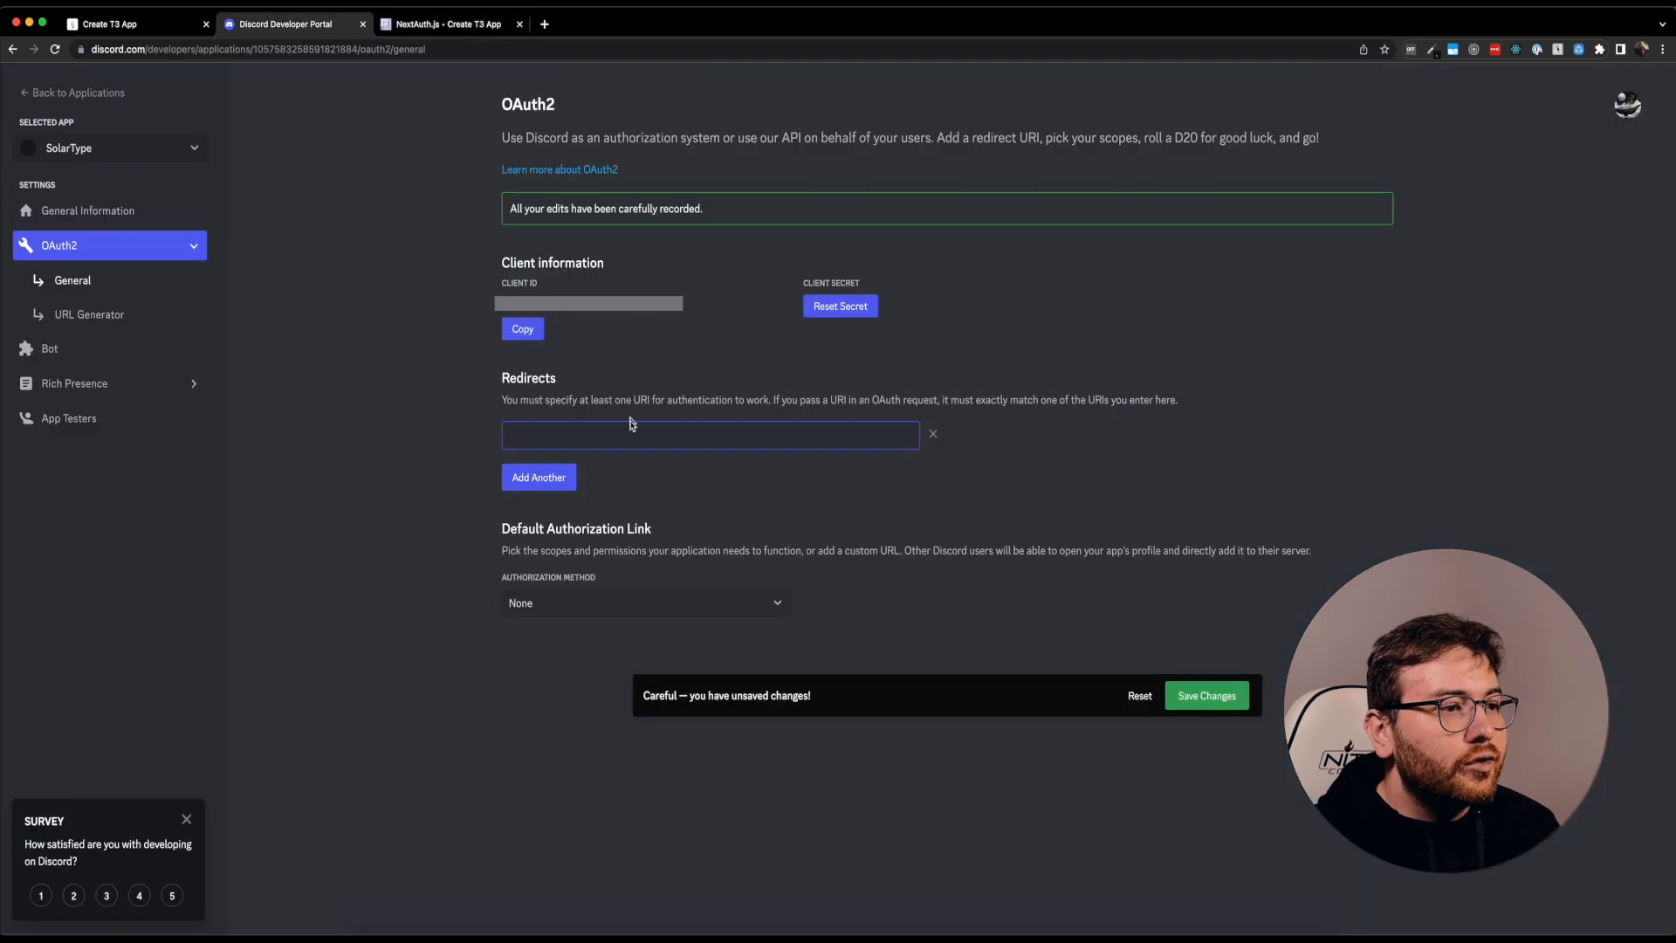
type("http://localhost:3000/api/auth/callback/discord")
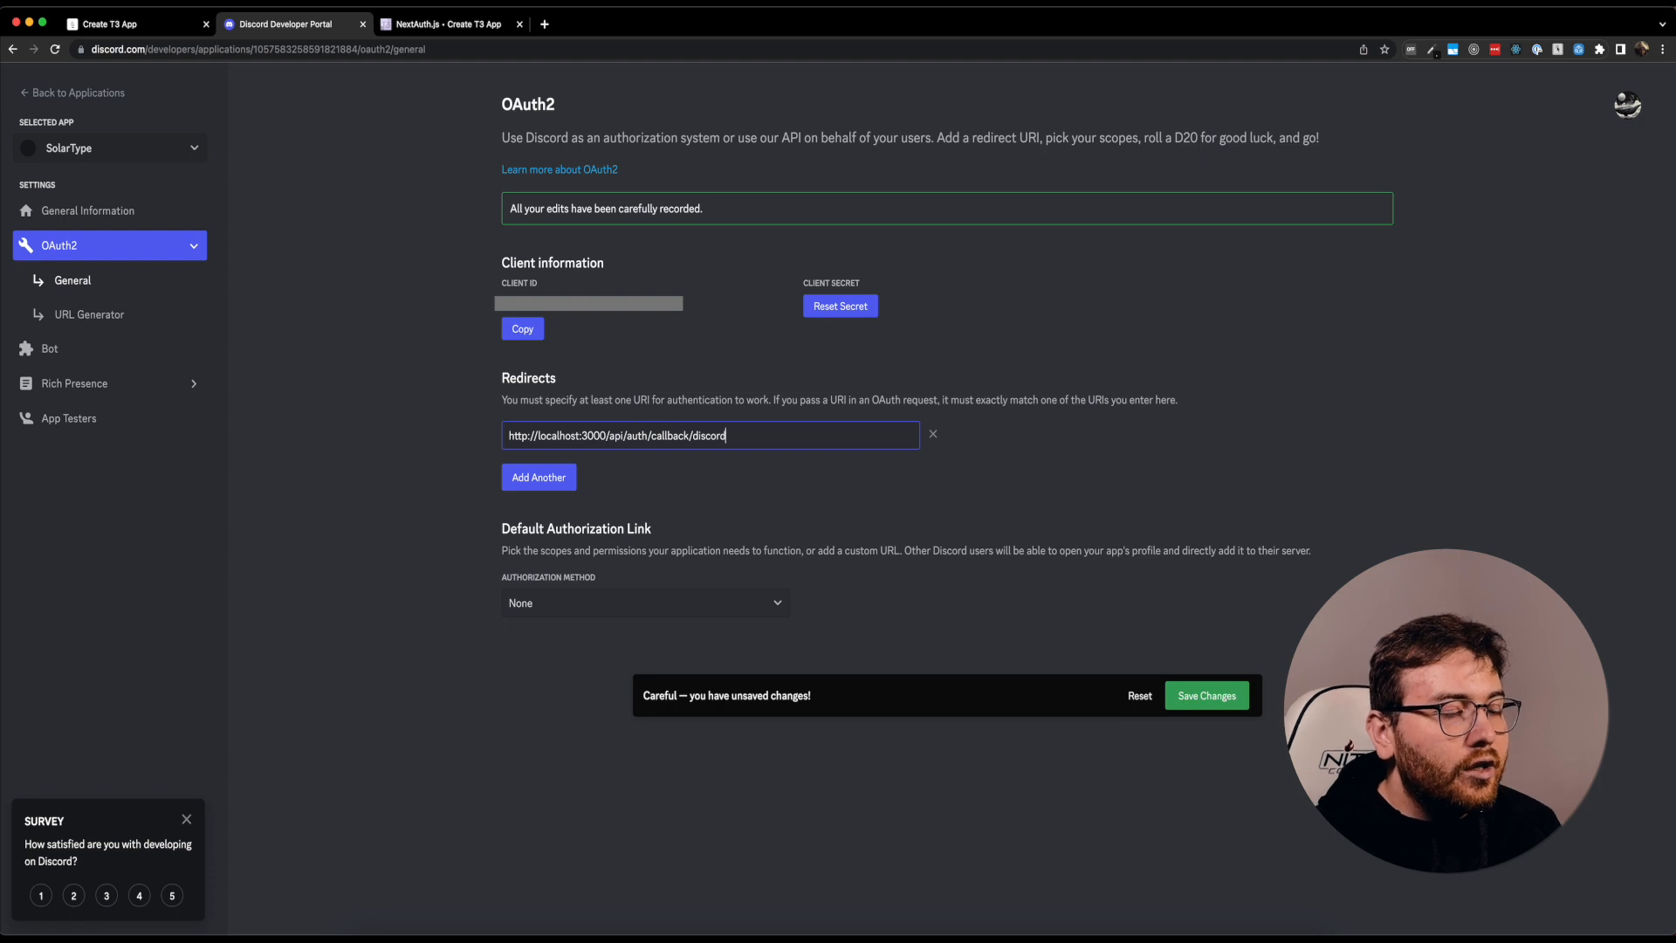
left_click(539, 476)
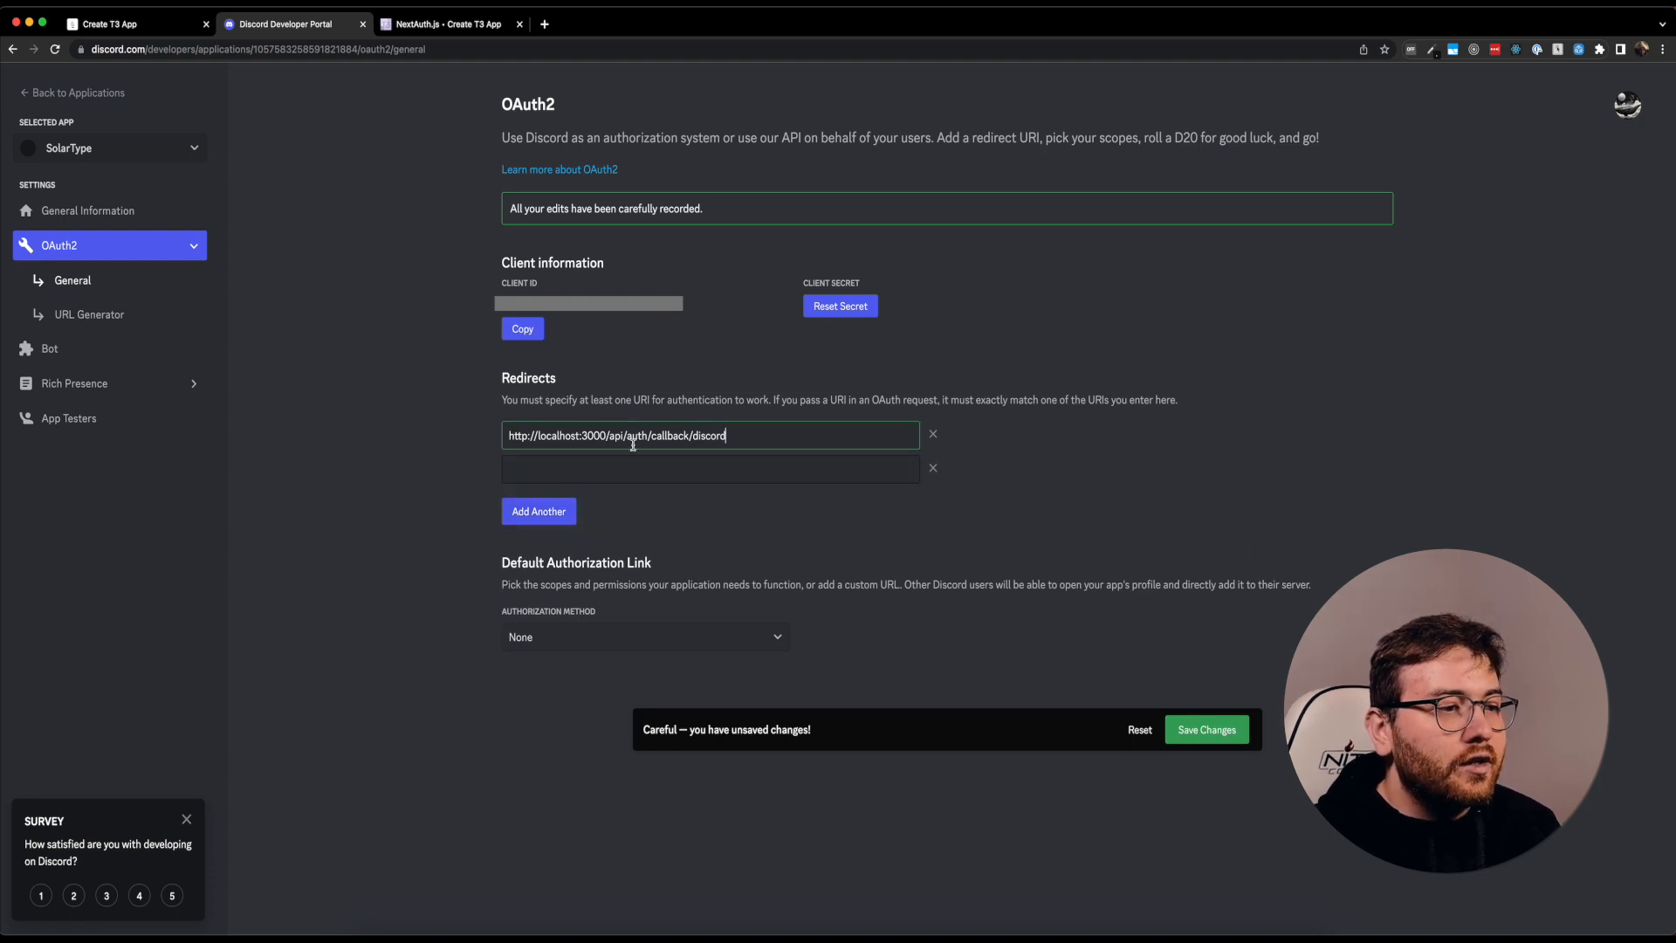
type("http://localhost:3000/api/auth/callback/discord")
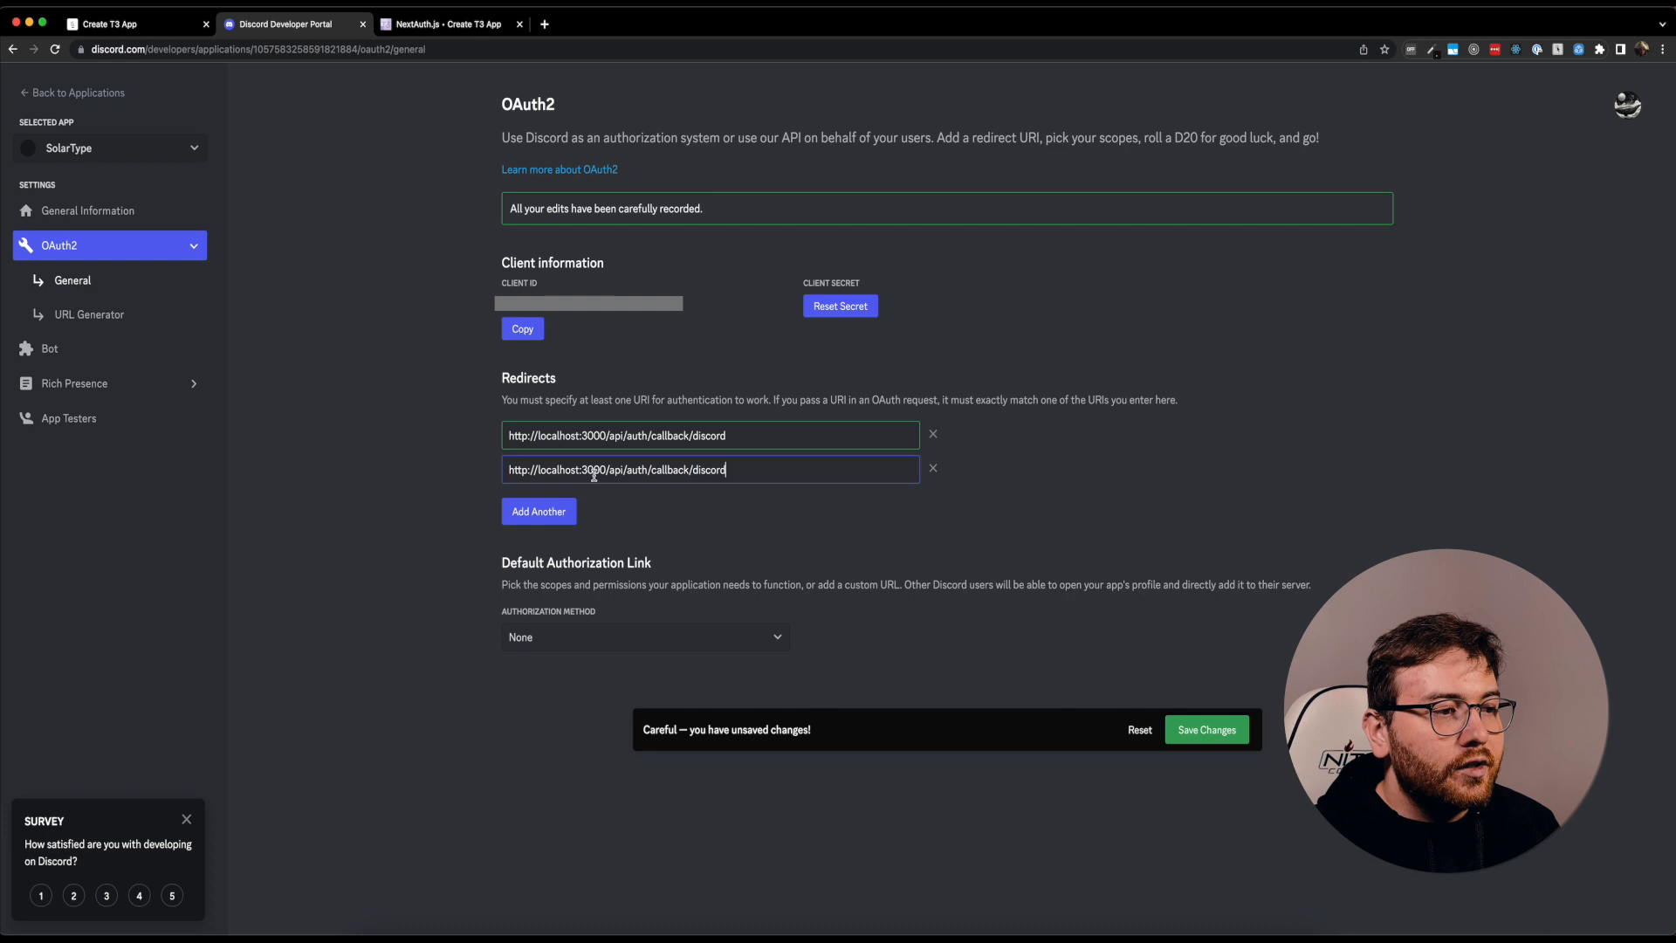
type("1")
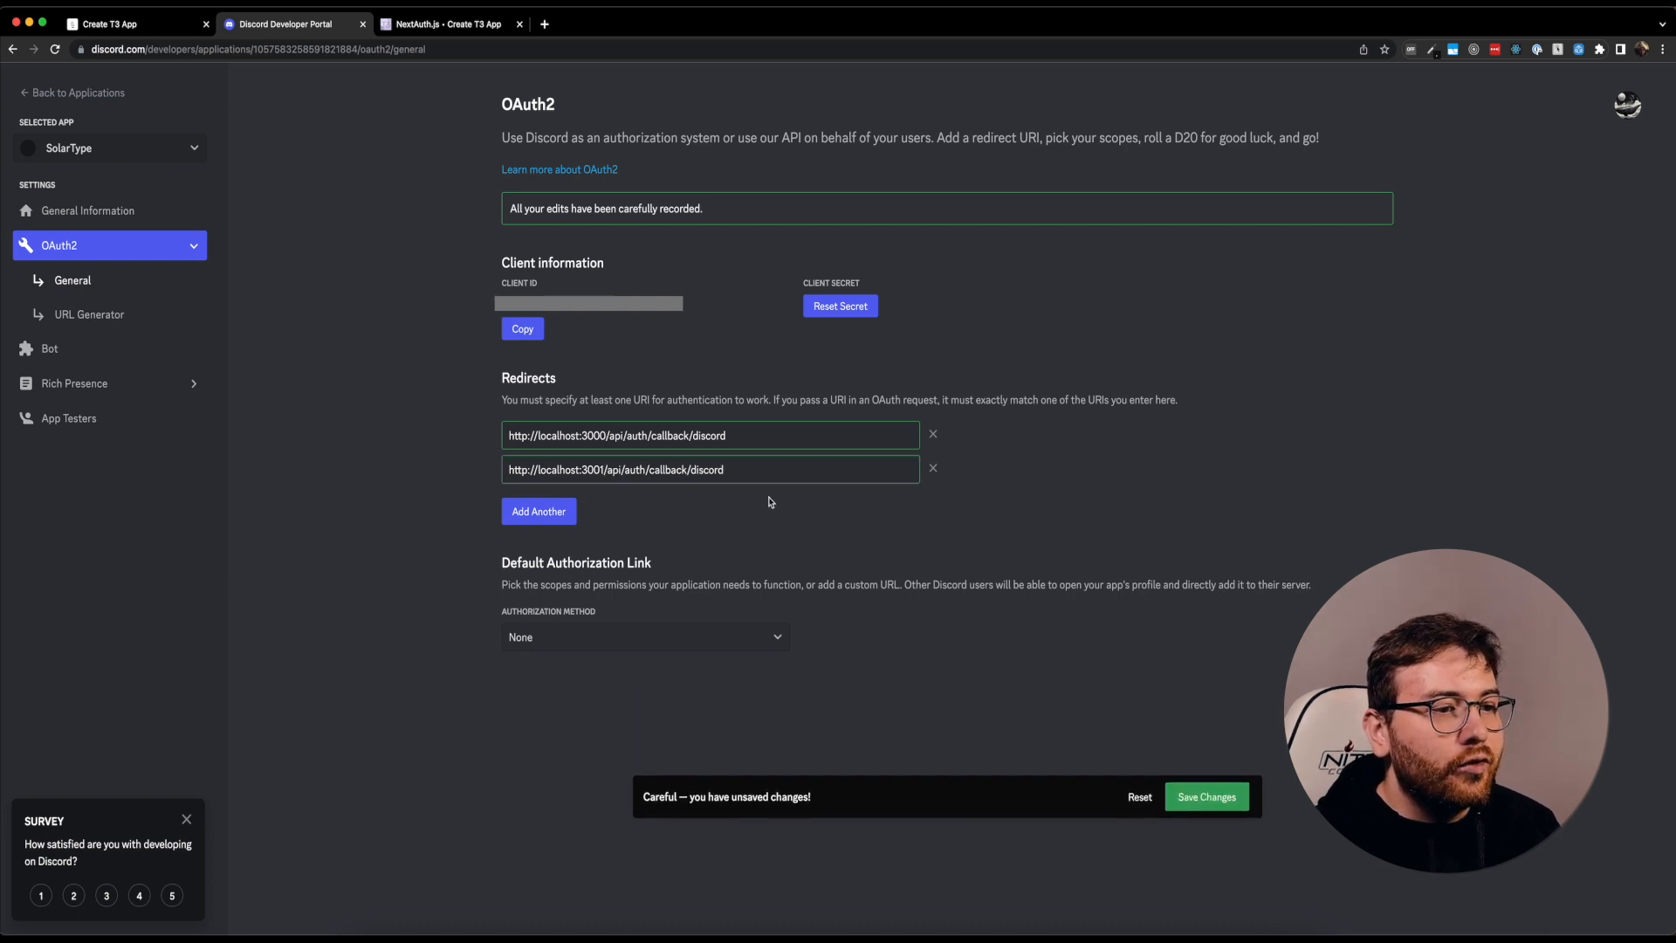
left_click(932, 468)
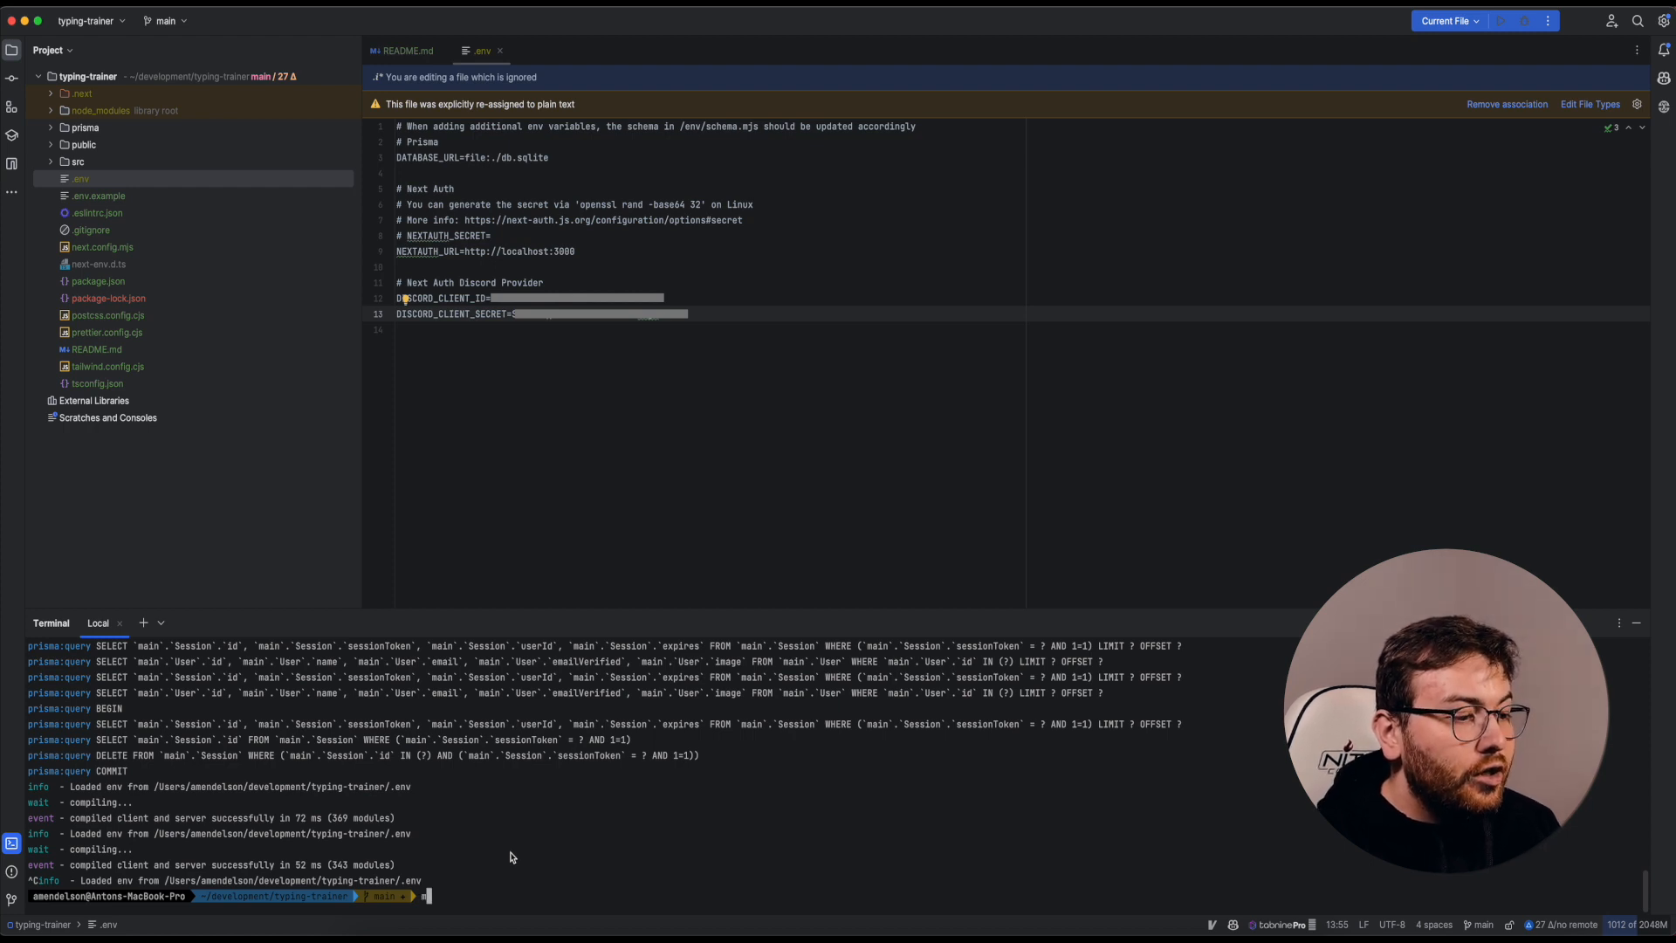
type("npm run dev")
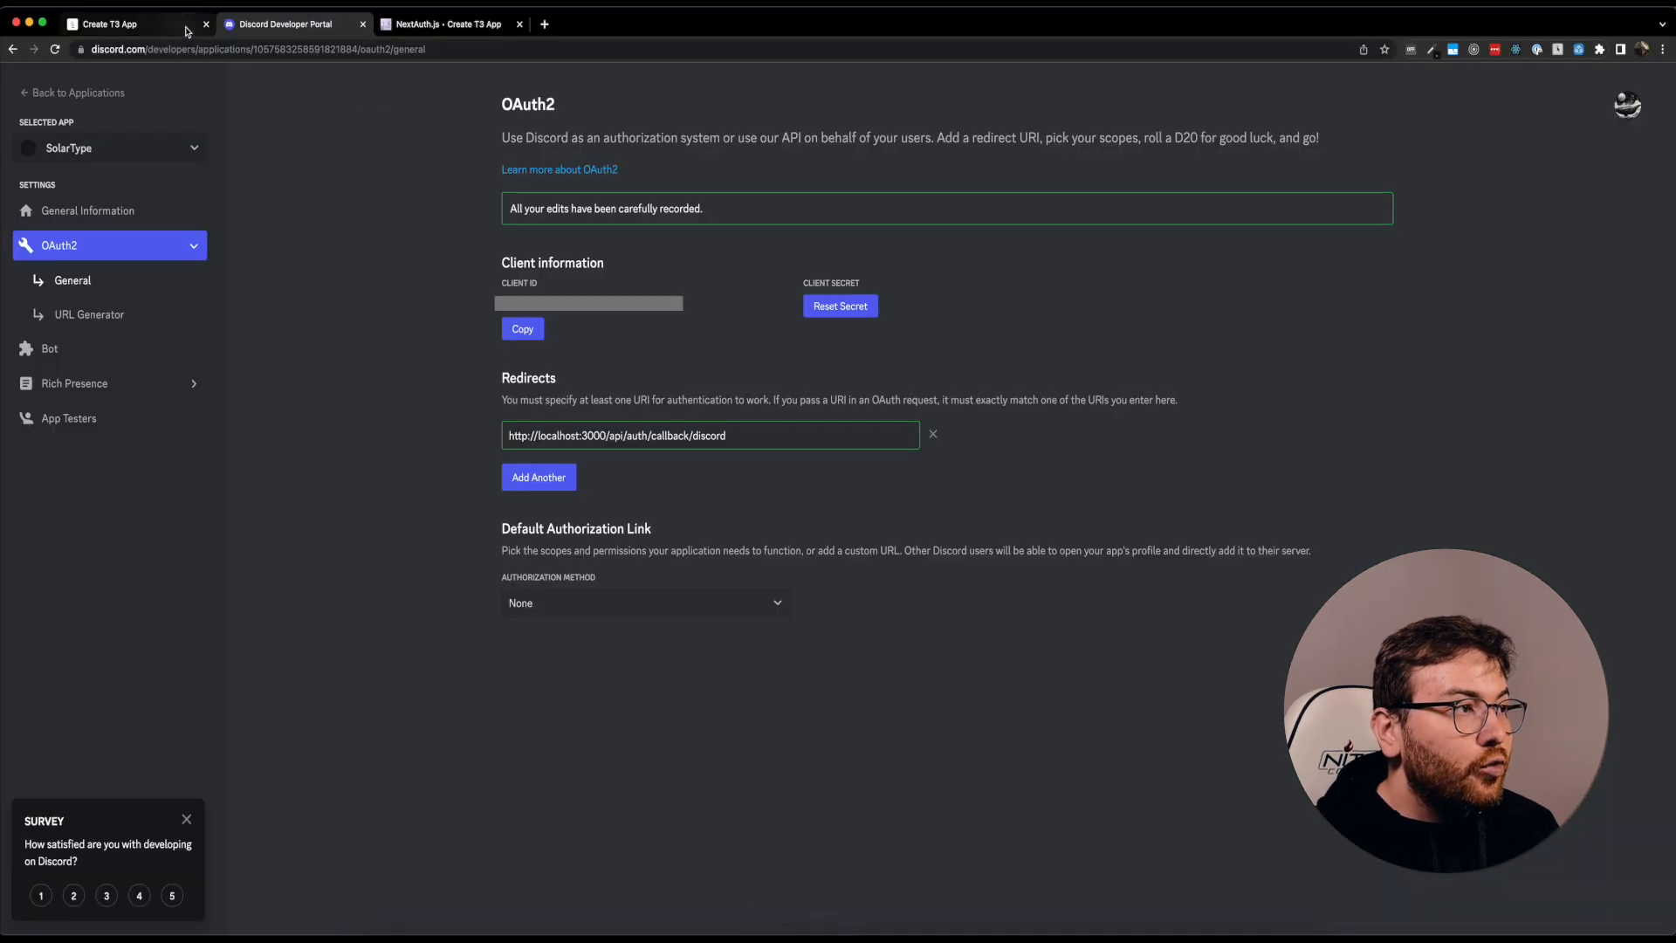
Sign in with Discord on the local app and authorize SolarType
left_click(107, 24)
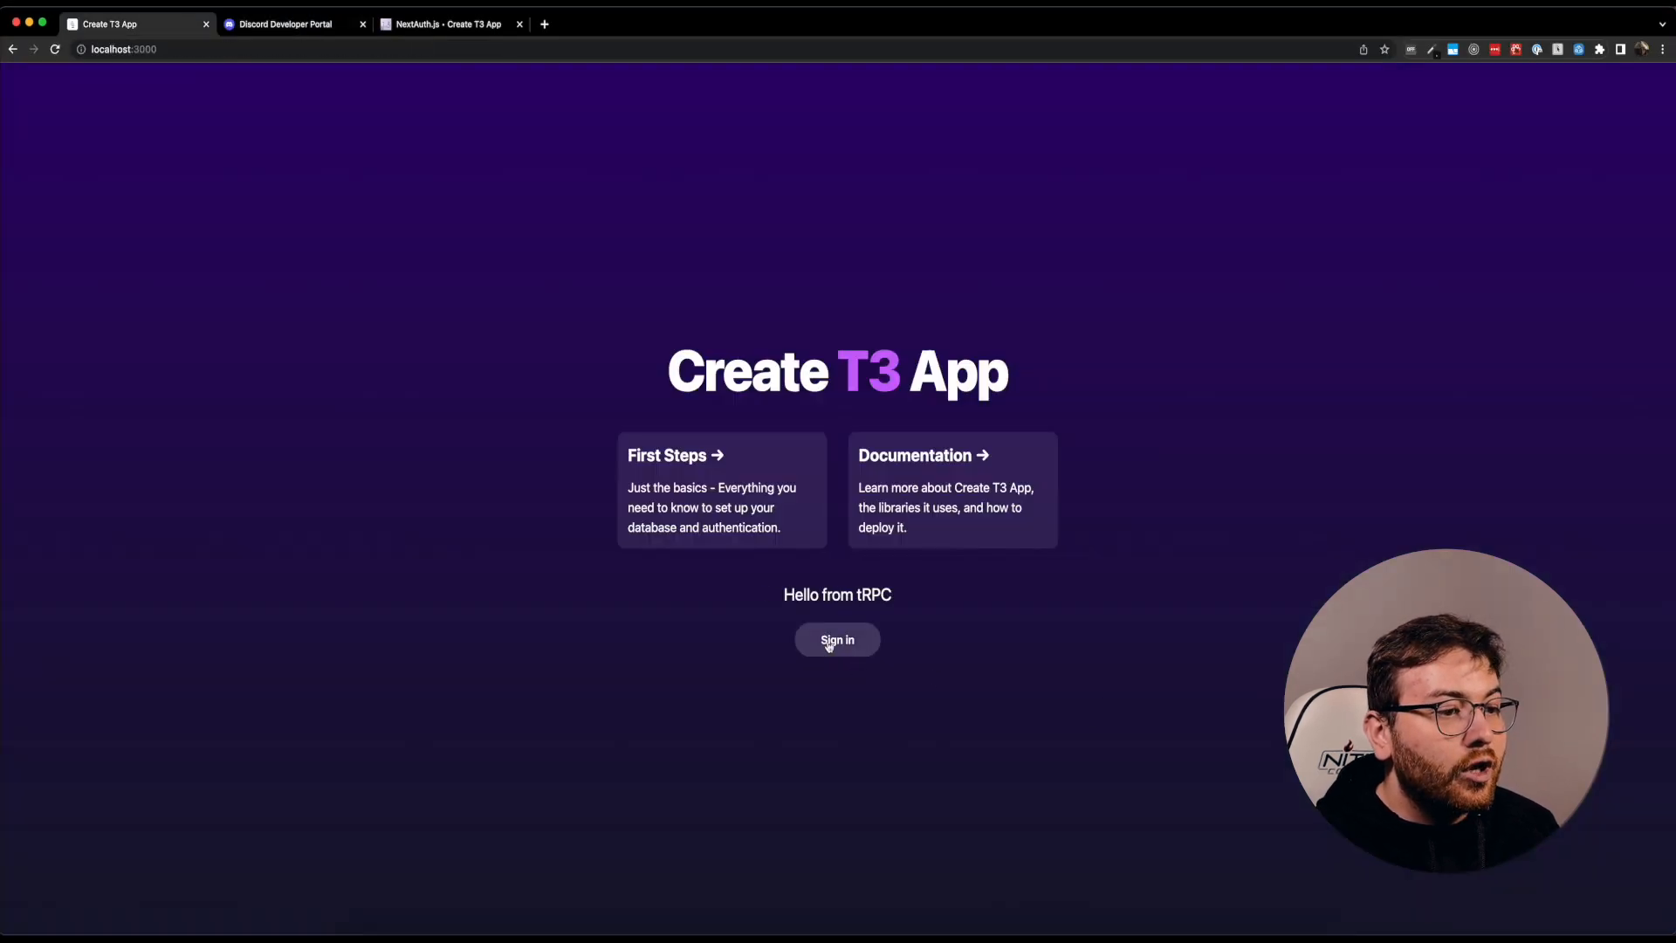
left_click(837, 639)
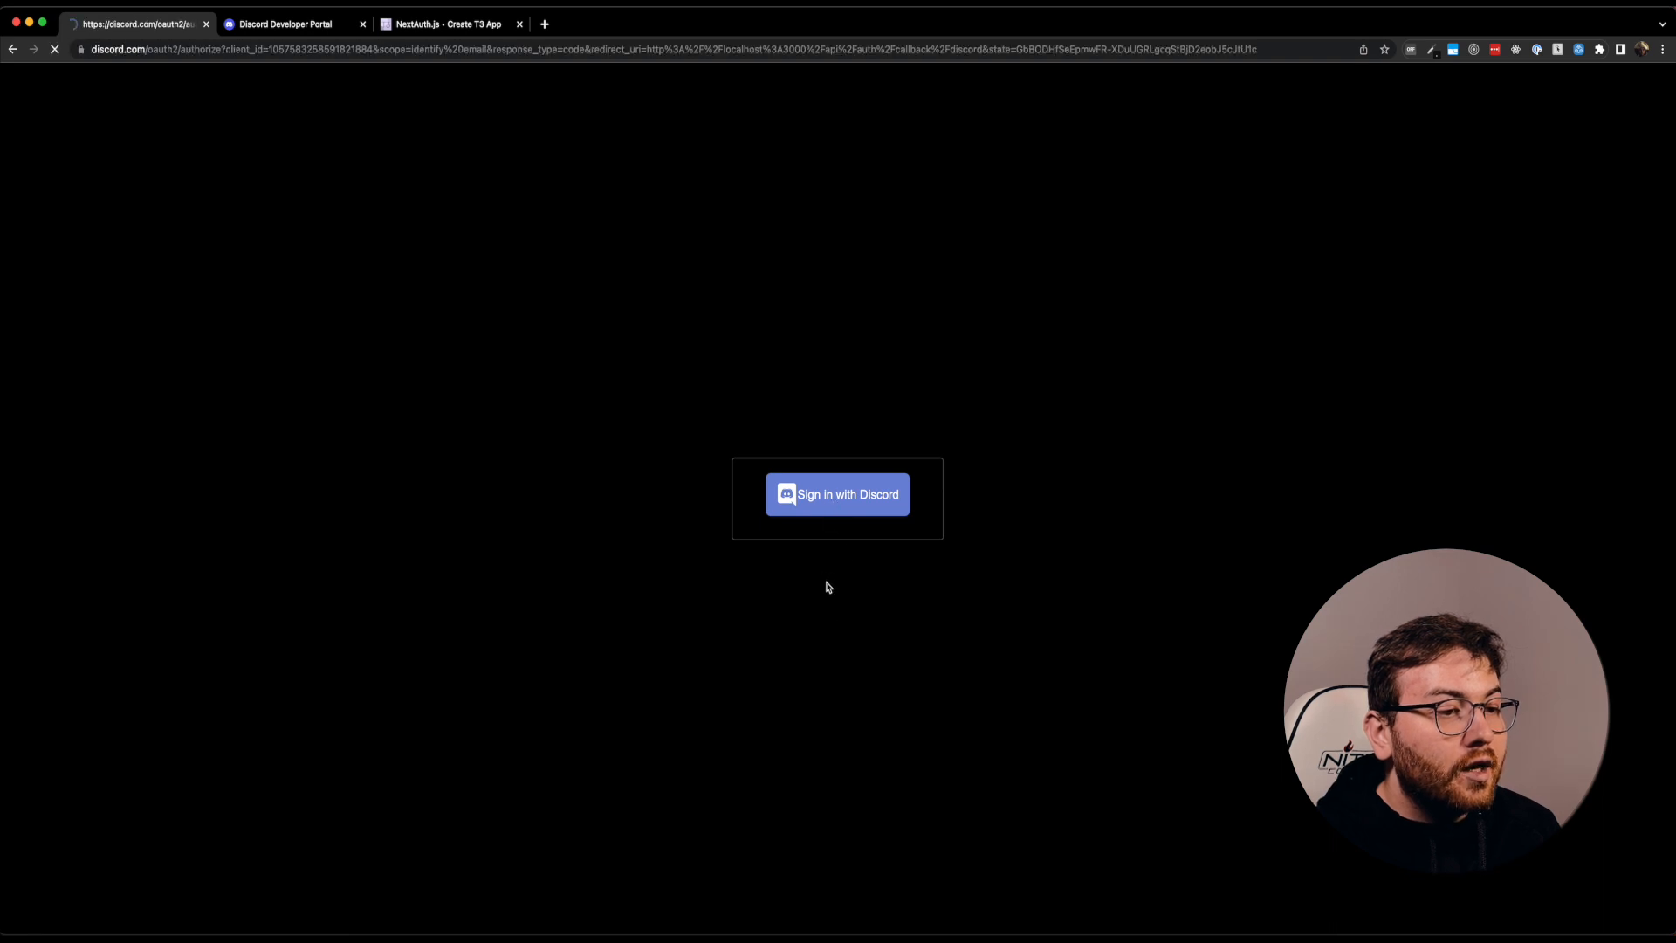
left_click(837, 494)
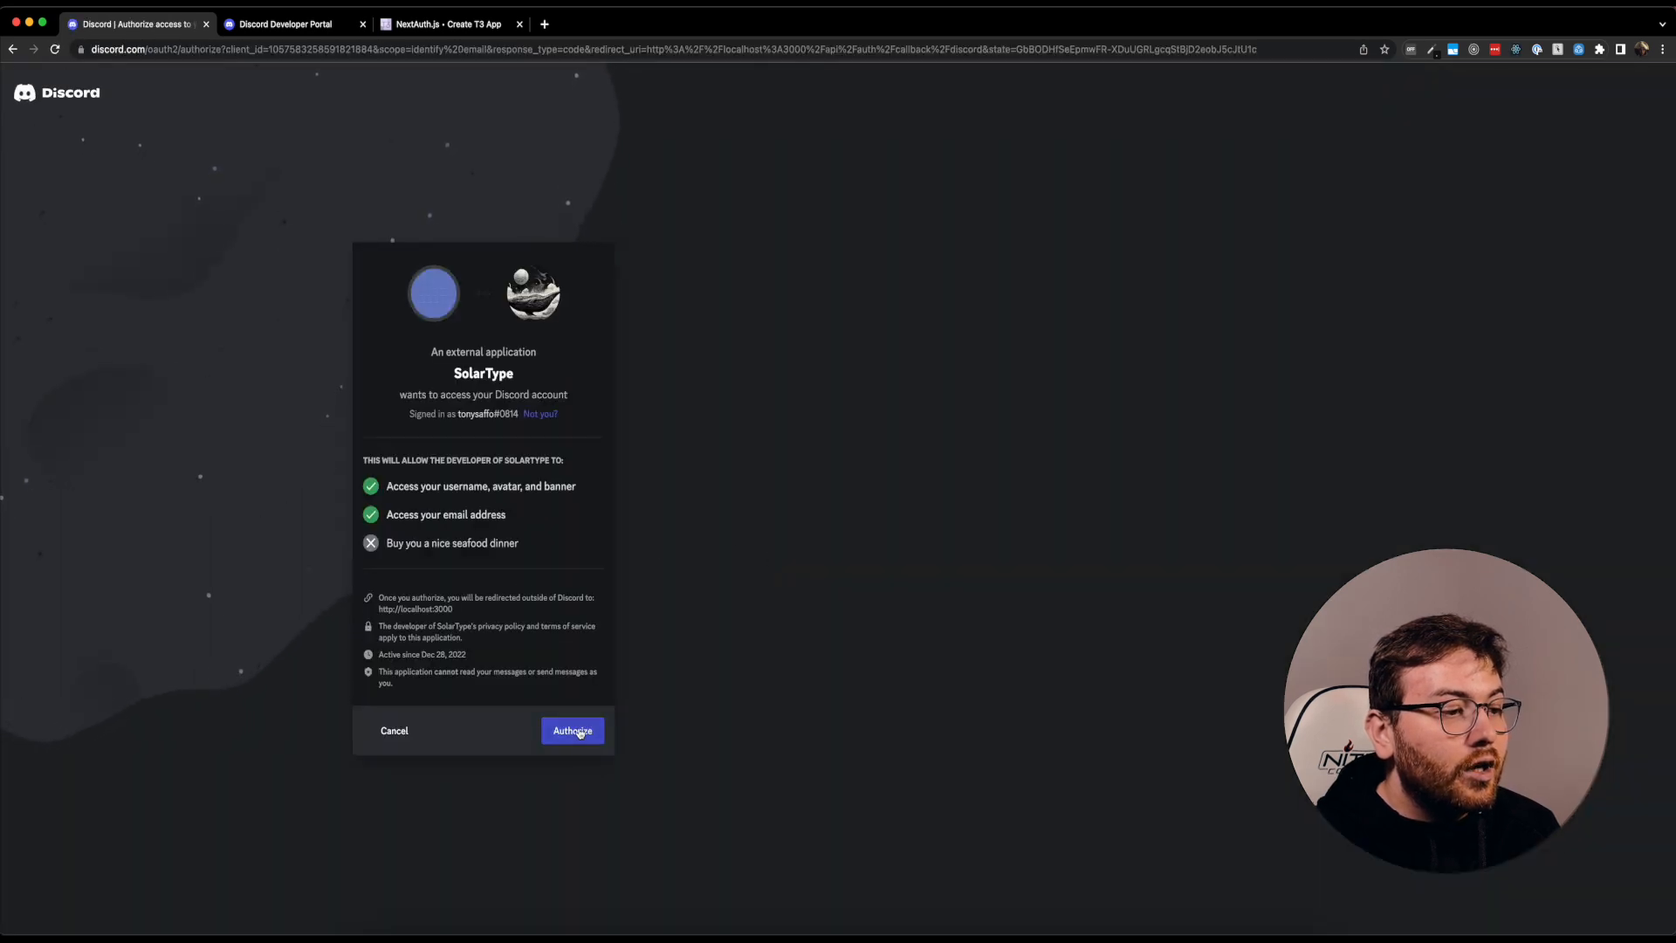
left_click(572, 730)
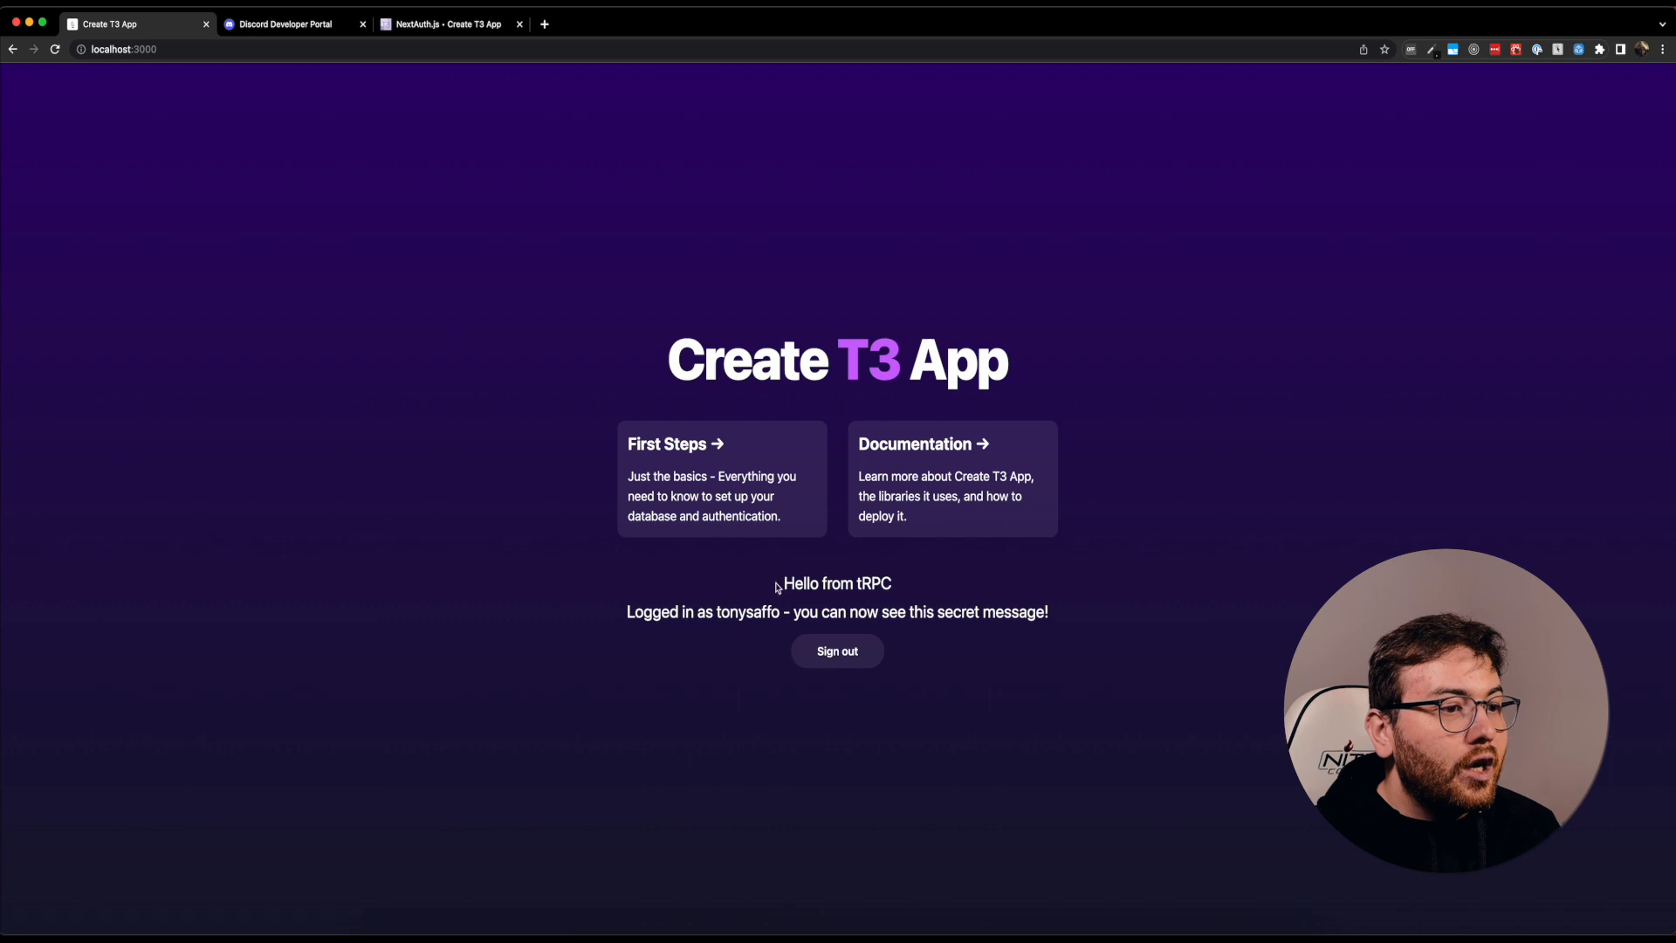
mouse_move(1061, 620)
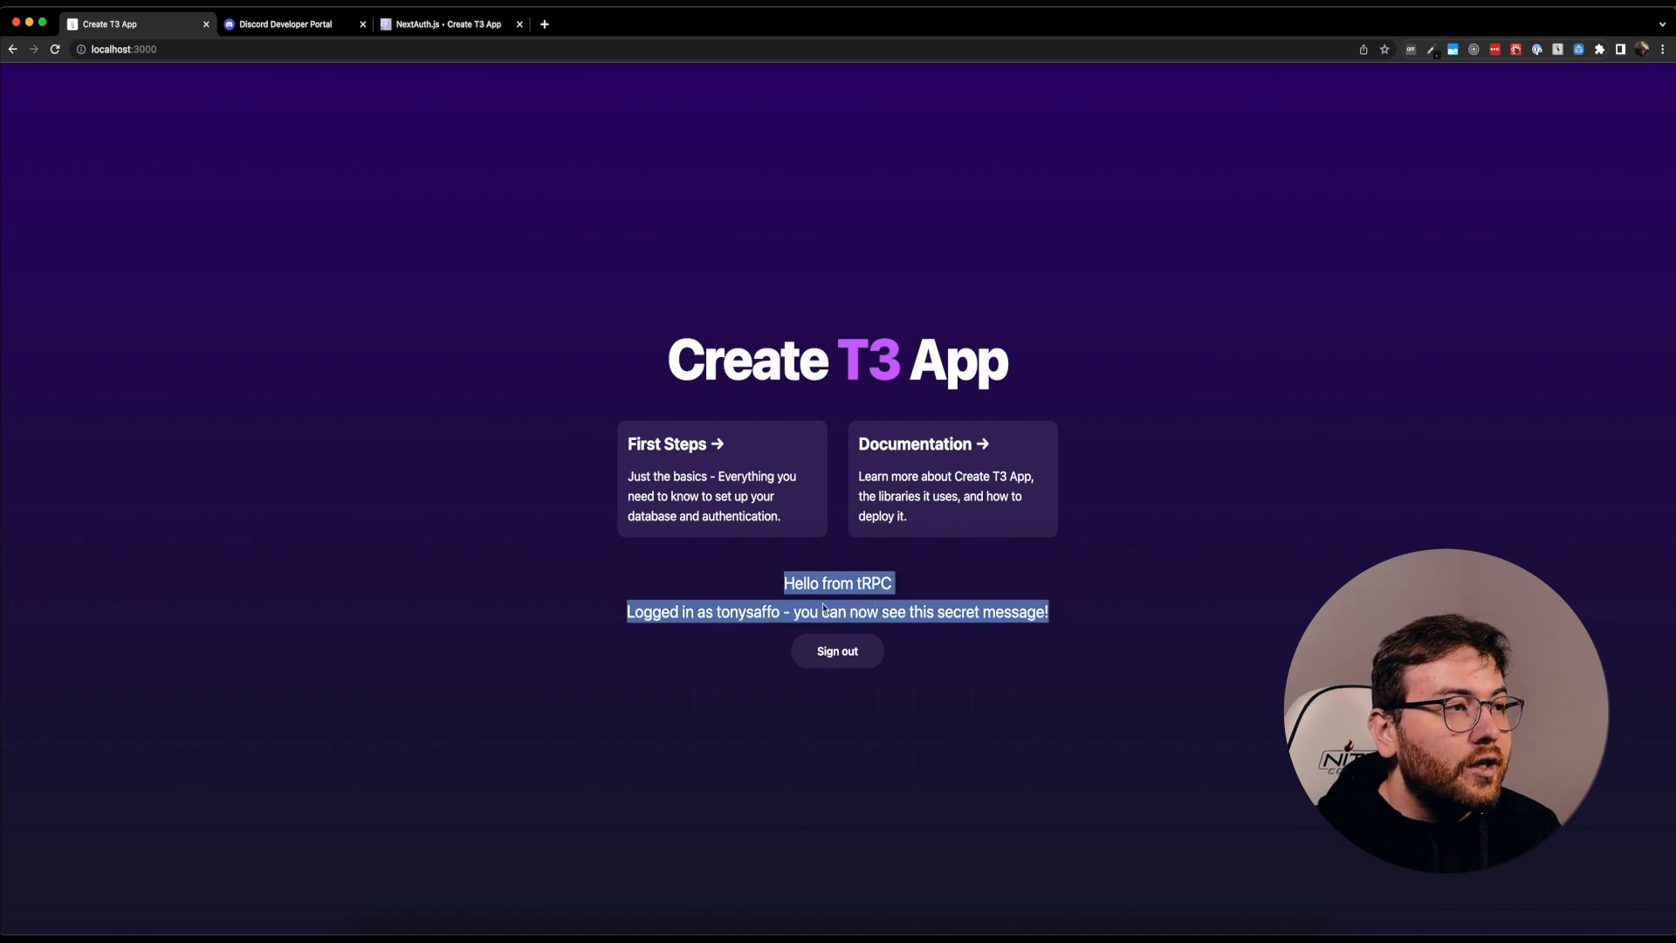
left_click(1052, 618)
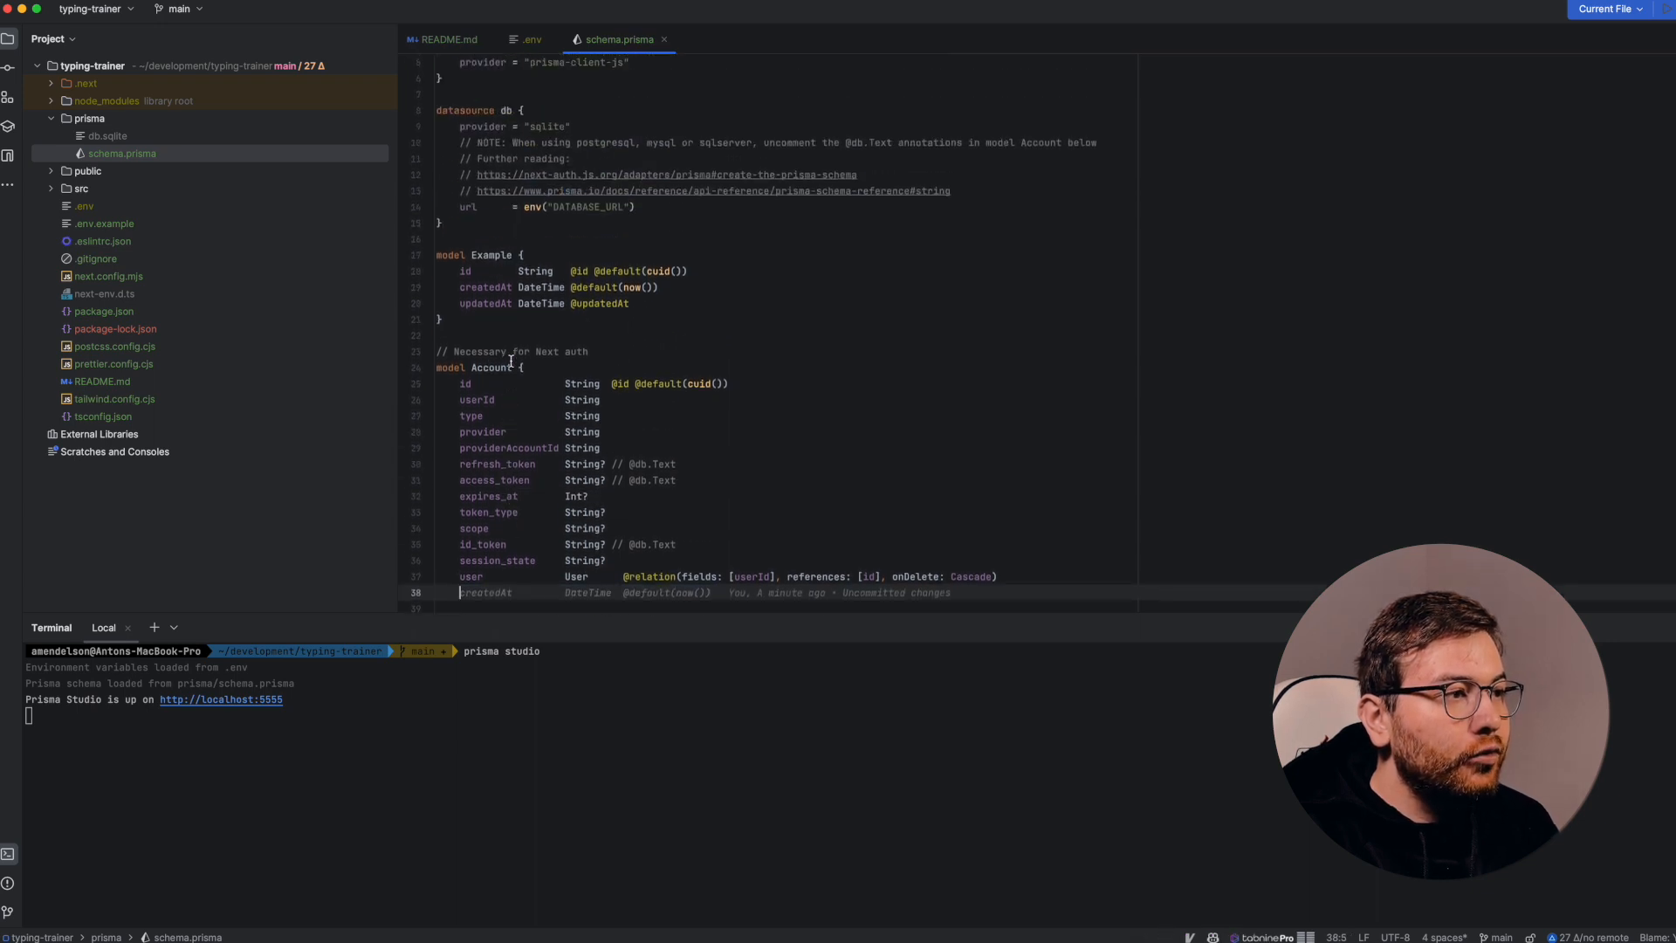
scroll("down", 3)
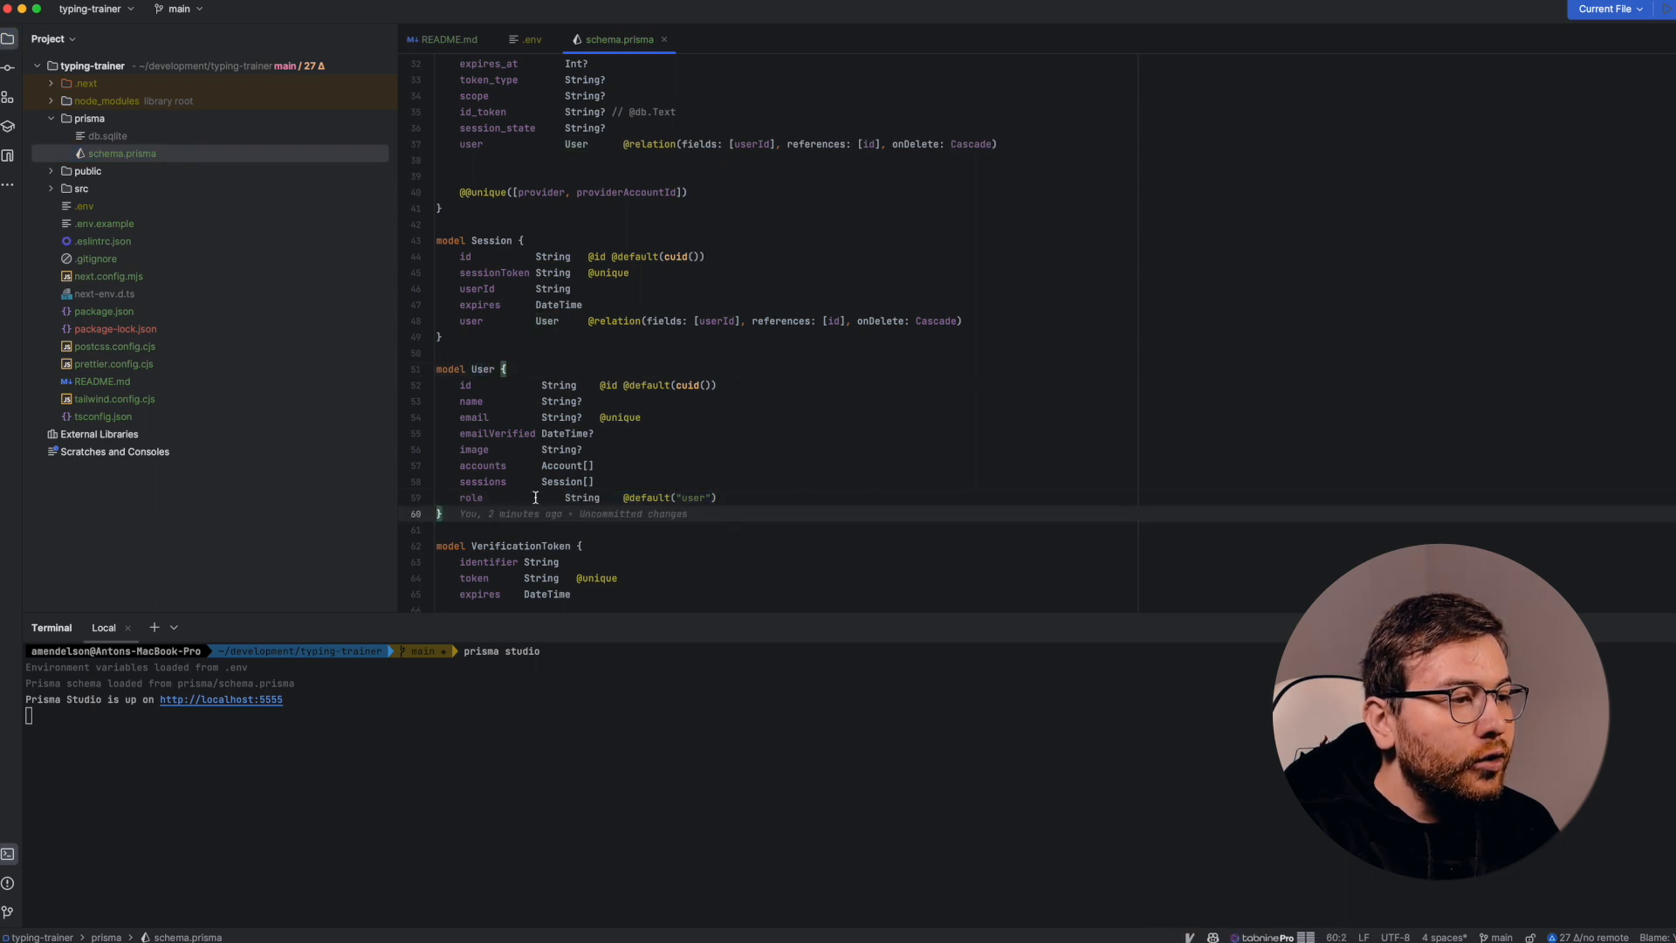
left_click(563, 497)
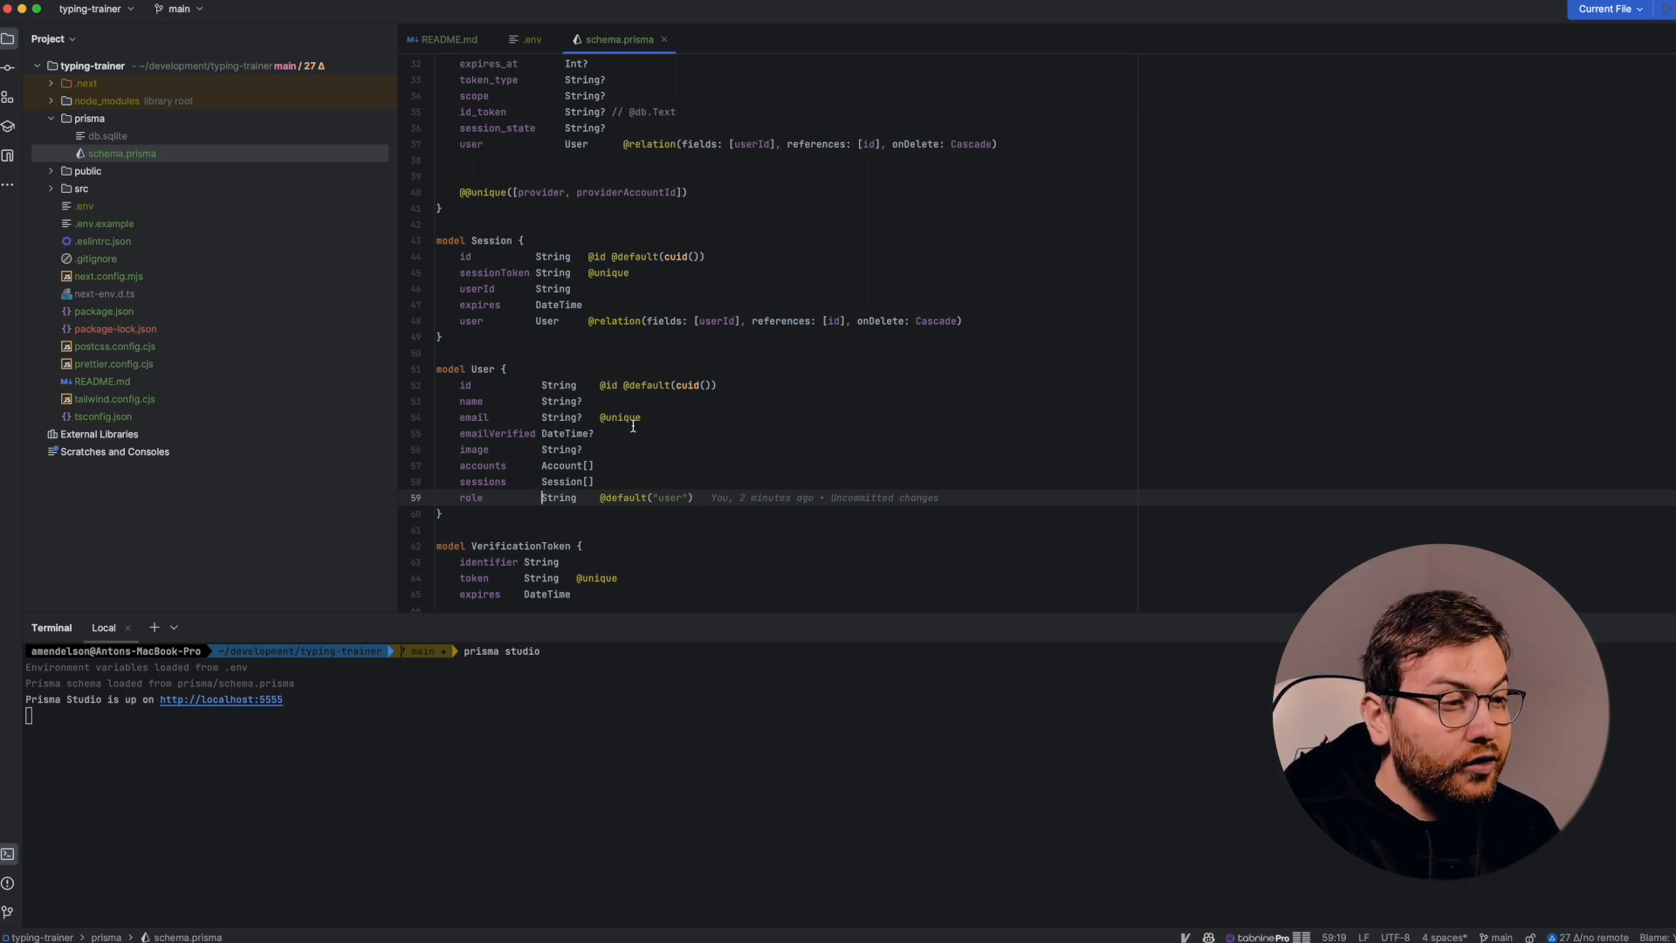
mouse_move(654, 497)
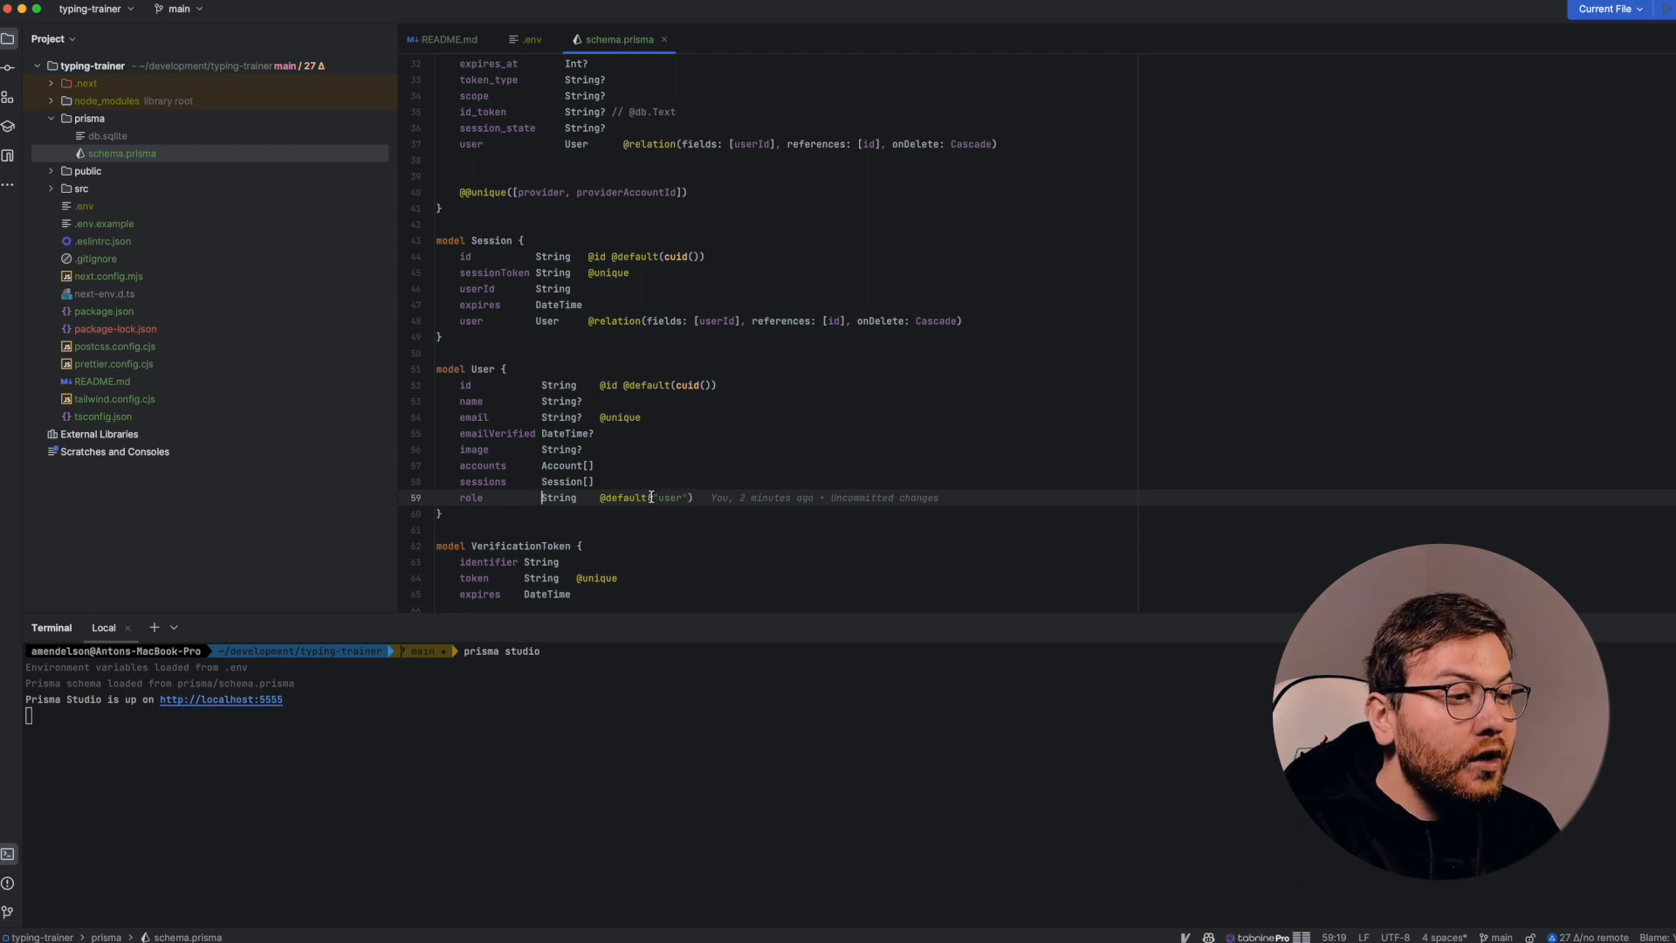
double_click(670, 497)
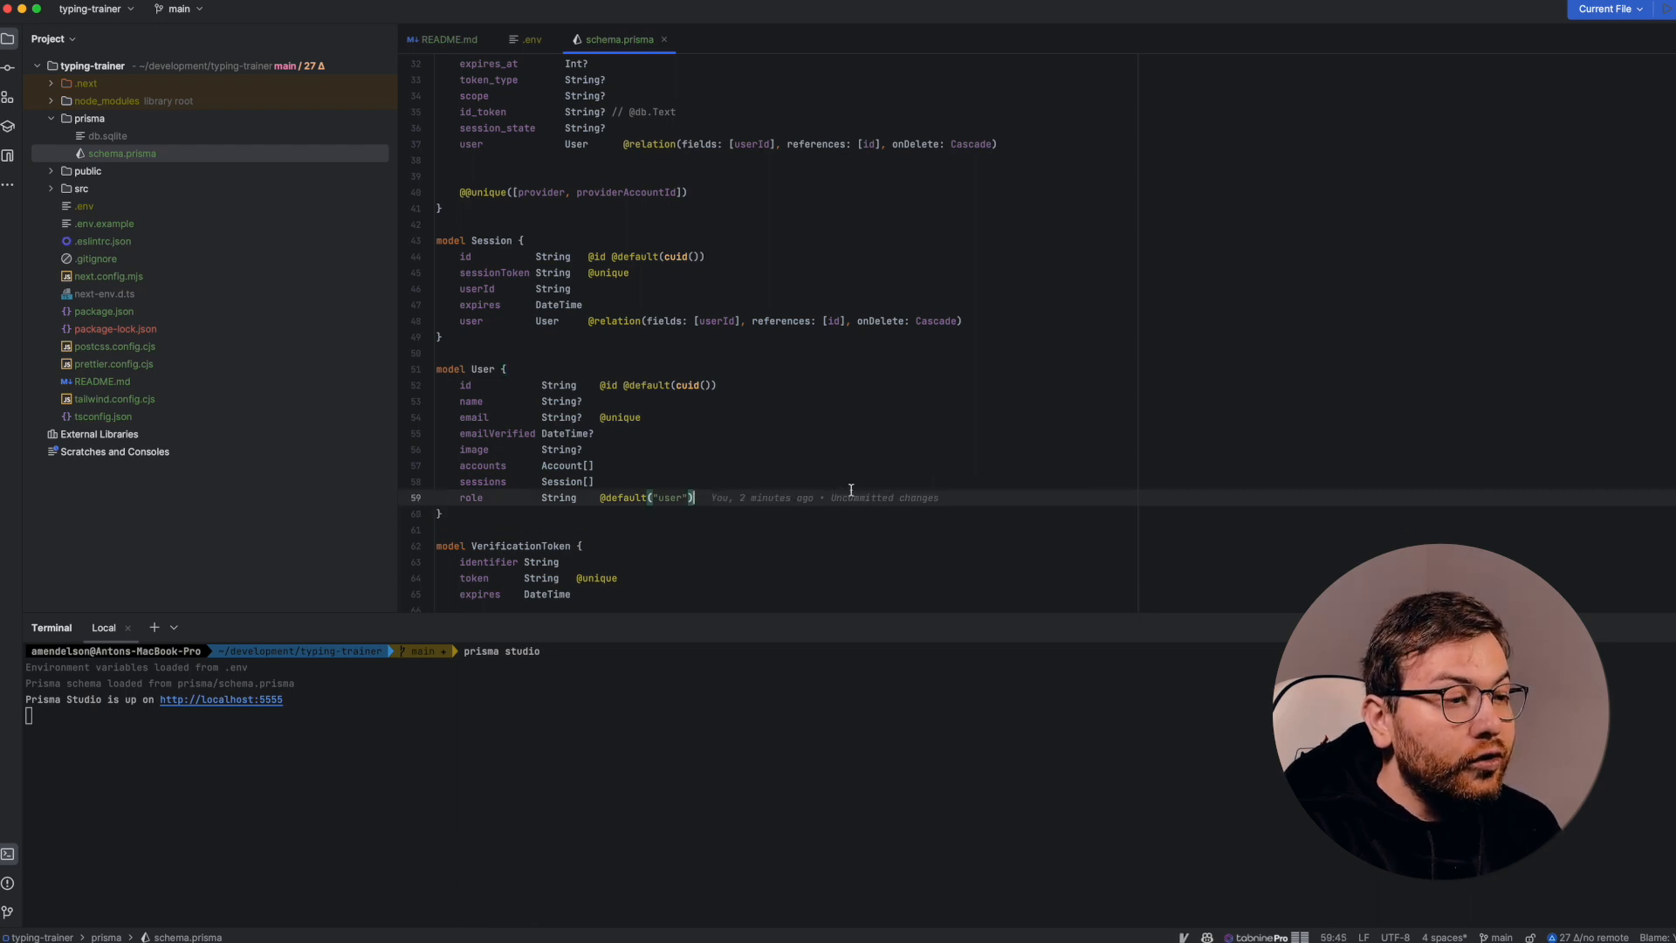
mouse_move(648, 409)
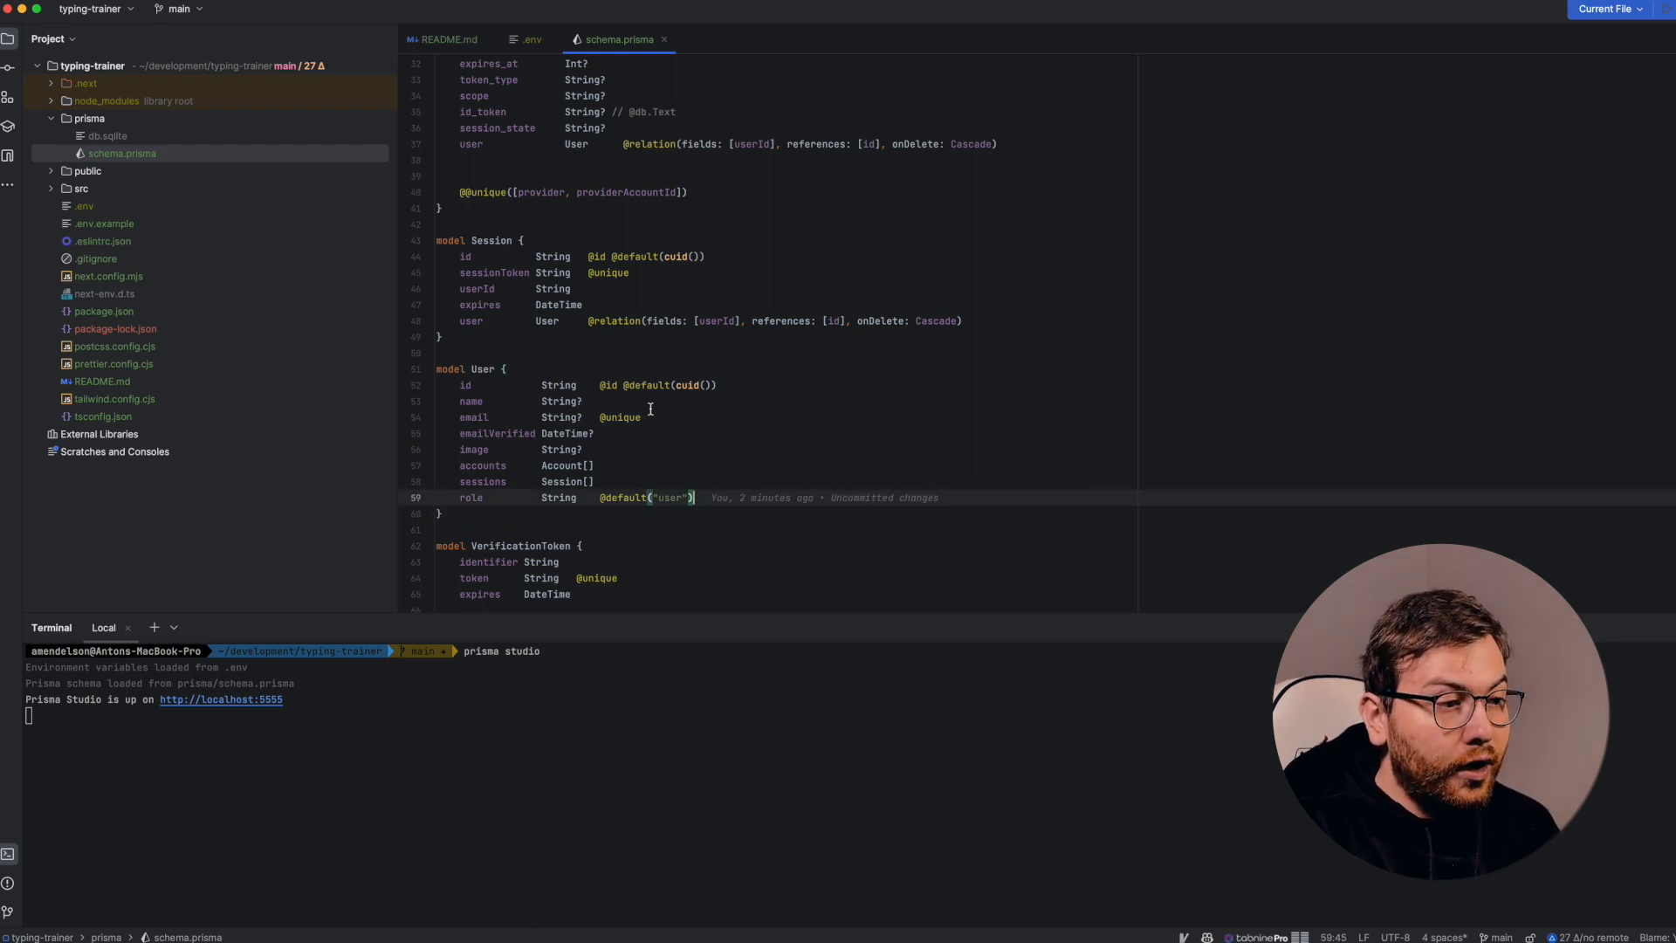
scroll("down", 3)
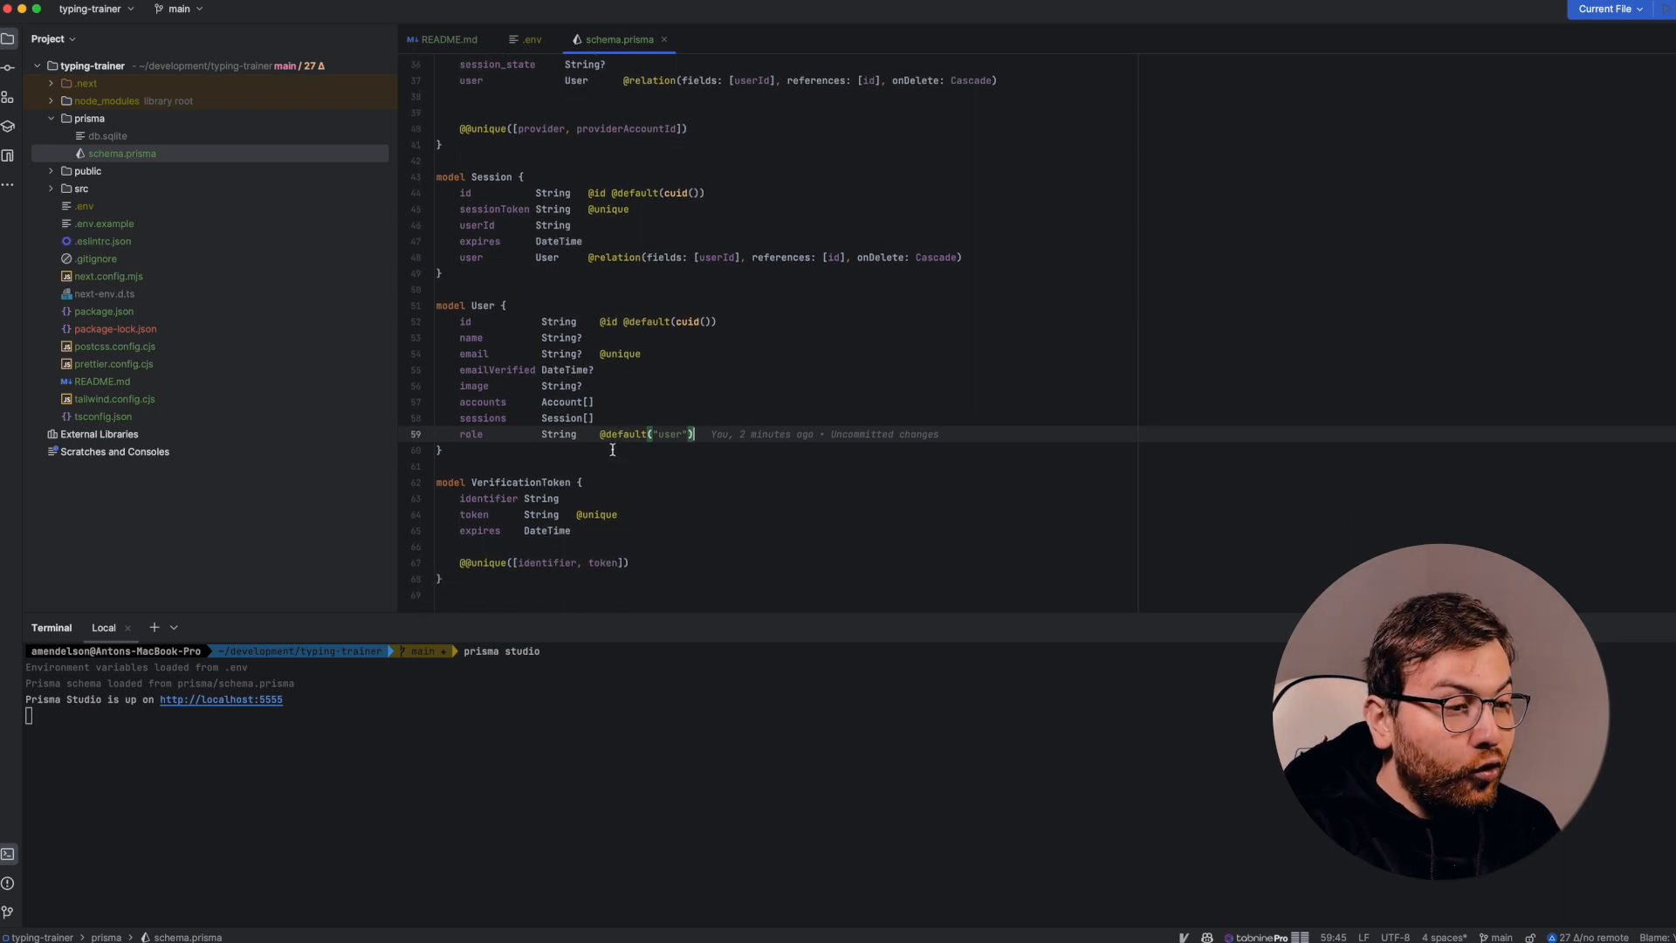
mouse_move(453, 438)
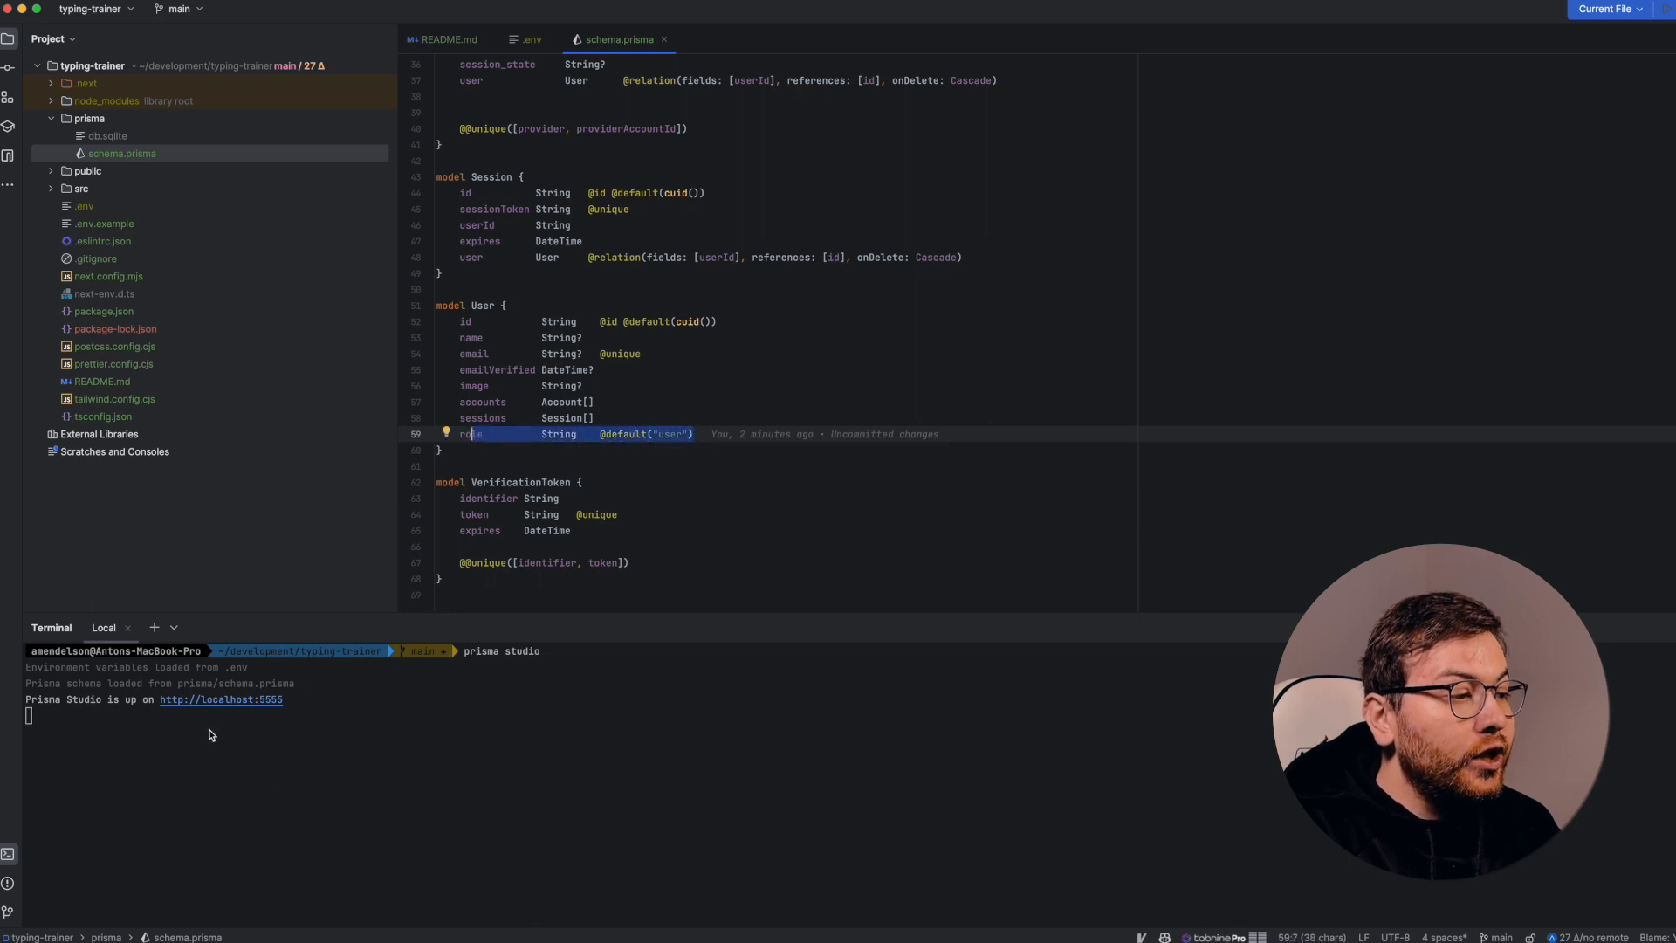
Stop Prisma Studio with Ctrl+C and relaunch it with prisma studio
key("ctrl+c")
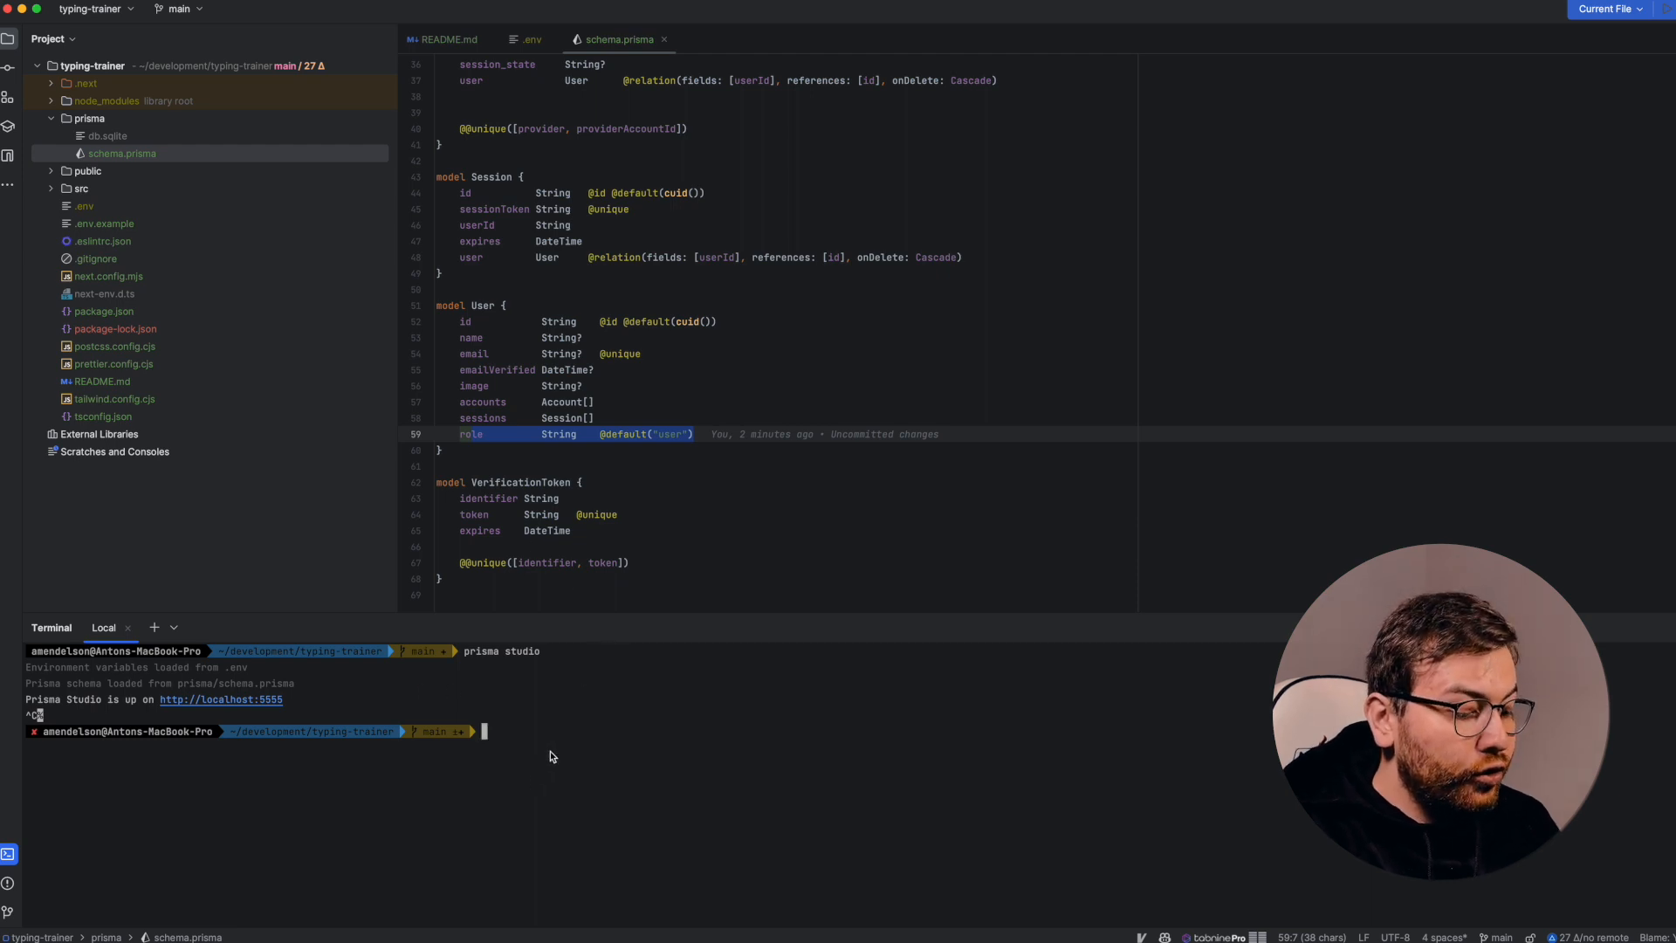
type("prisma sut")
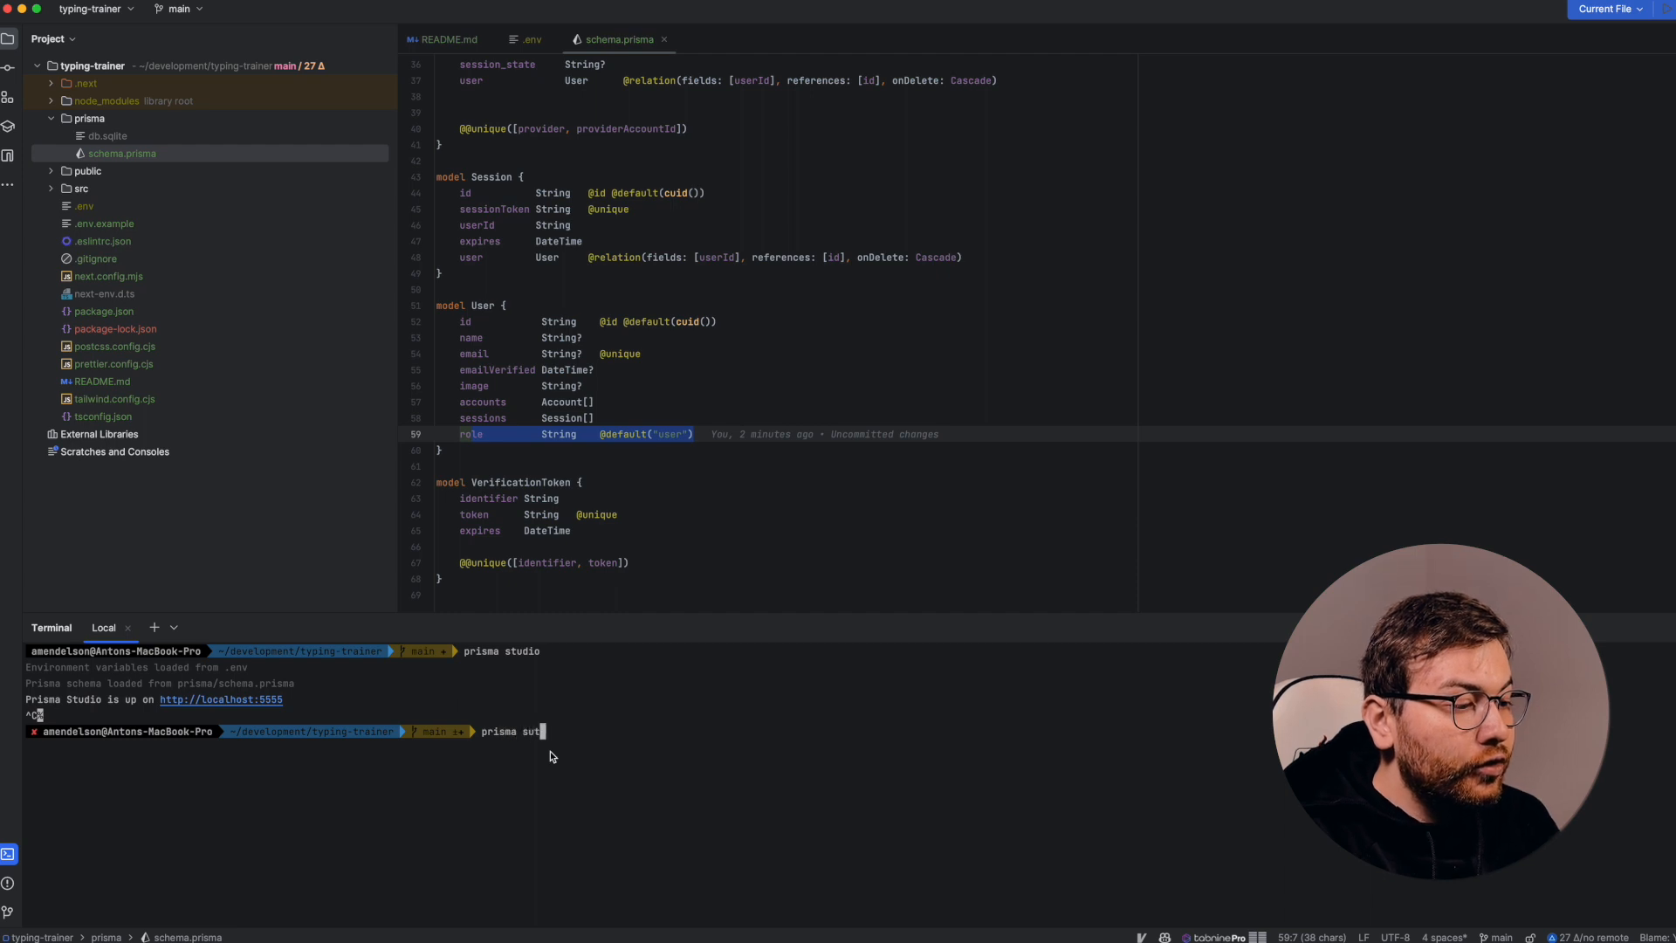
type("dio")
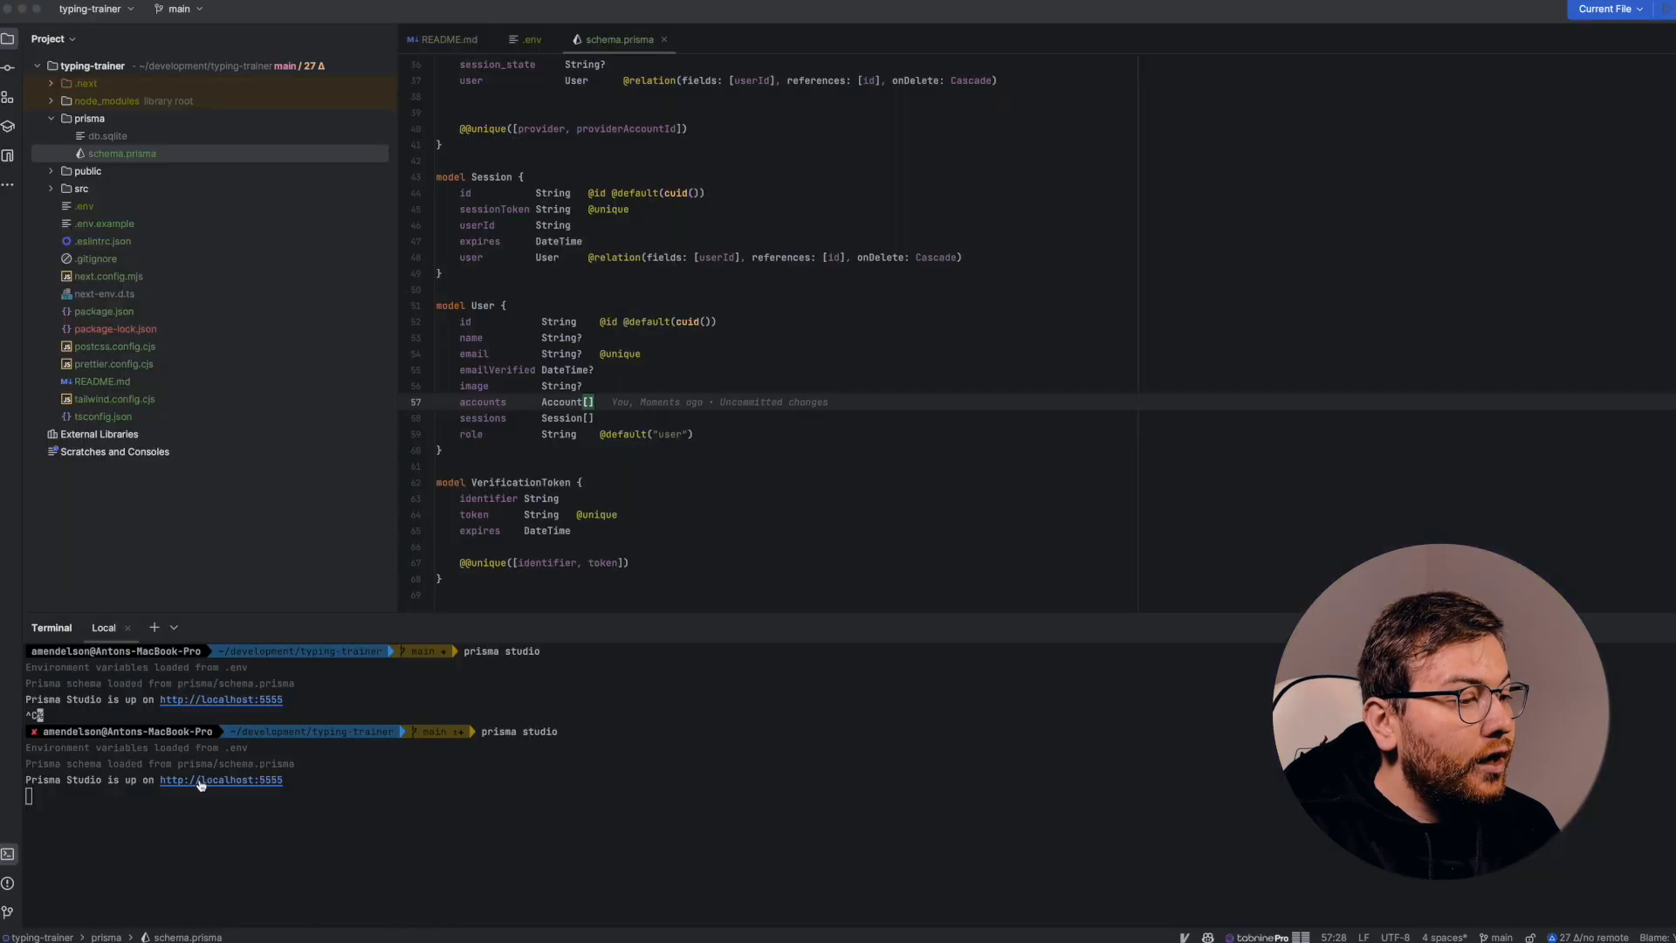
mouse_move(572, 703)
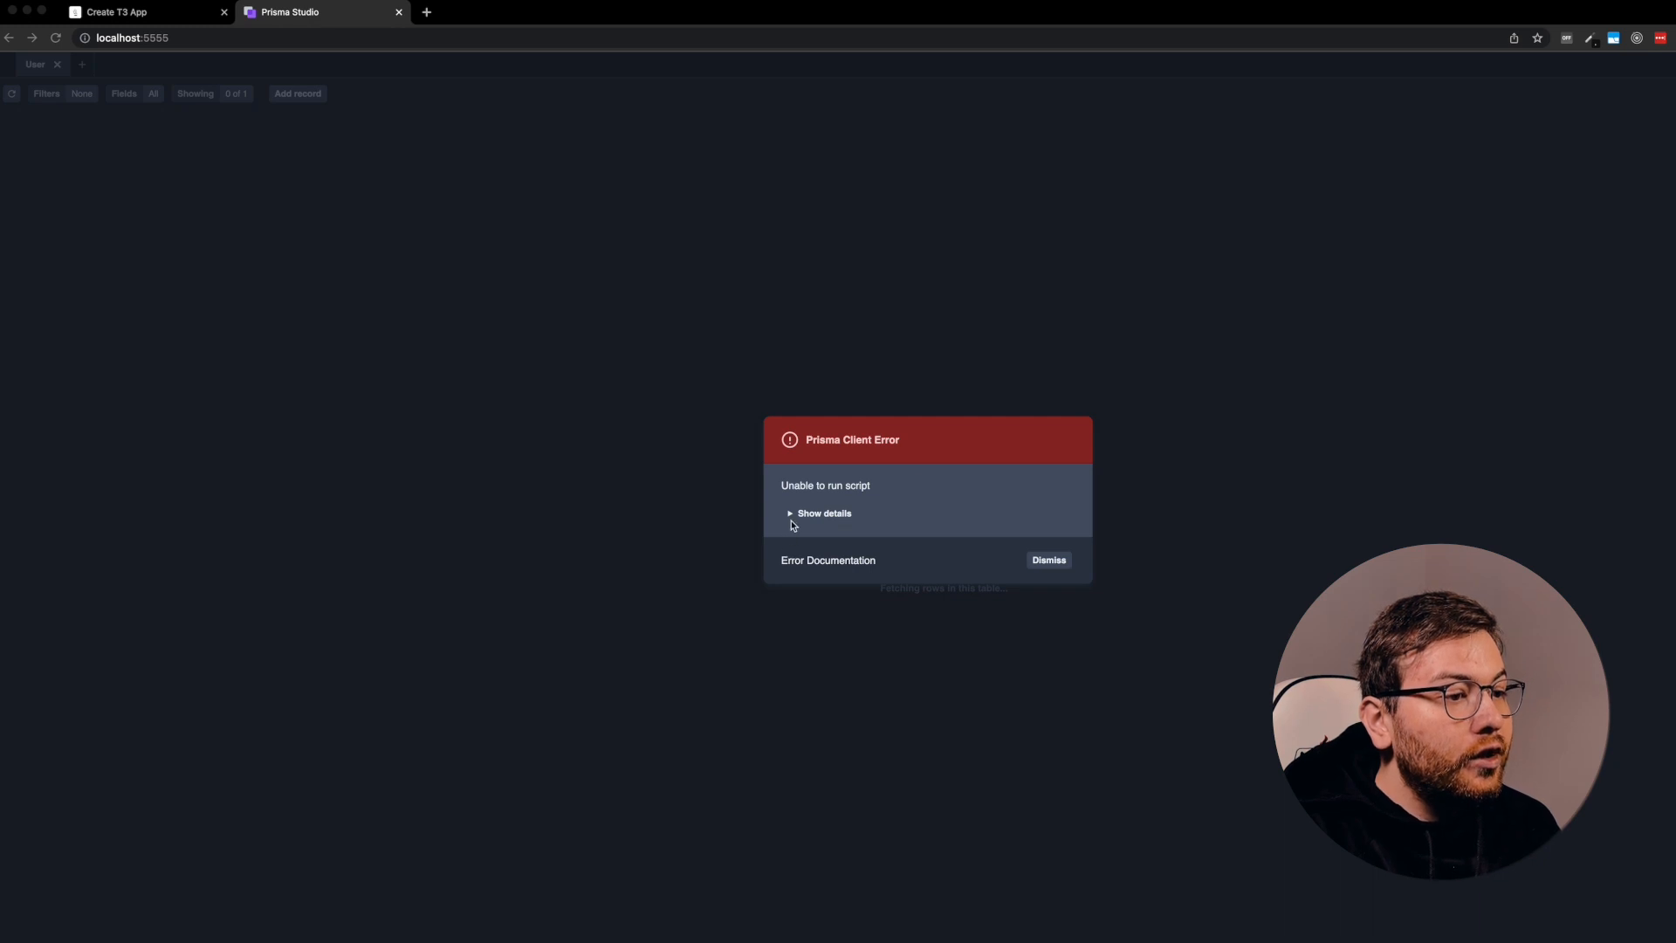
Read the Prisma Client Error details about the missing User.role column and dismiss it
left_click(824, 512)
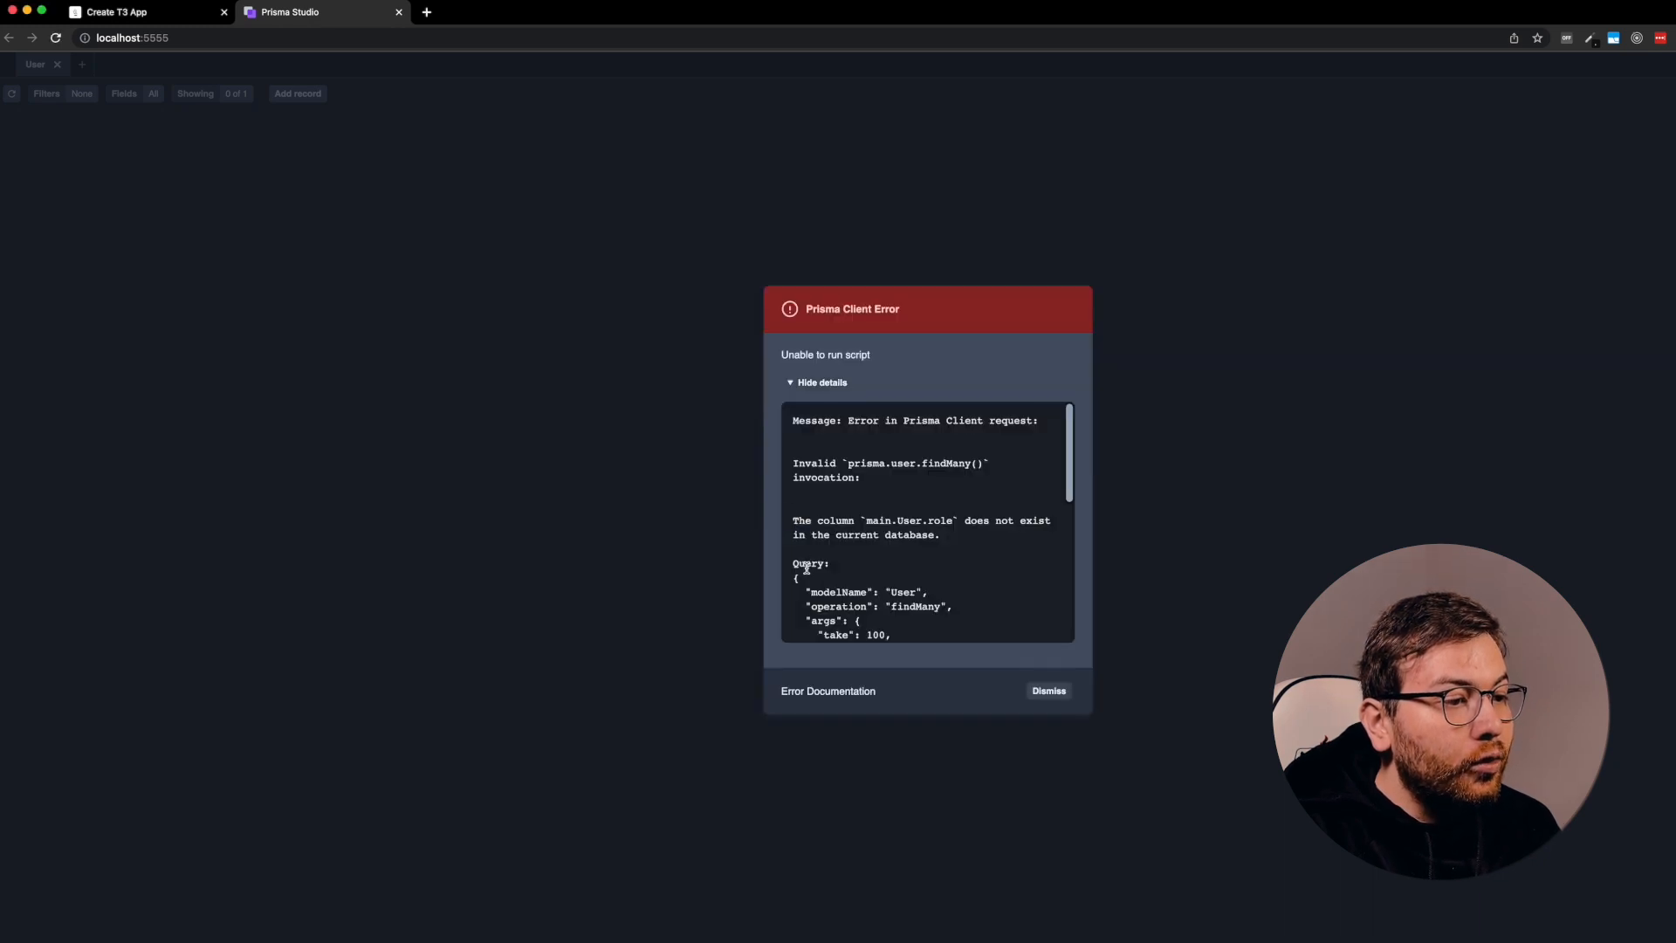
mouse_move(910, 556)
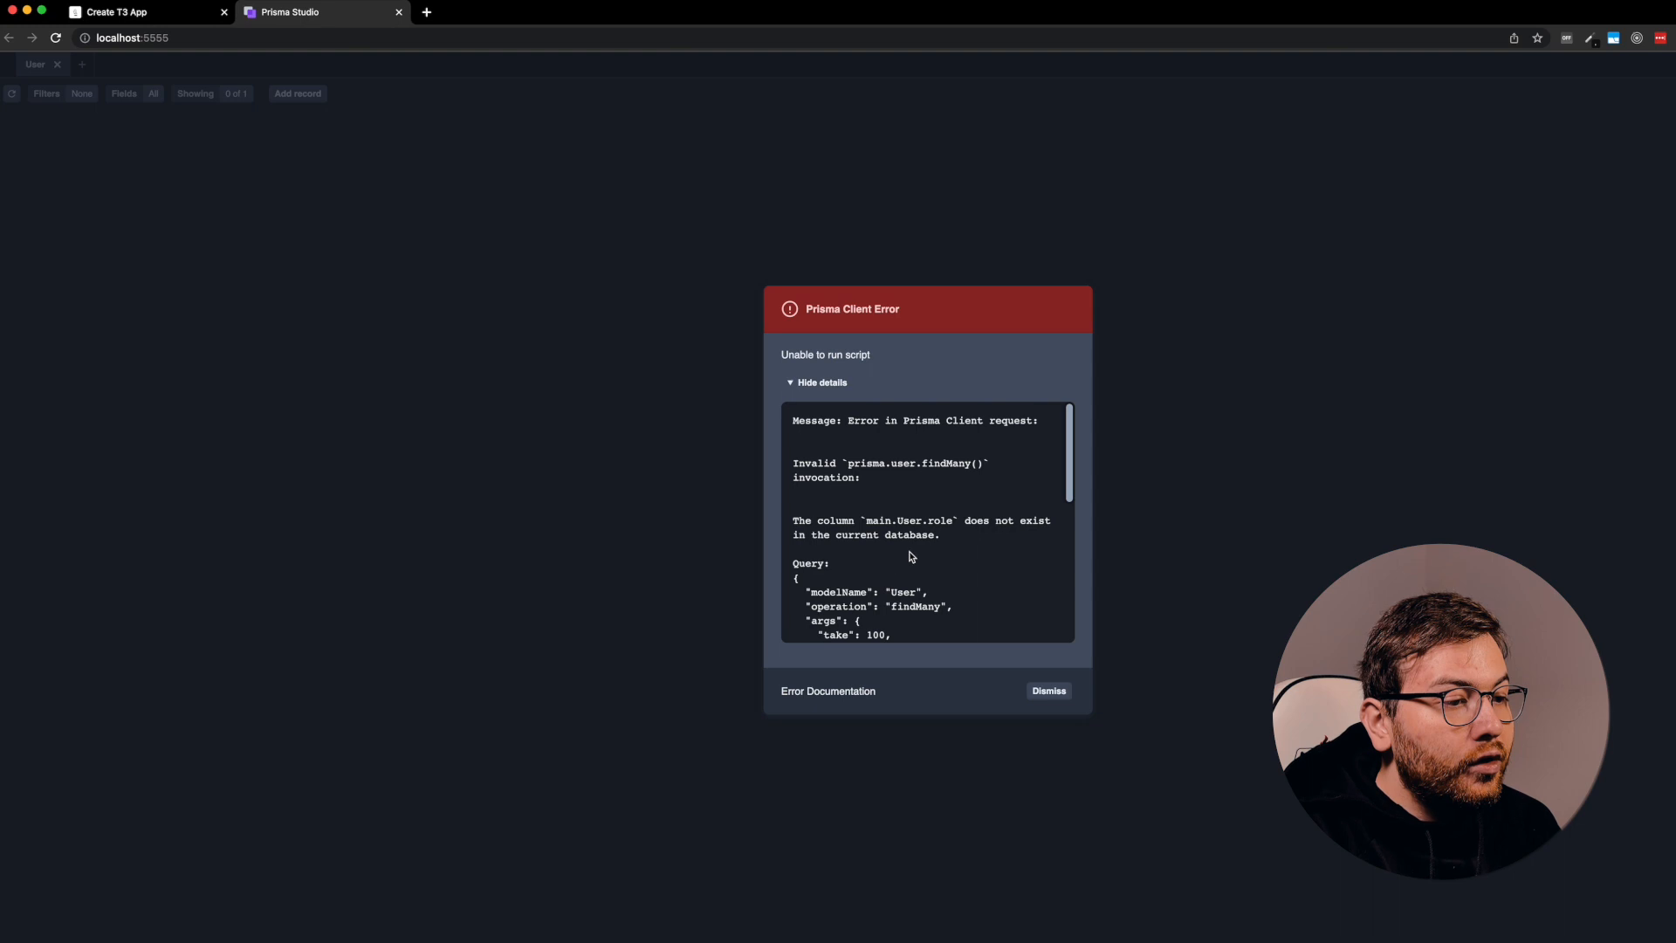
scroll("down", 3)
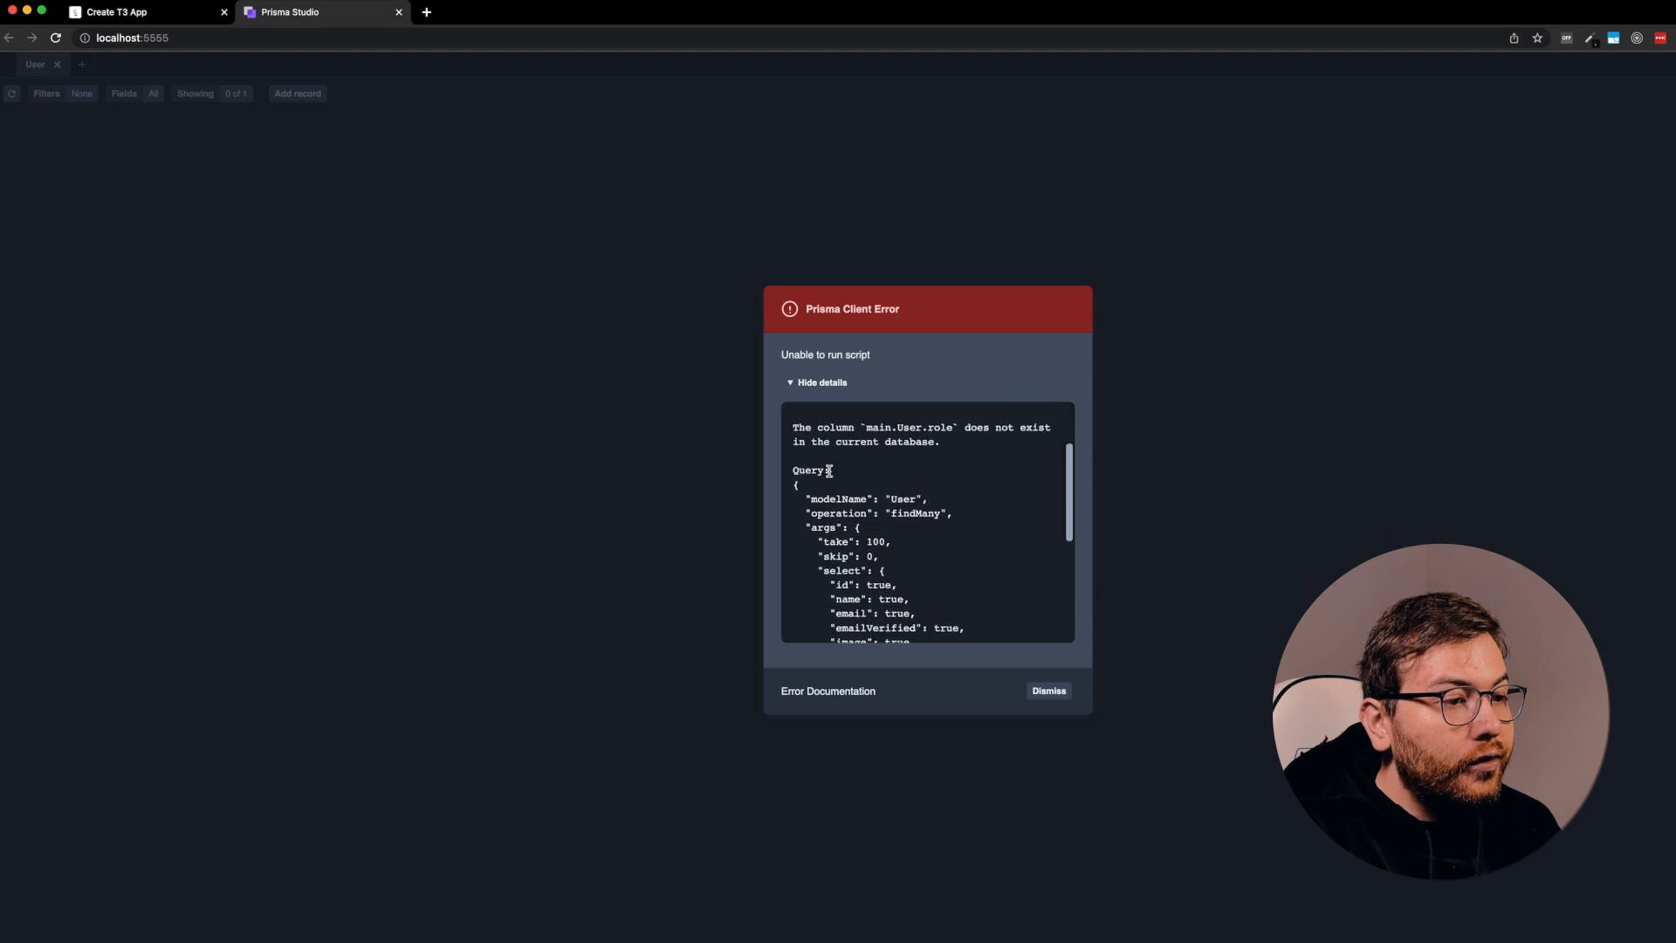
scroll("up", 3)
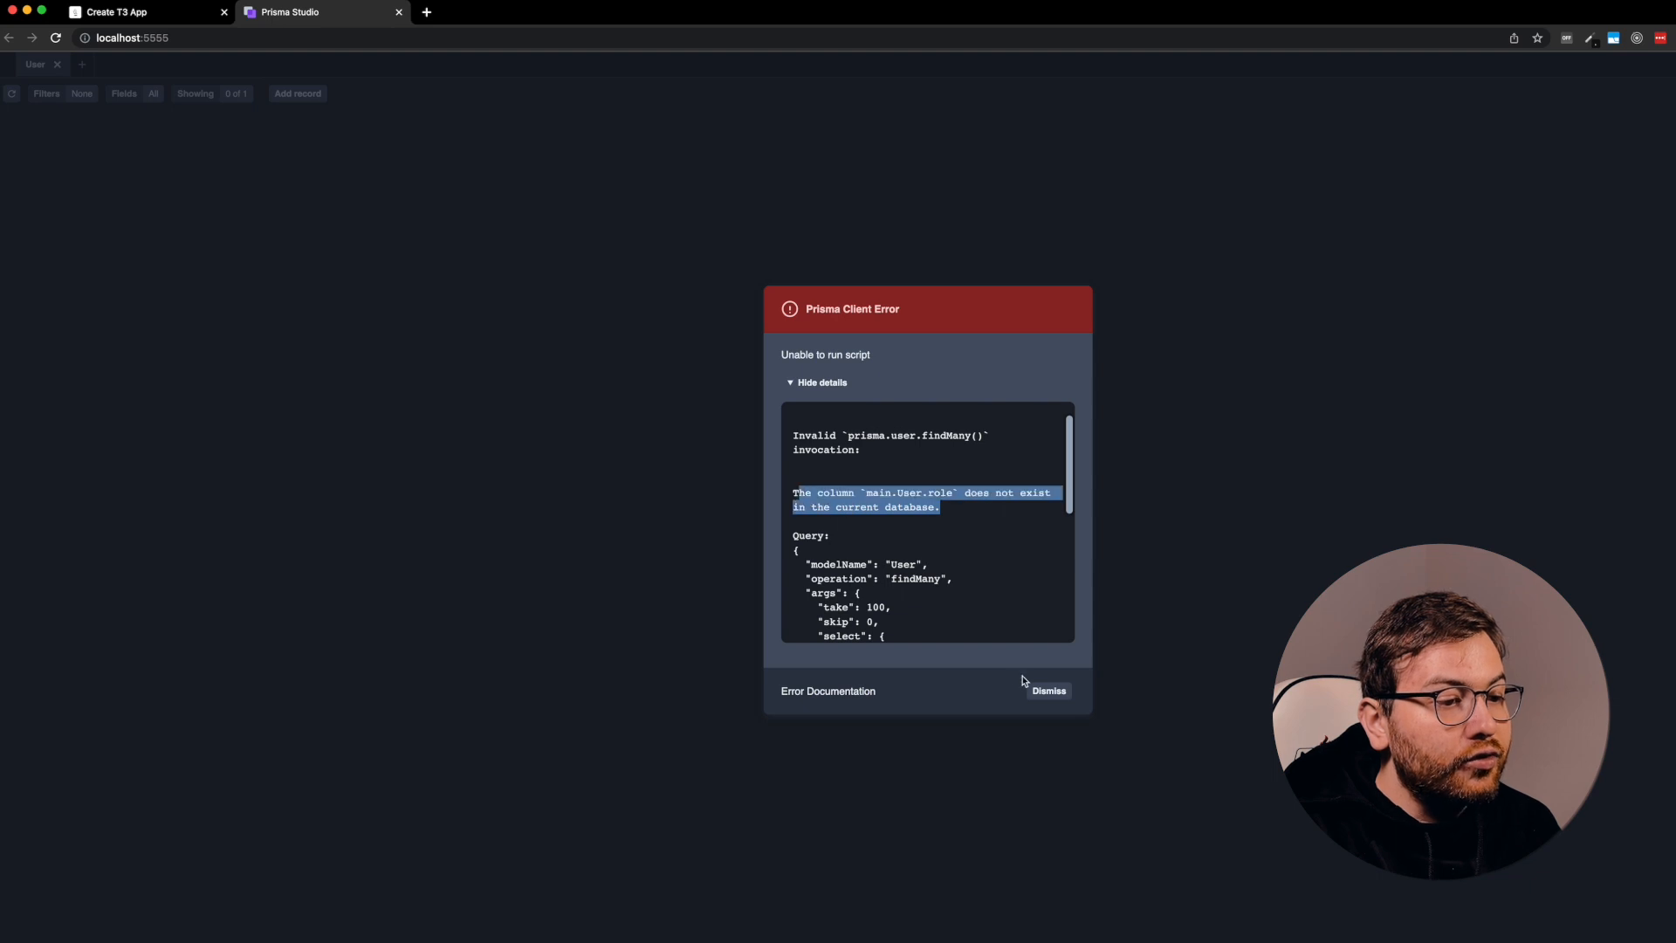
scroll("up", 3)
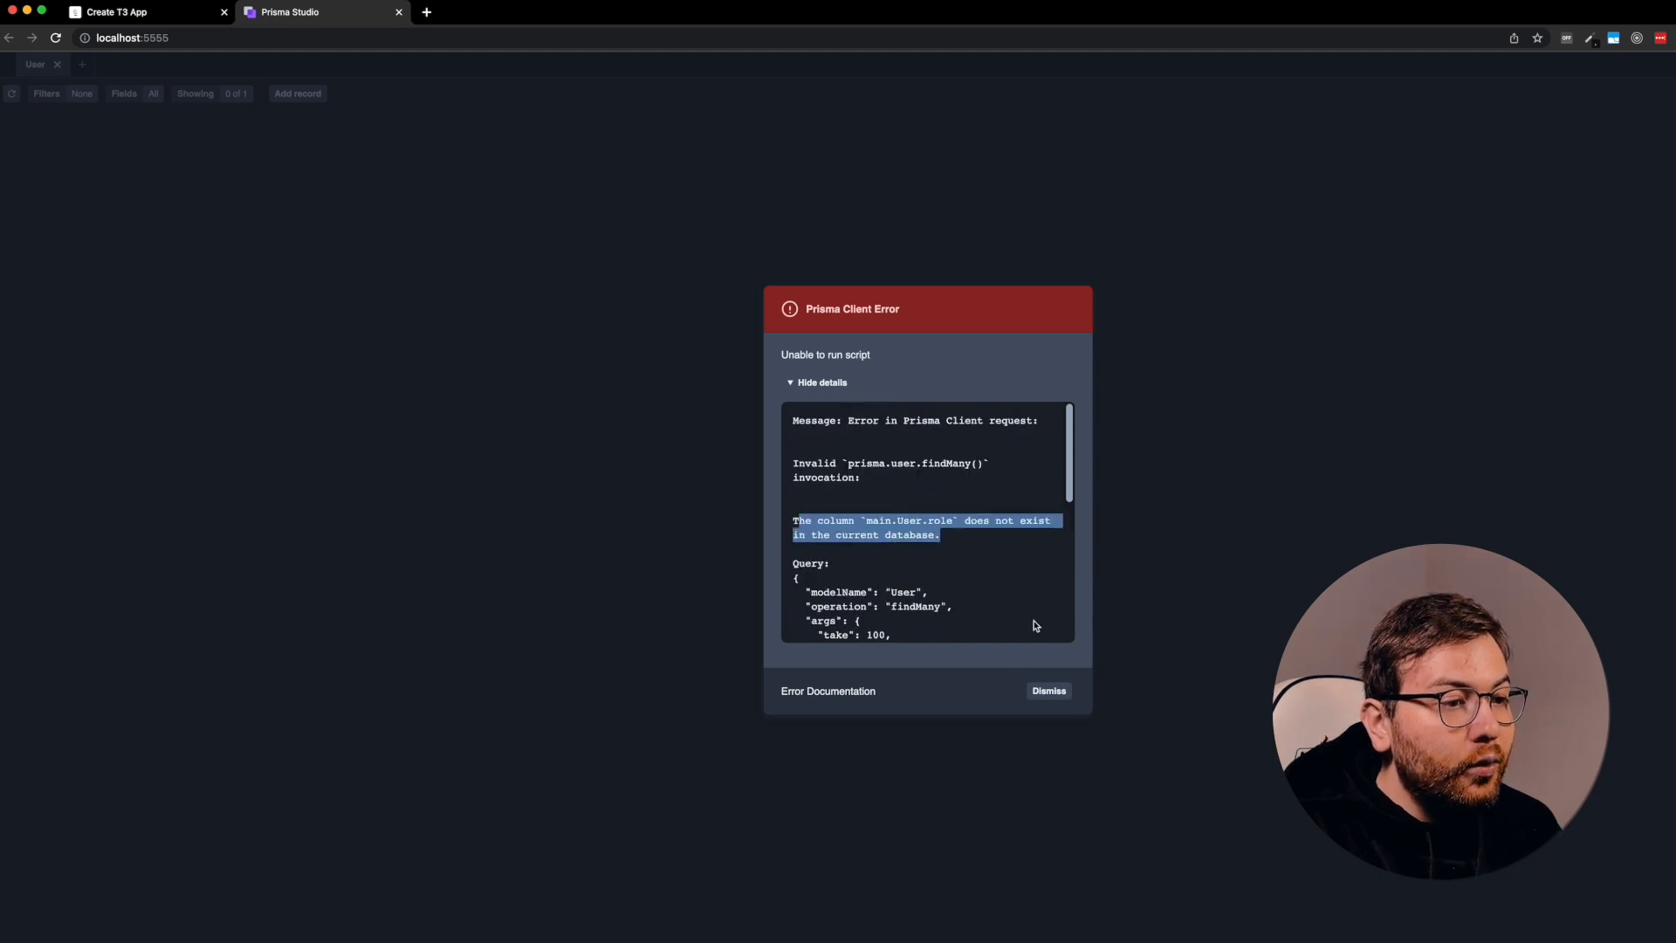
left_click(1047, 691)
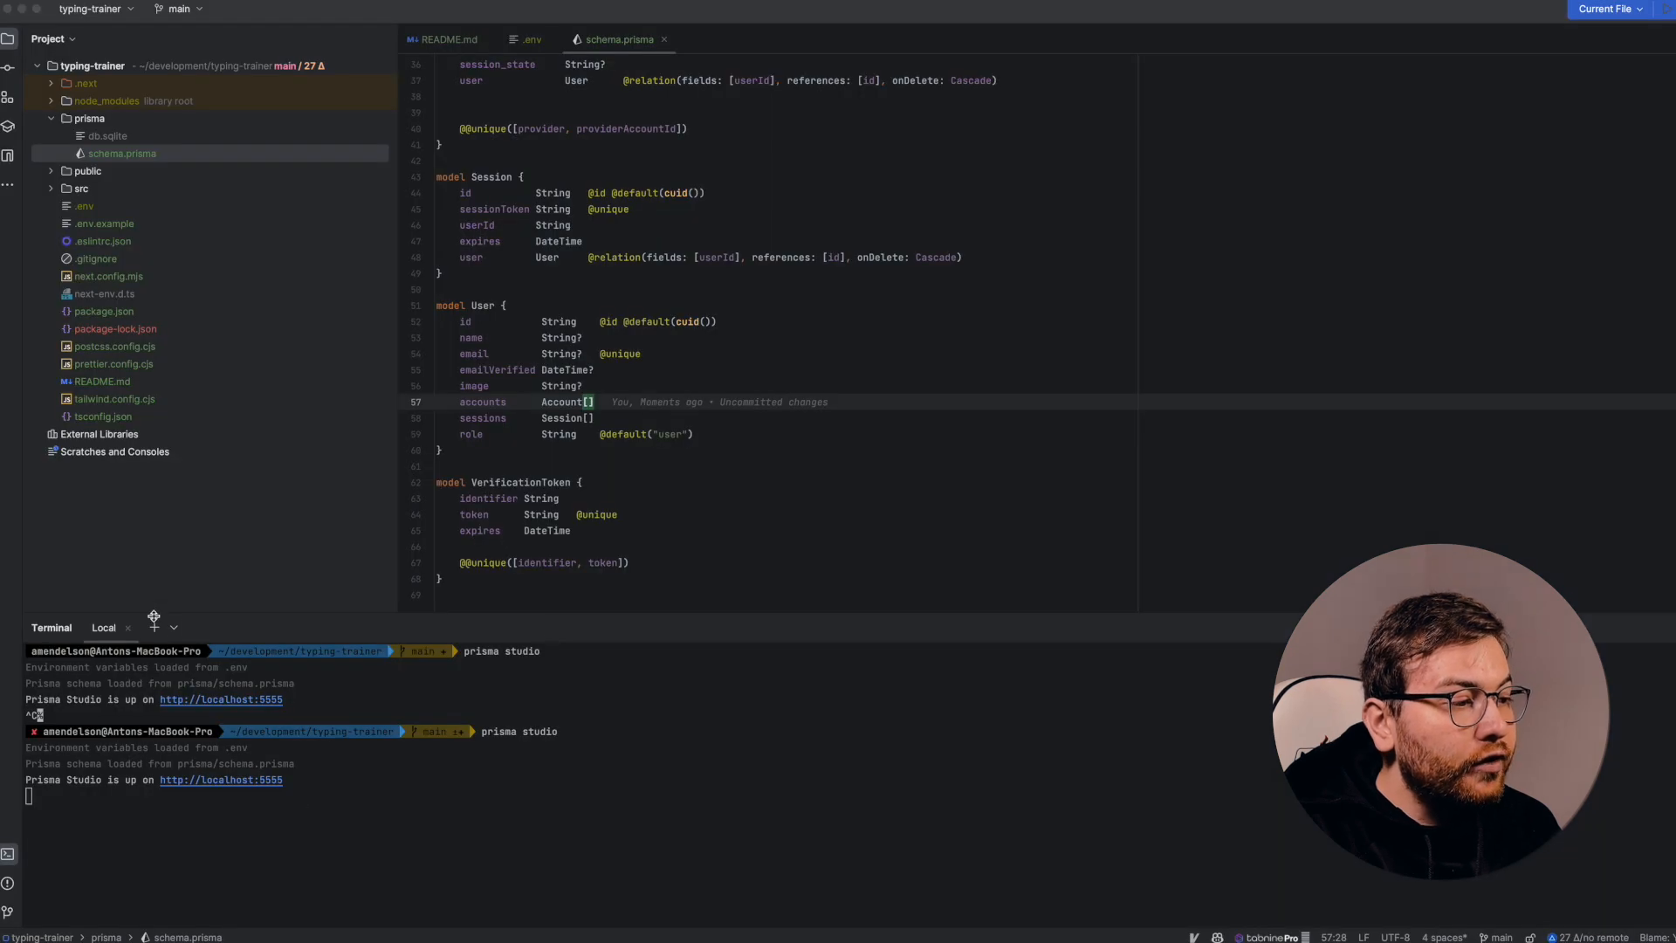
In a second terminal session, run prisma db push to add the role column
left_click(218, 628)
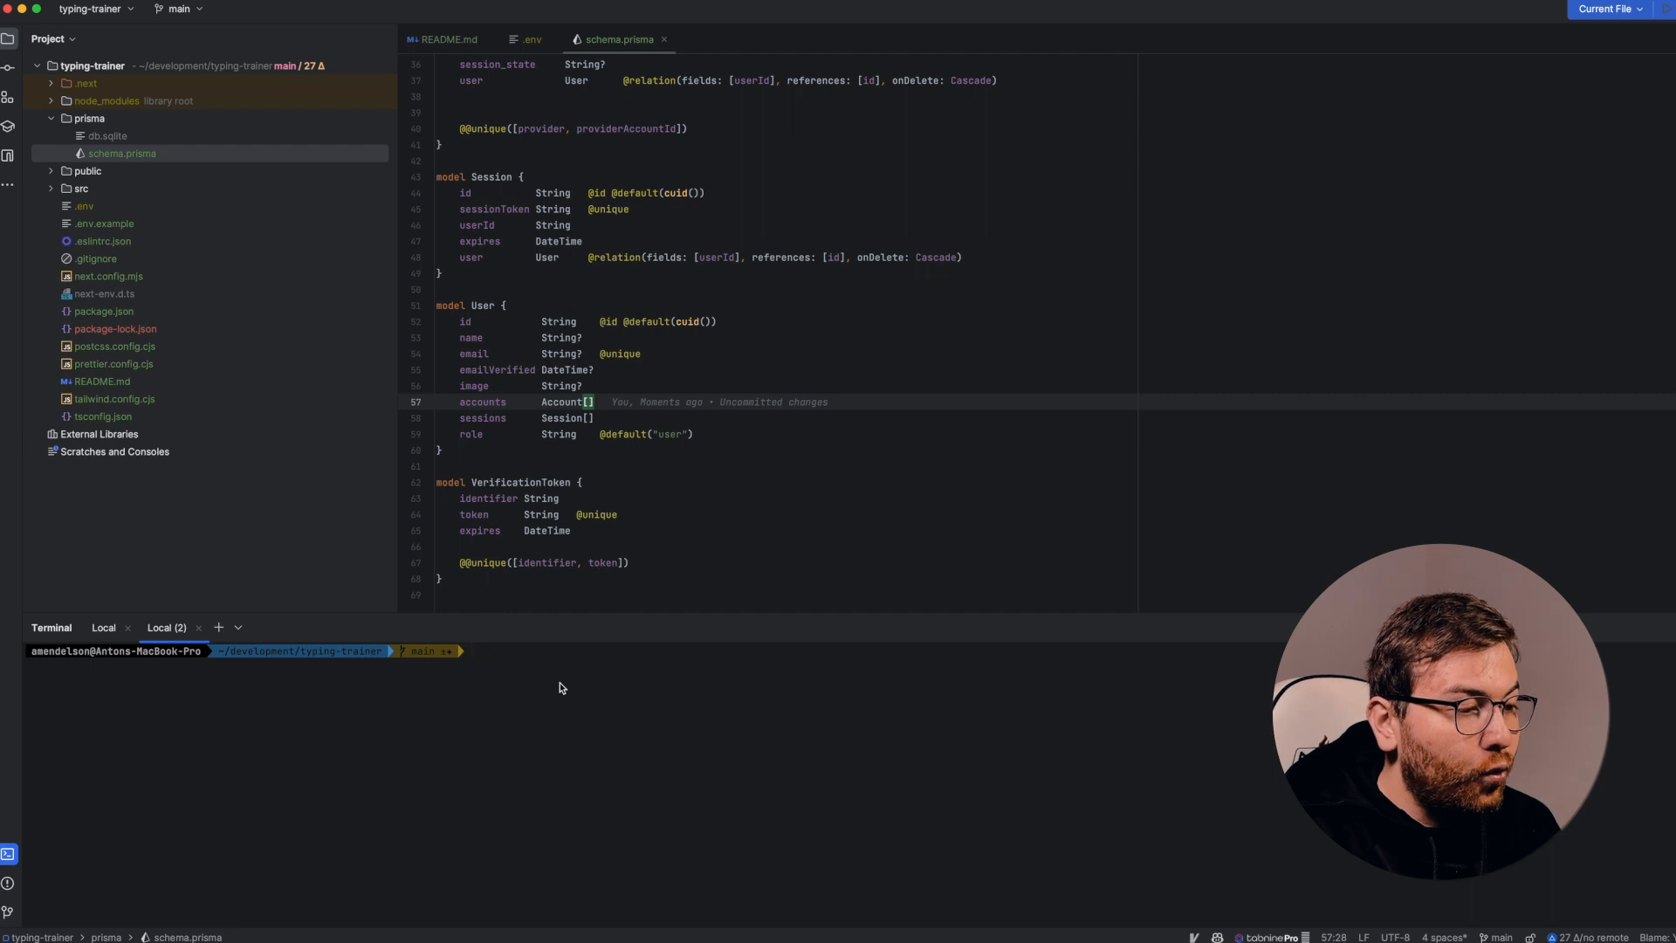
type("prism")
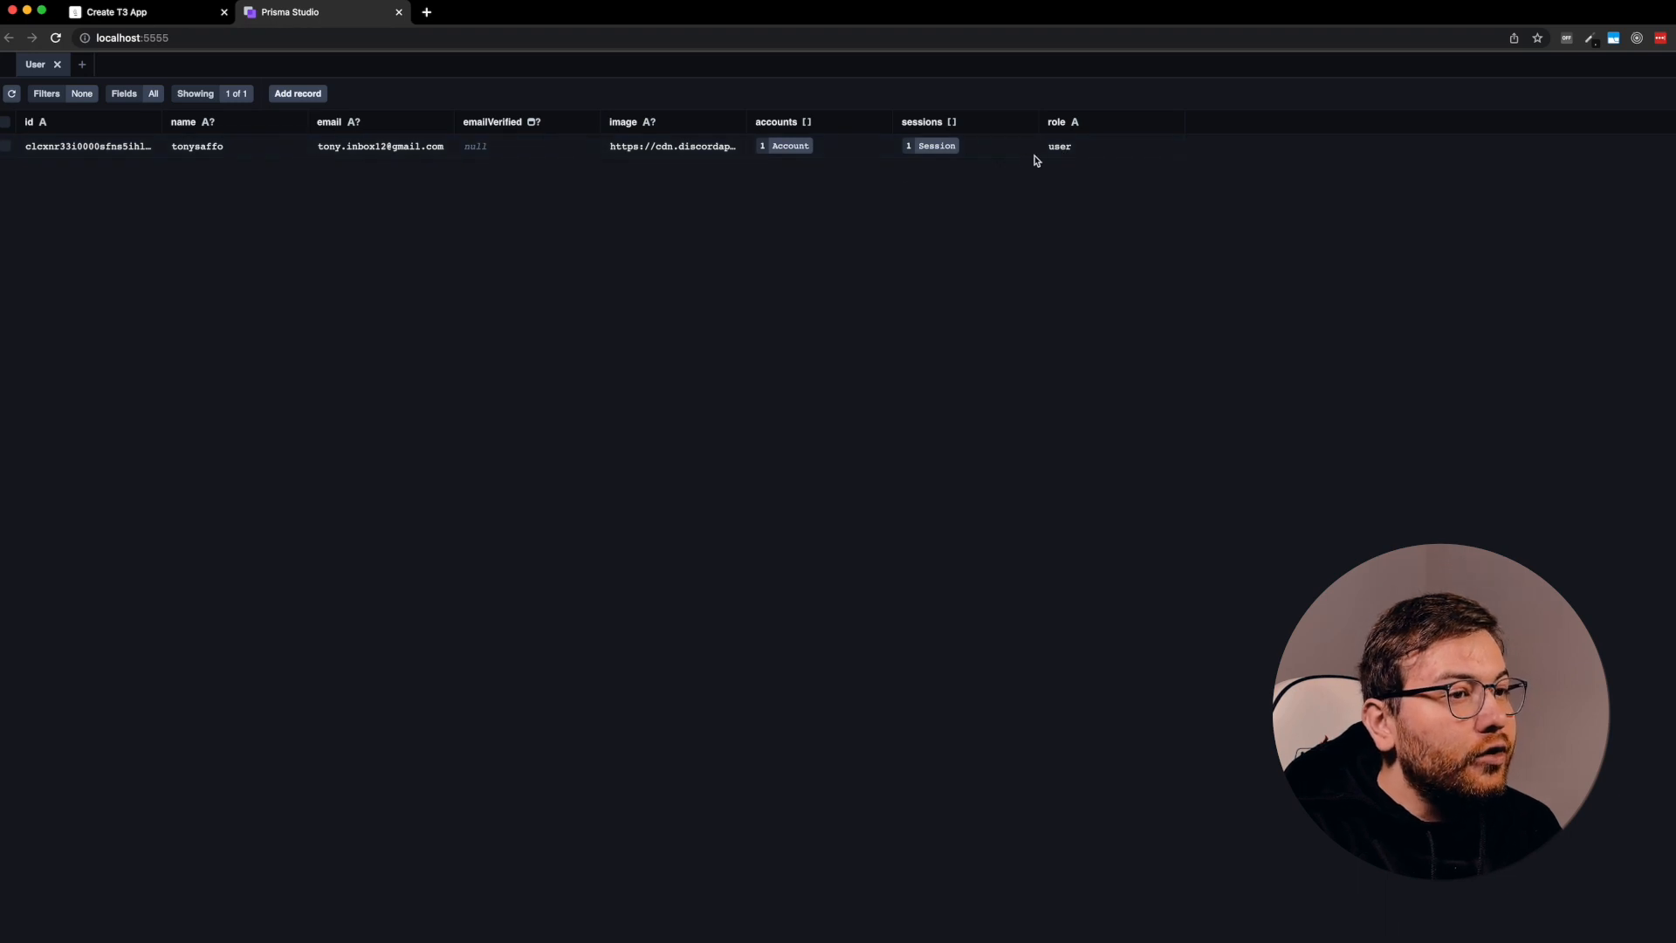
Edit the signed-in user's role cell in Prisma Studio from 'user' to 'admin'
left_click(1110, 145)
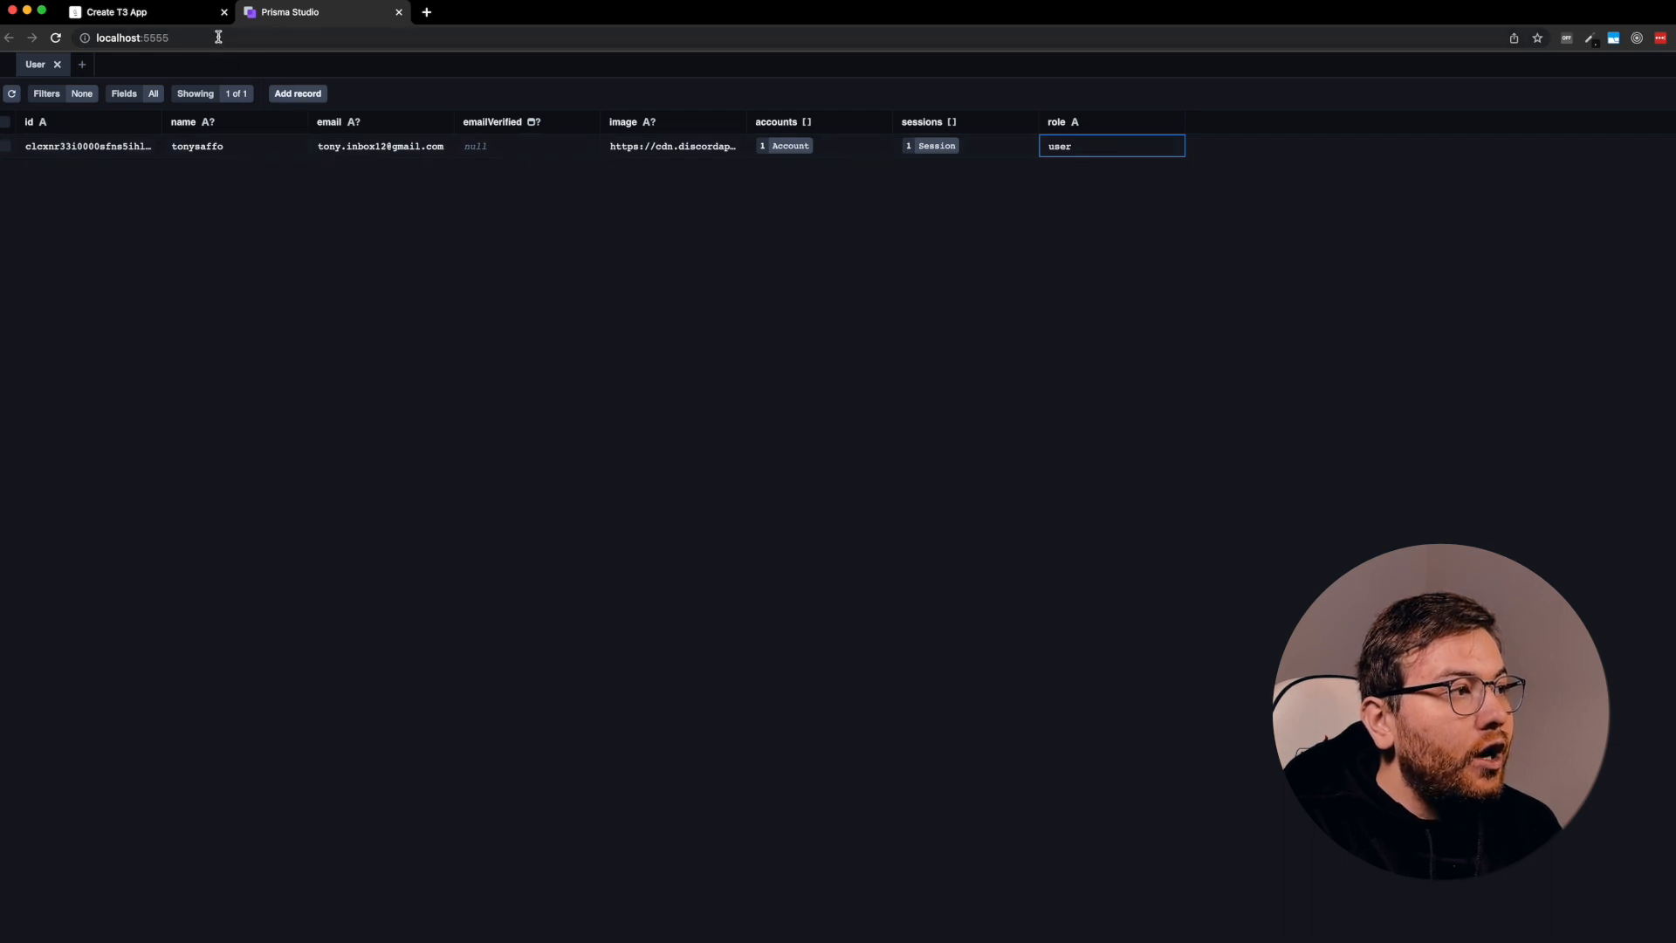
mouse_move(1057, 240)
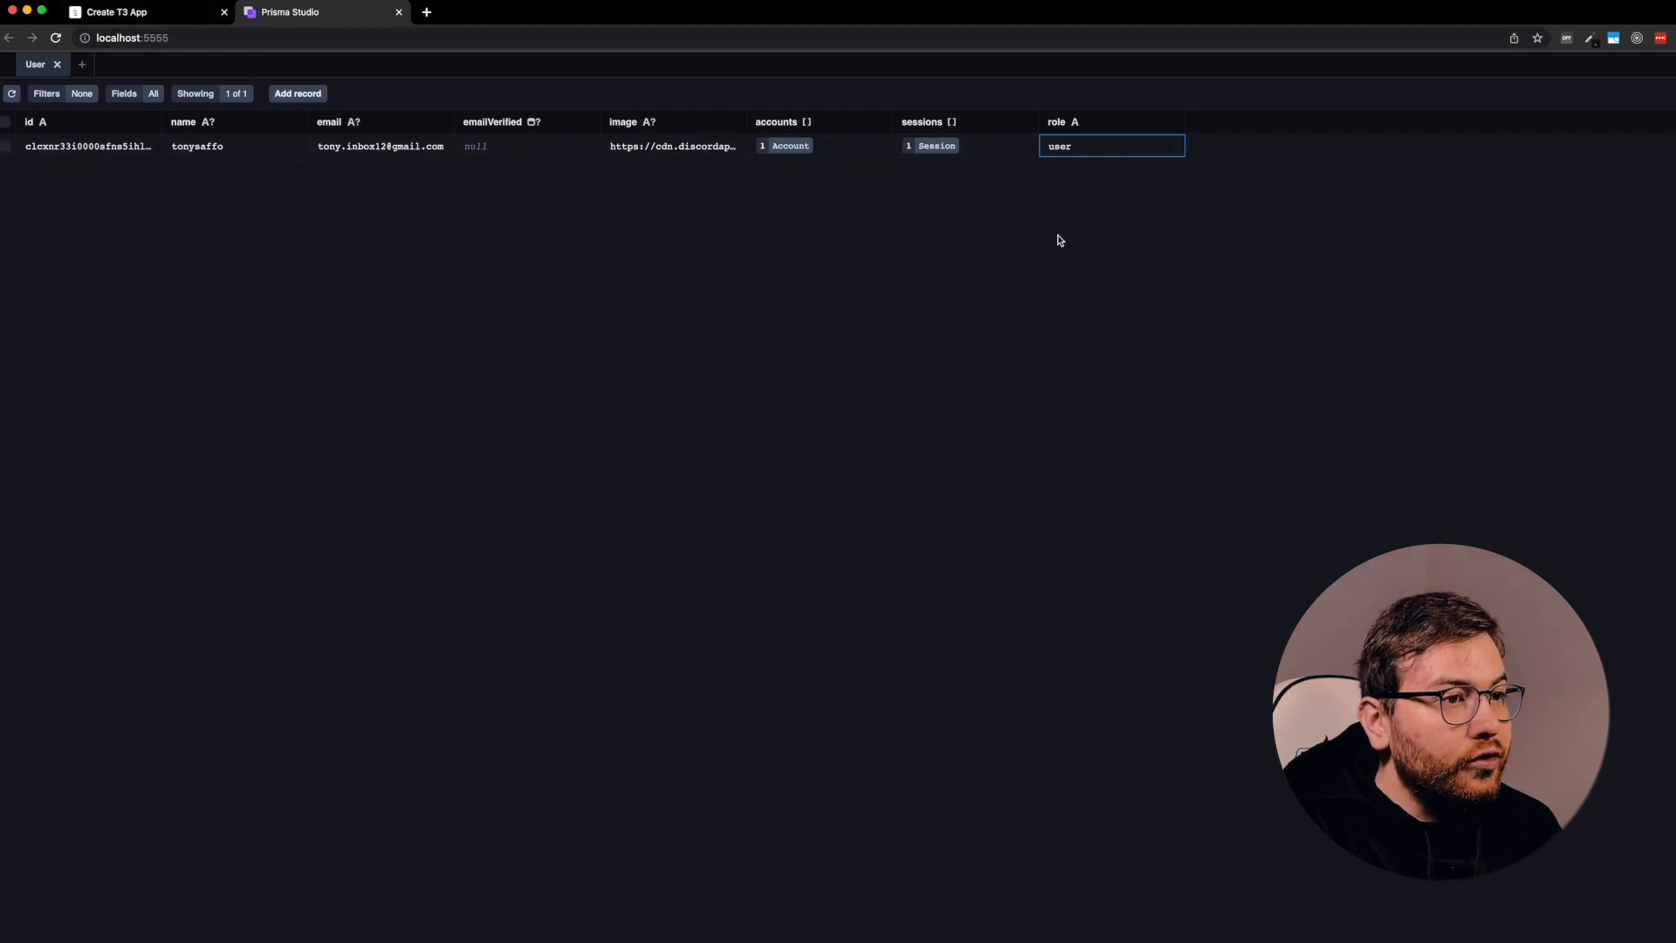
left_click(244, 185)
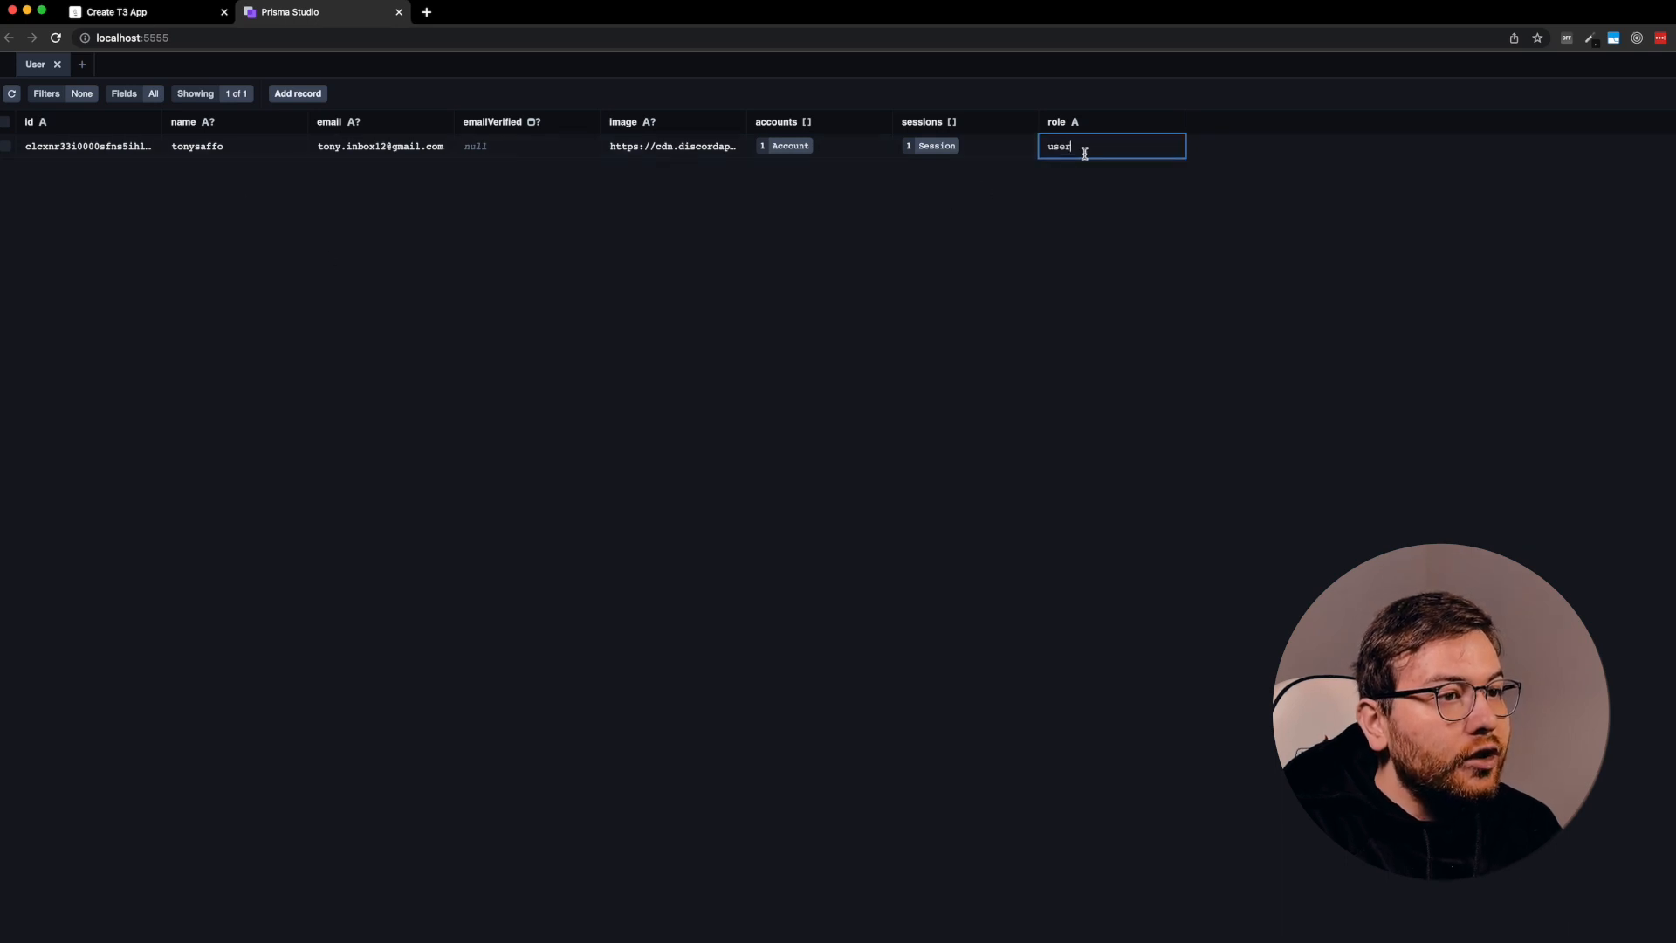
type("admin")
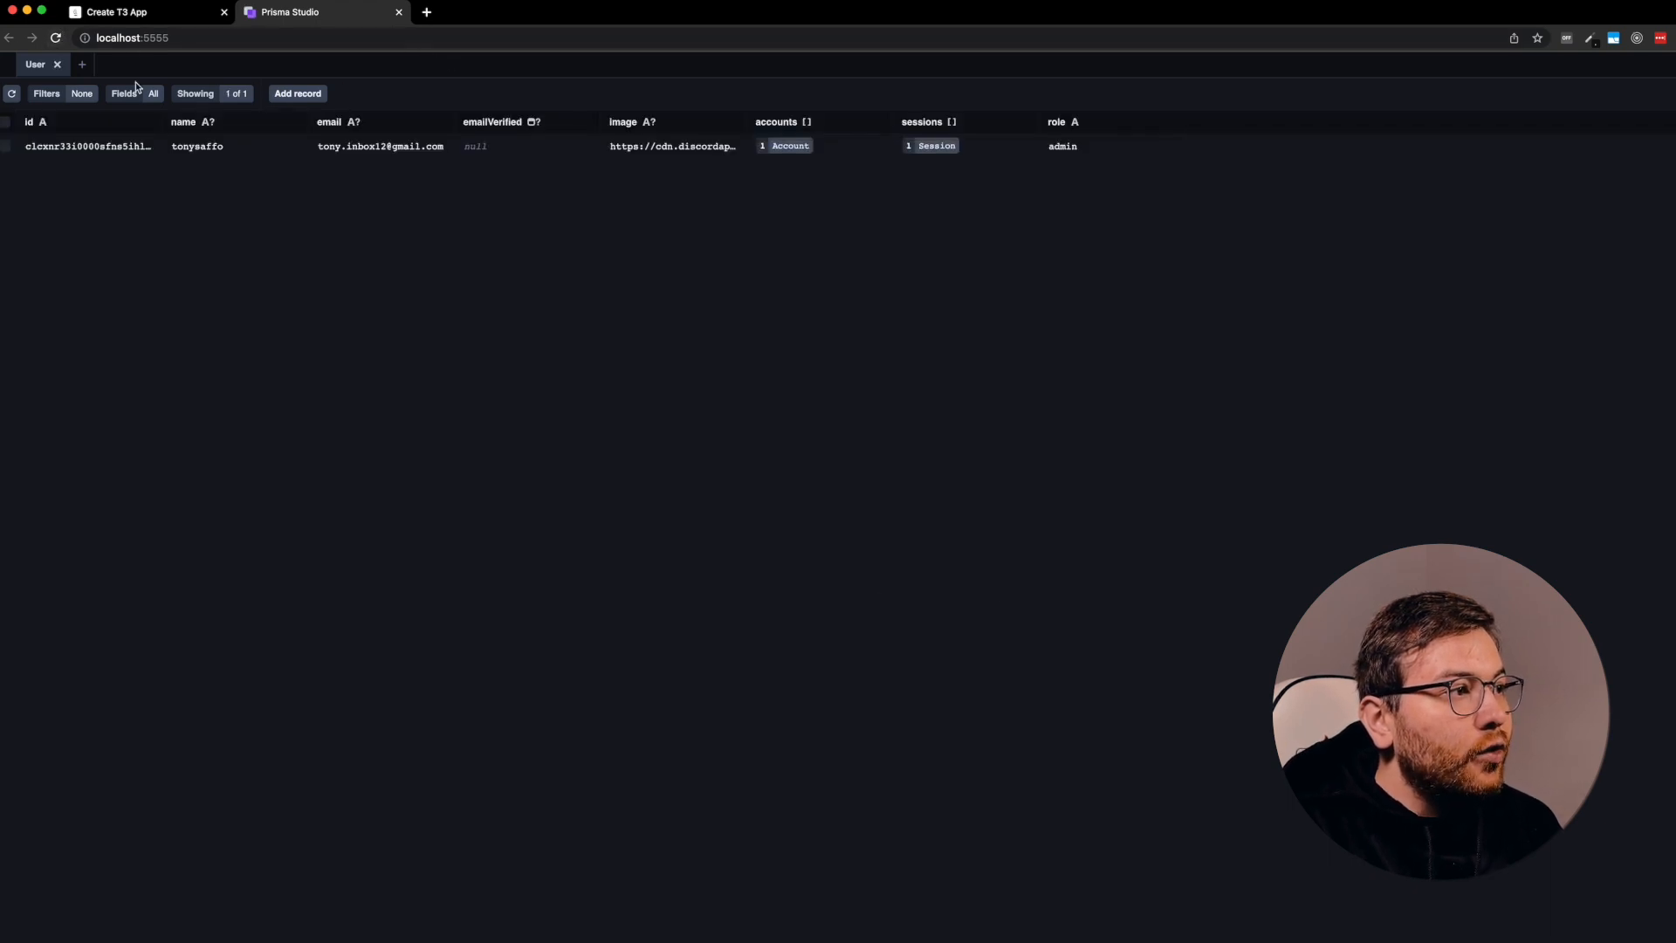
double_click(1061, 146)
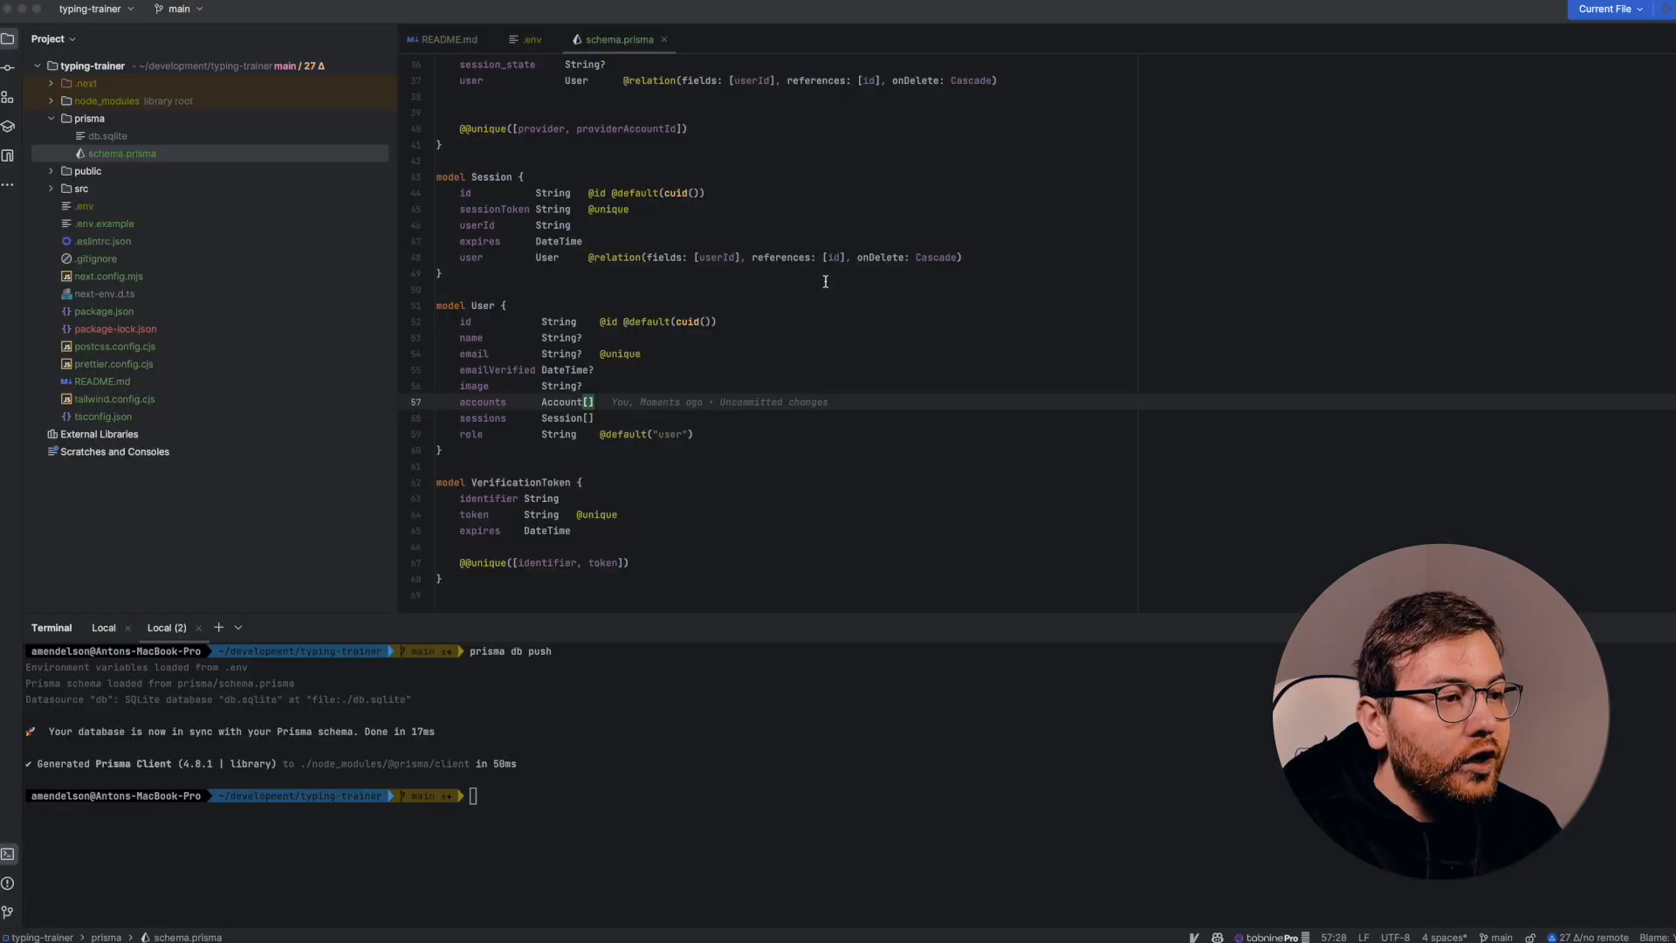
mouse_move(649, 432)
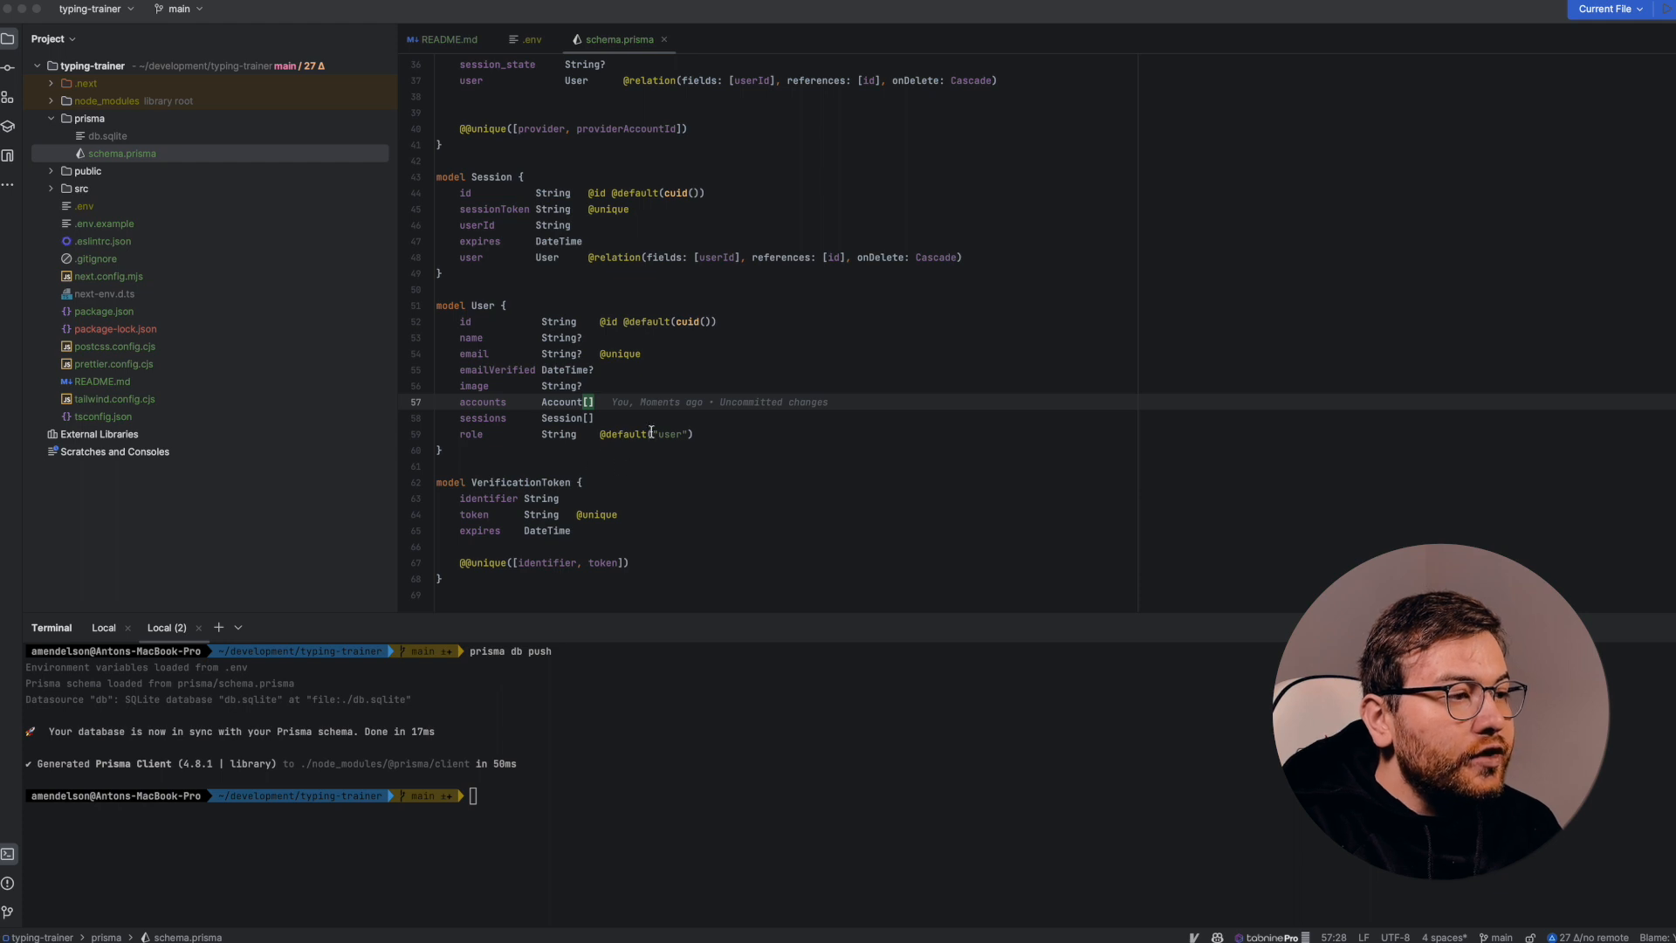